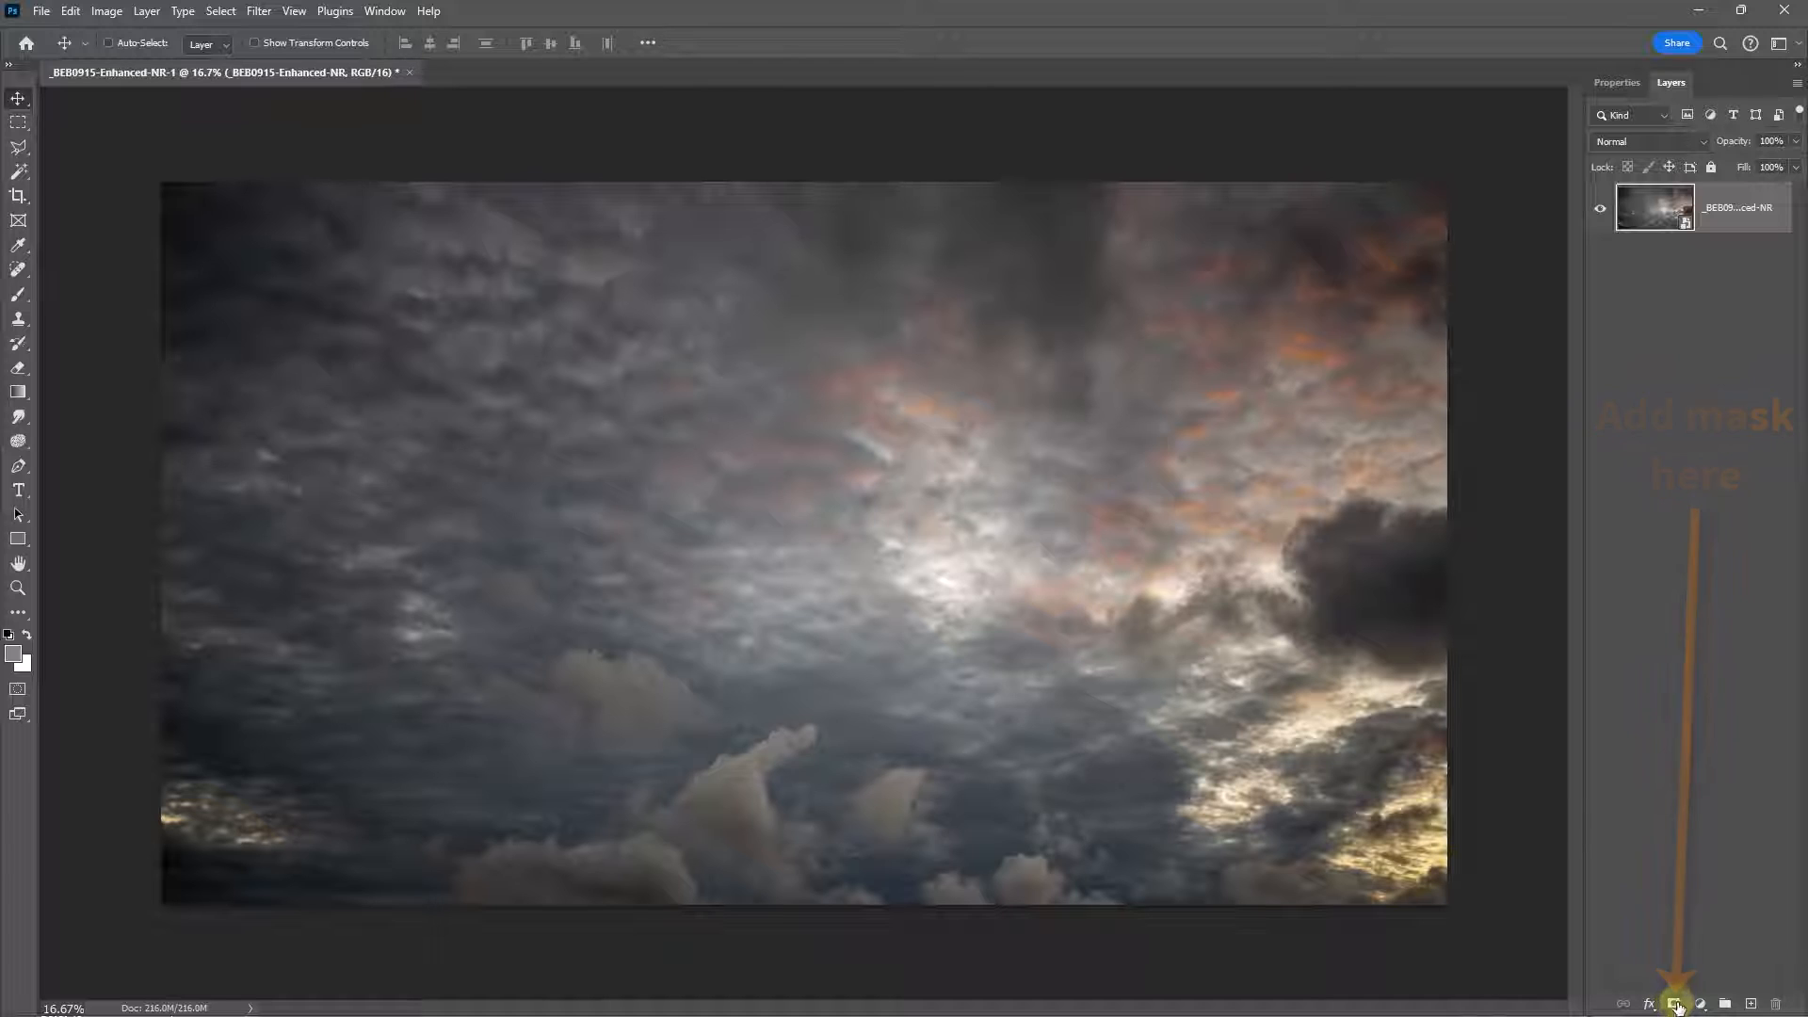
Step: Add a white layer mask to the cloudy sky layer and make the mask the editing target
{"action": "left_click", "coordinate": [1671, 1004]}
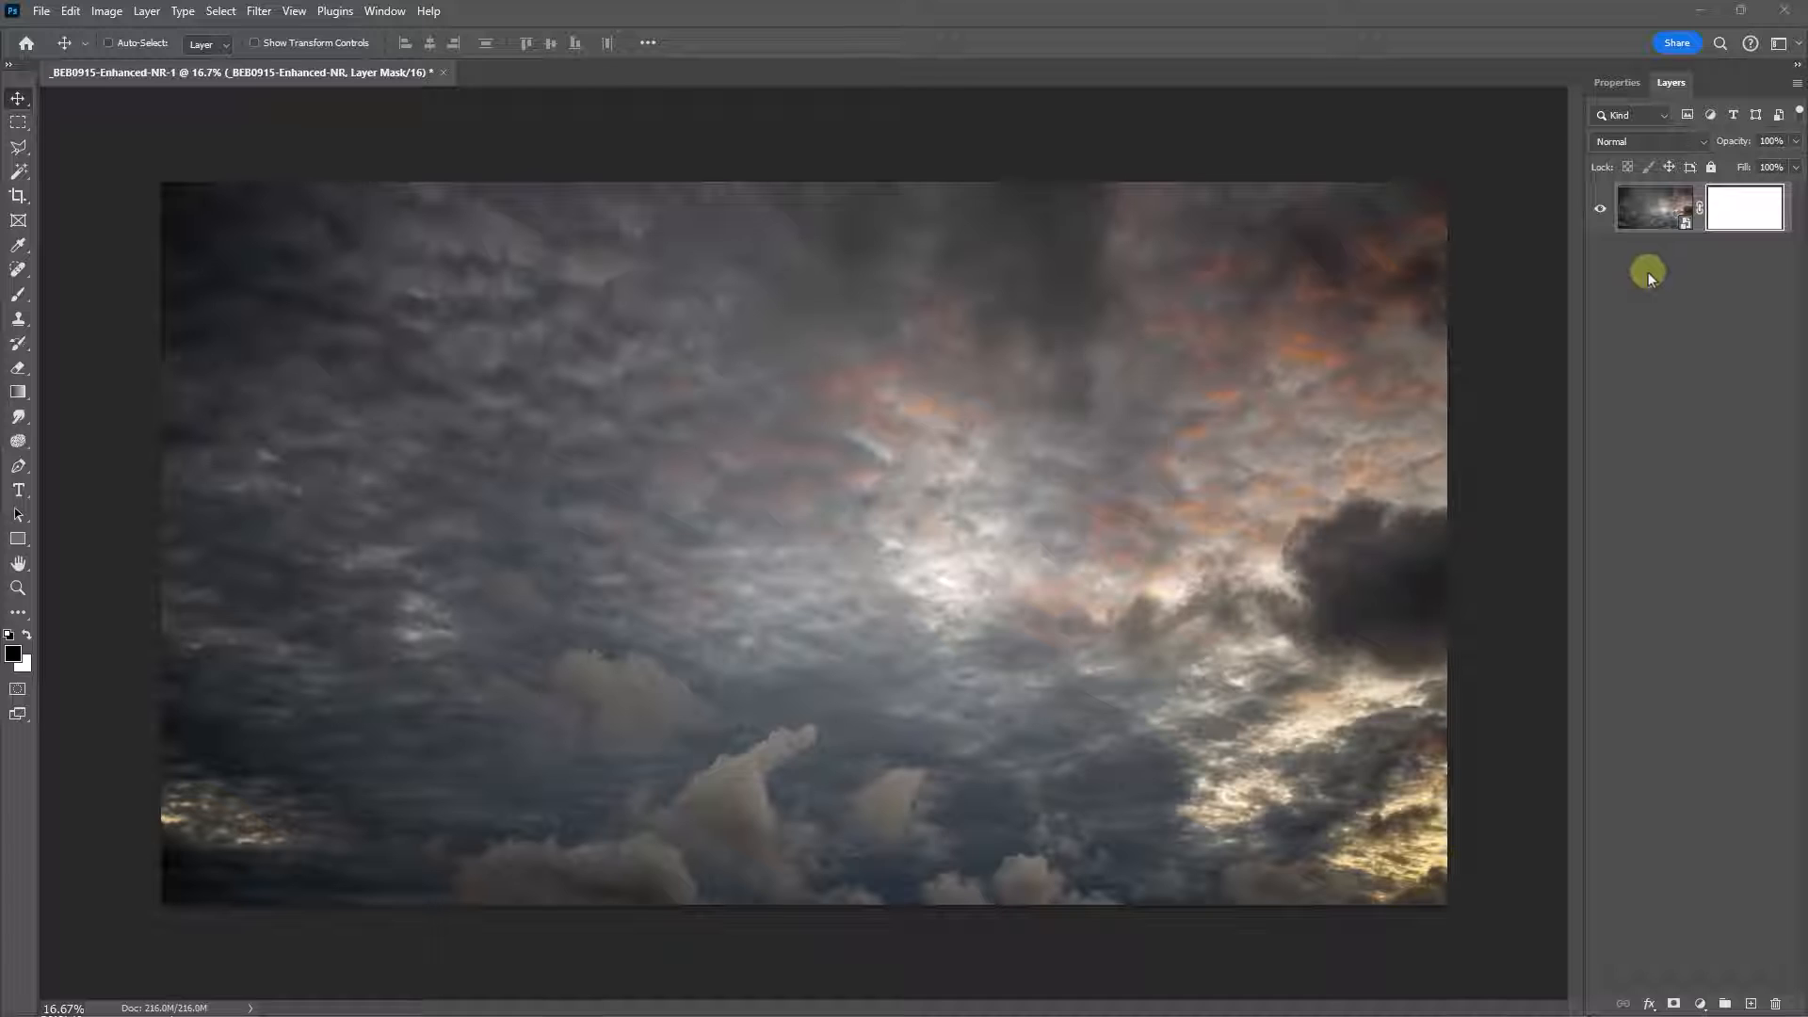
{"action": "left_click", "coordinate": [1744, 207]}
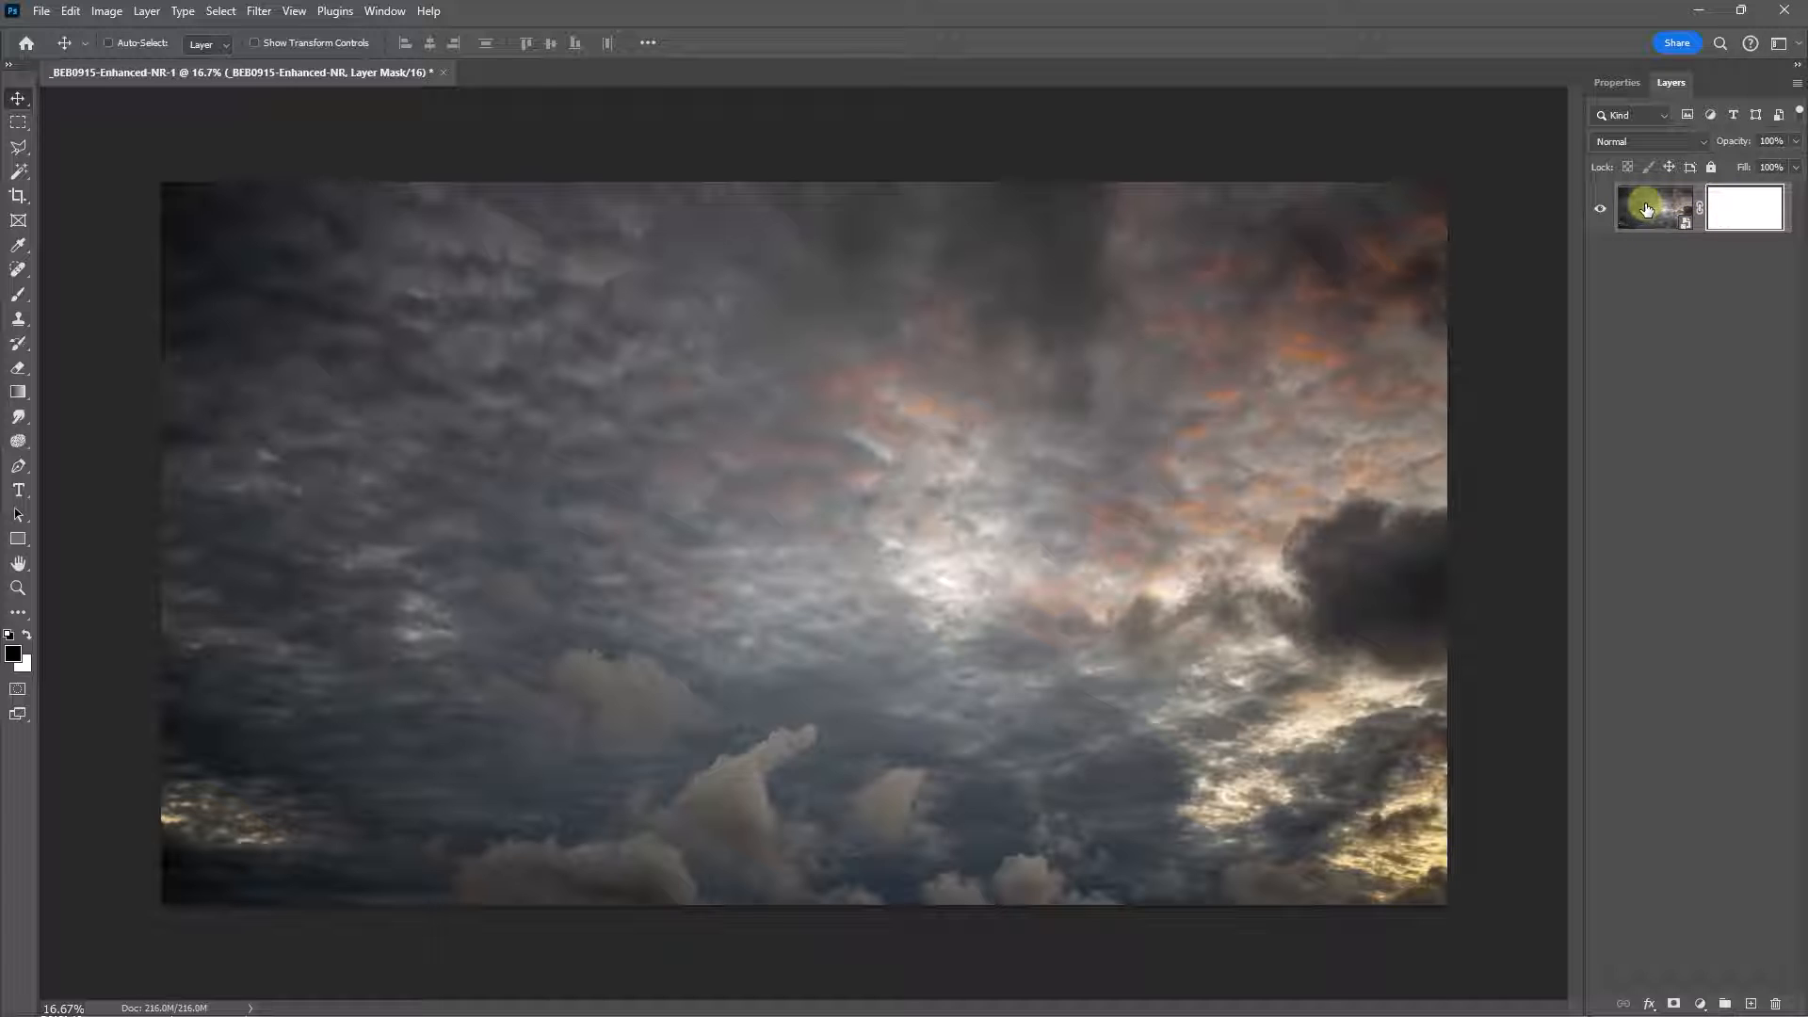
{"action": "left_click", "coordinate": [1650, 209]}
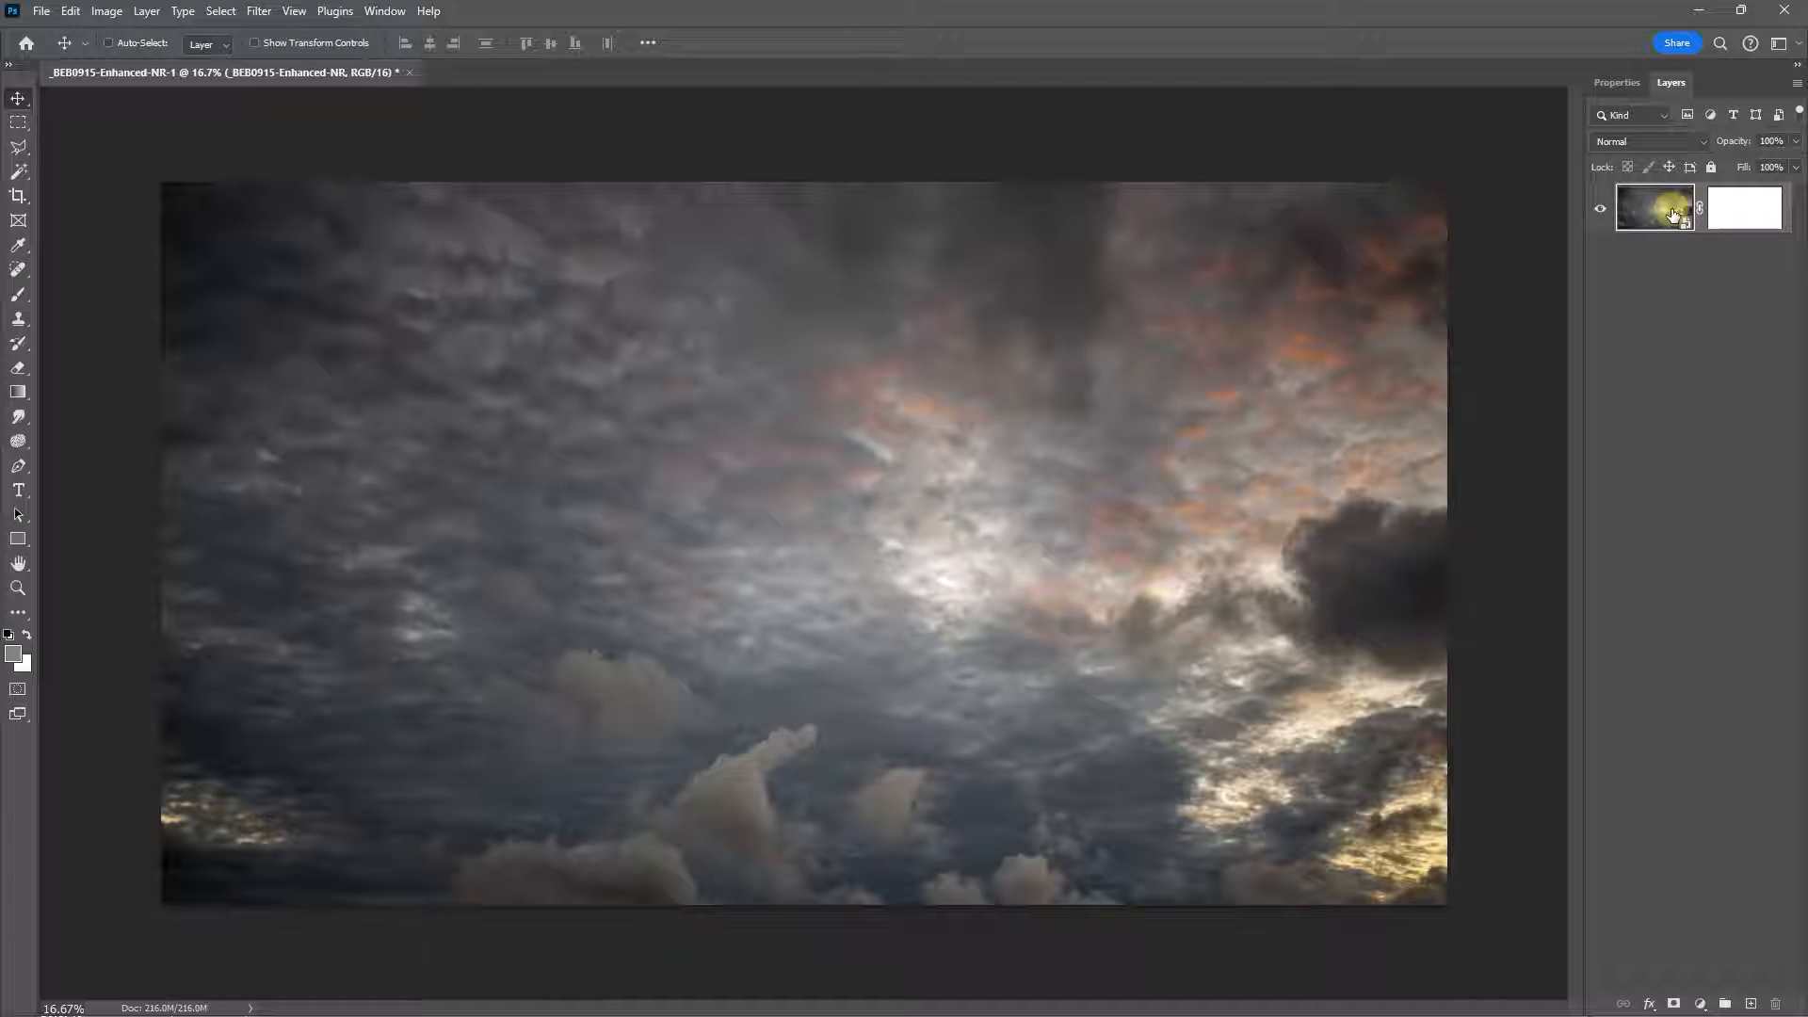
{"action": "left_click", "coordinate": [1744, 210]}
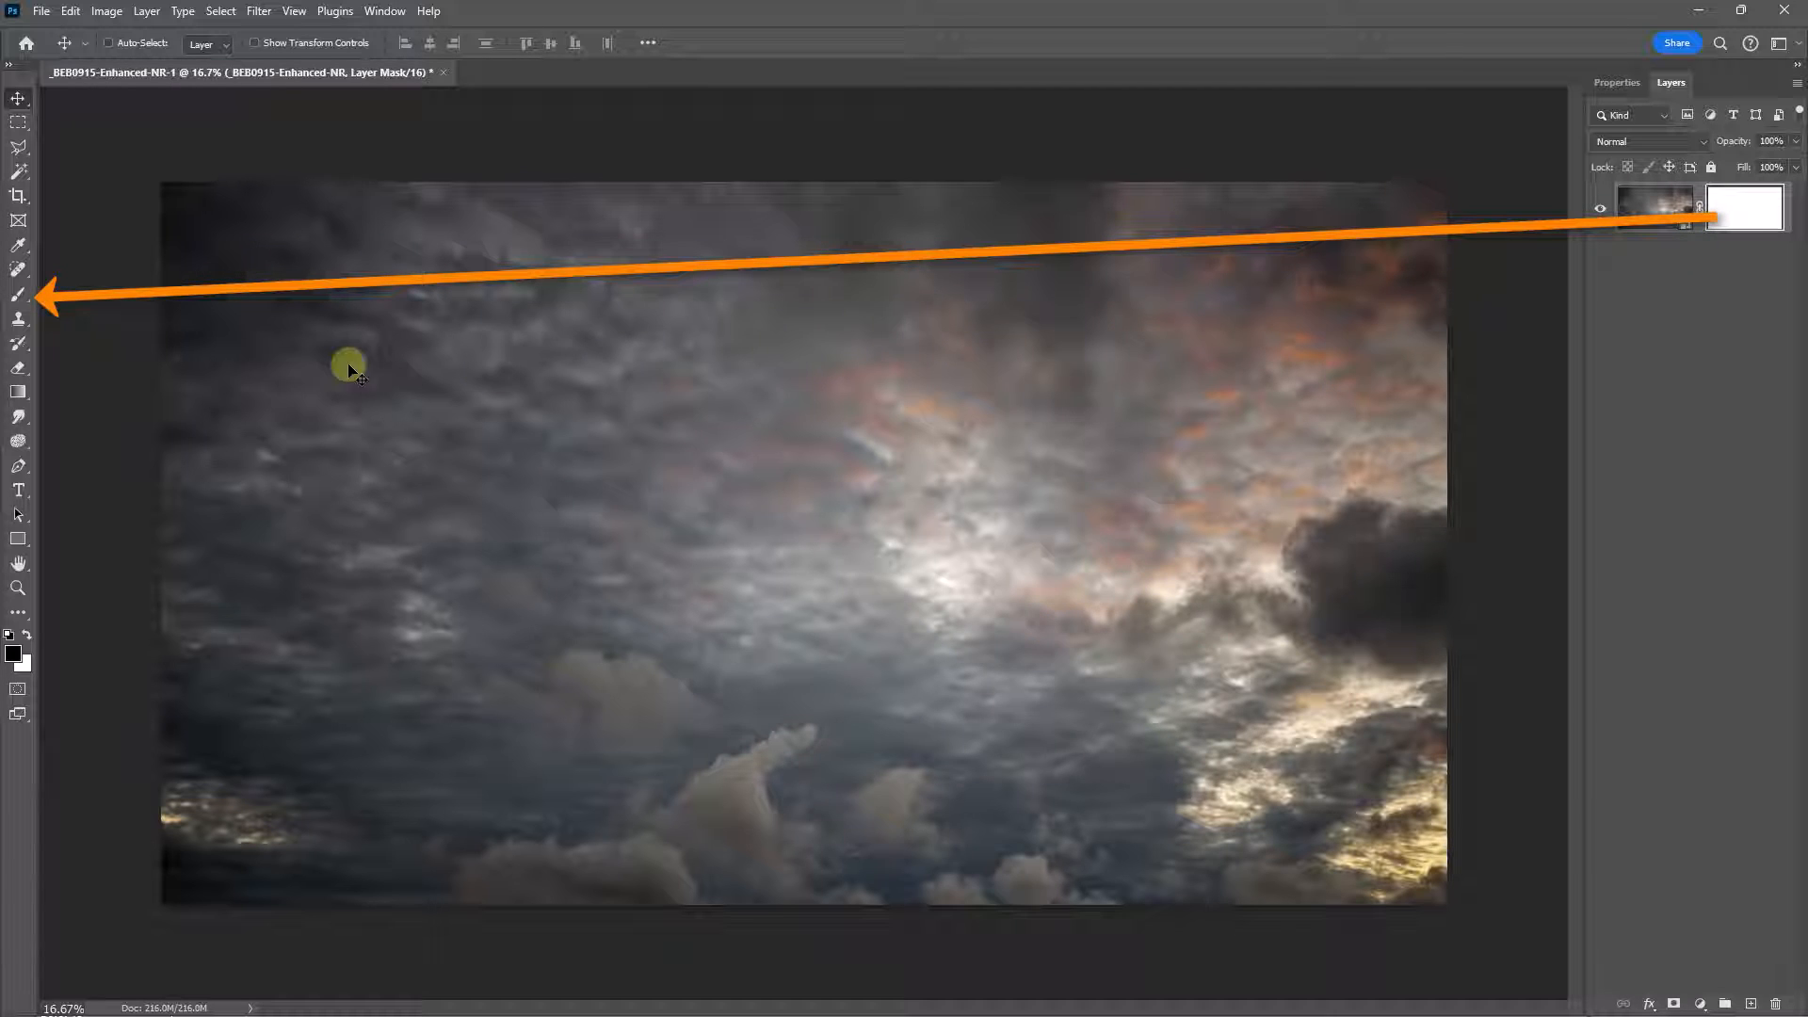
{"action": "left_click", "coordinate": [19, 294]}
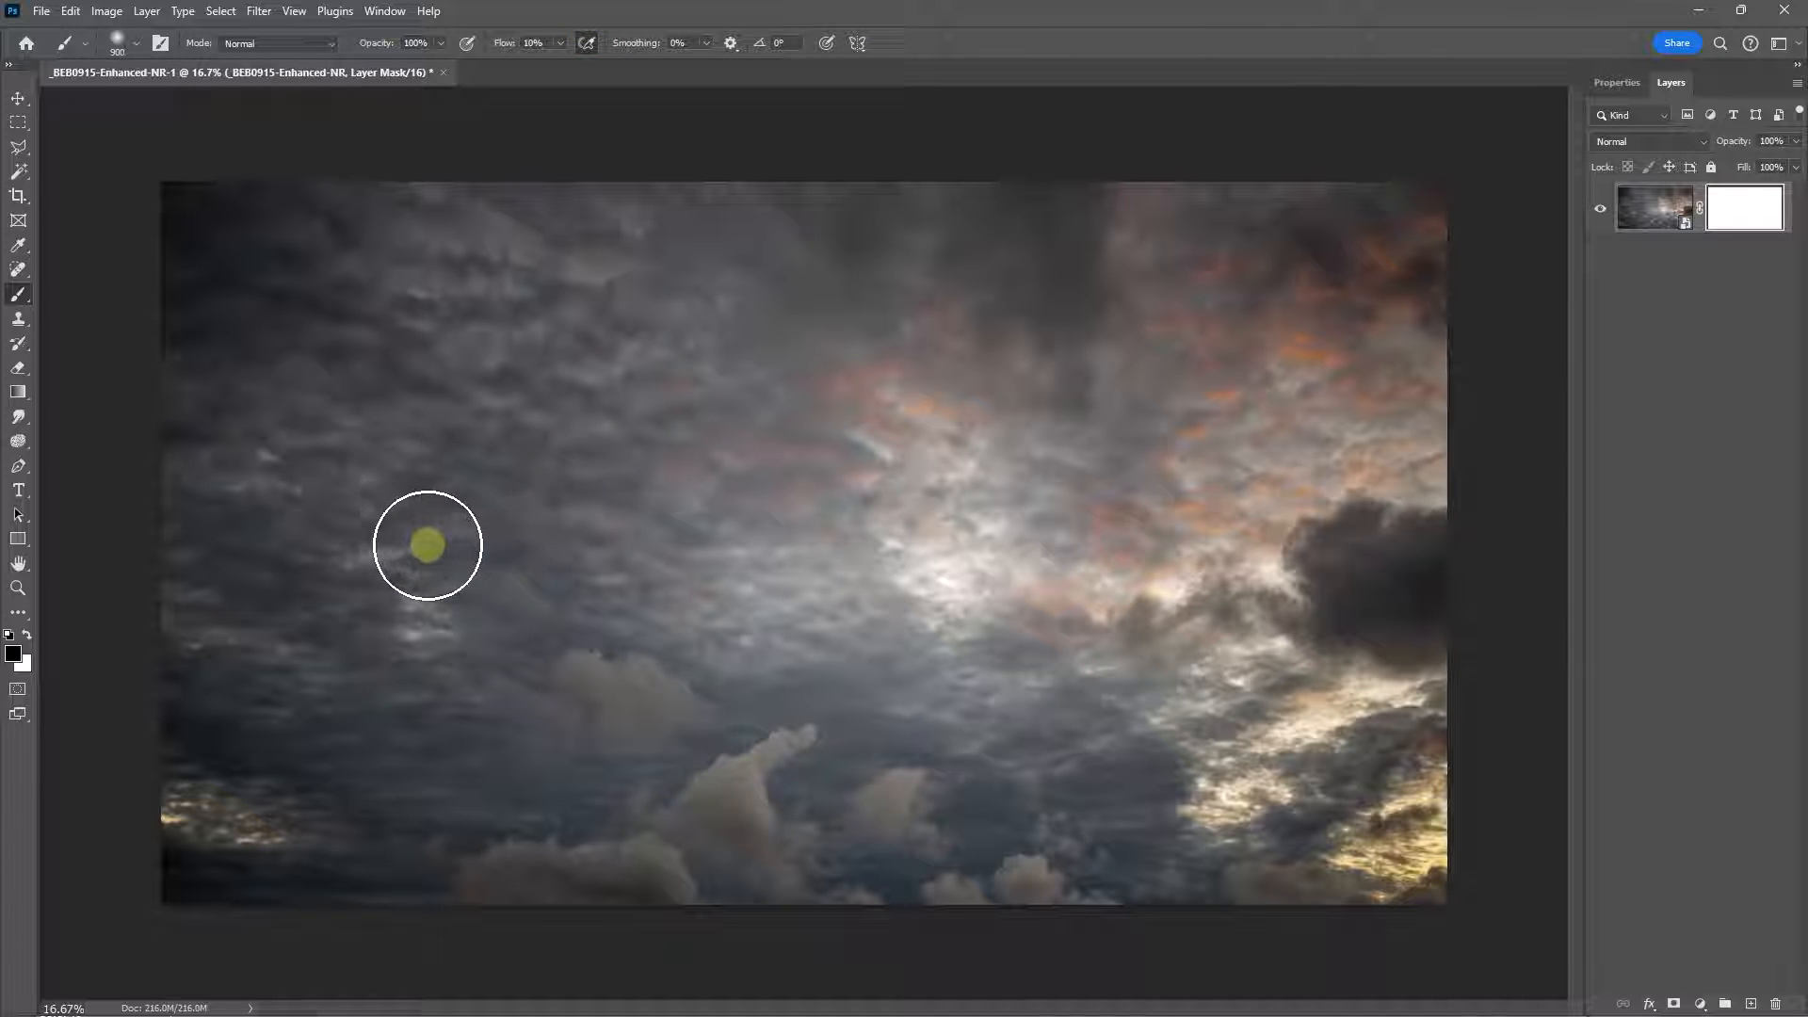
{"action": "left_click_drag", "start_coordinate": [427, 546], "coordinate": [601, 462]}
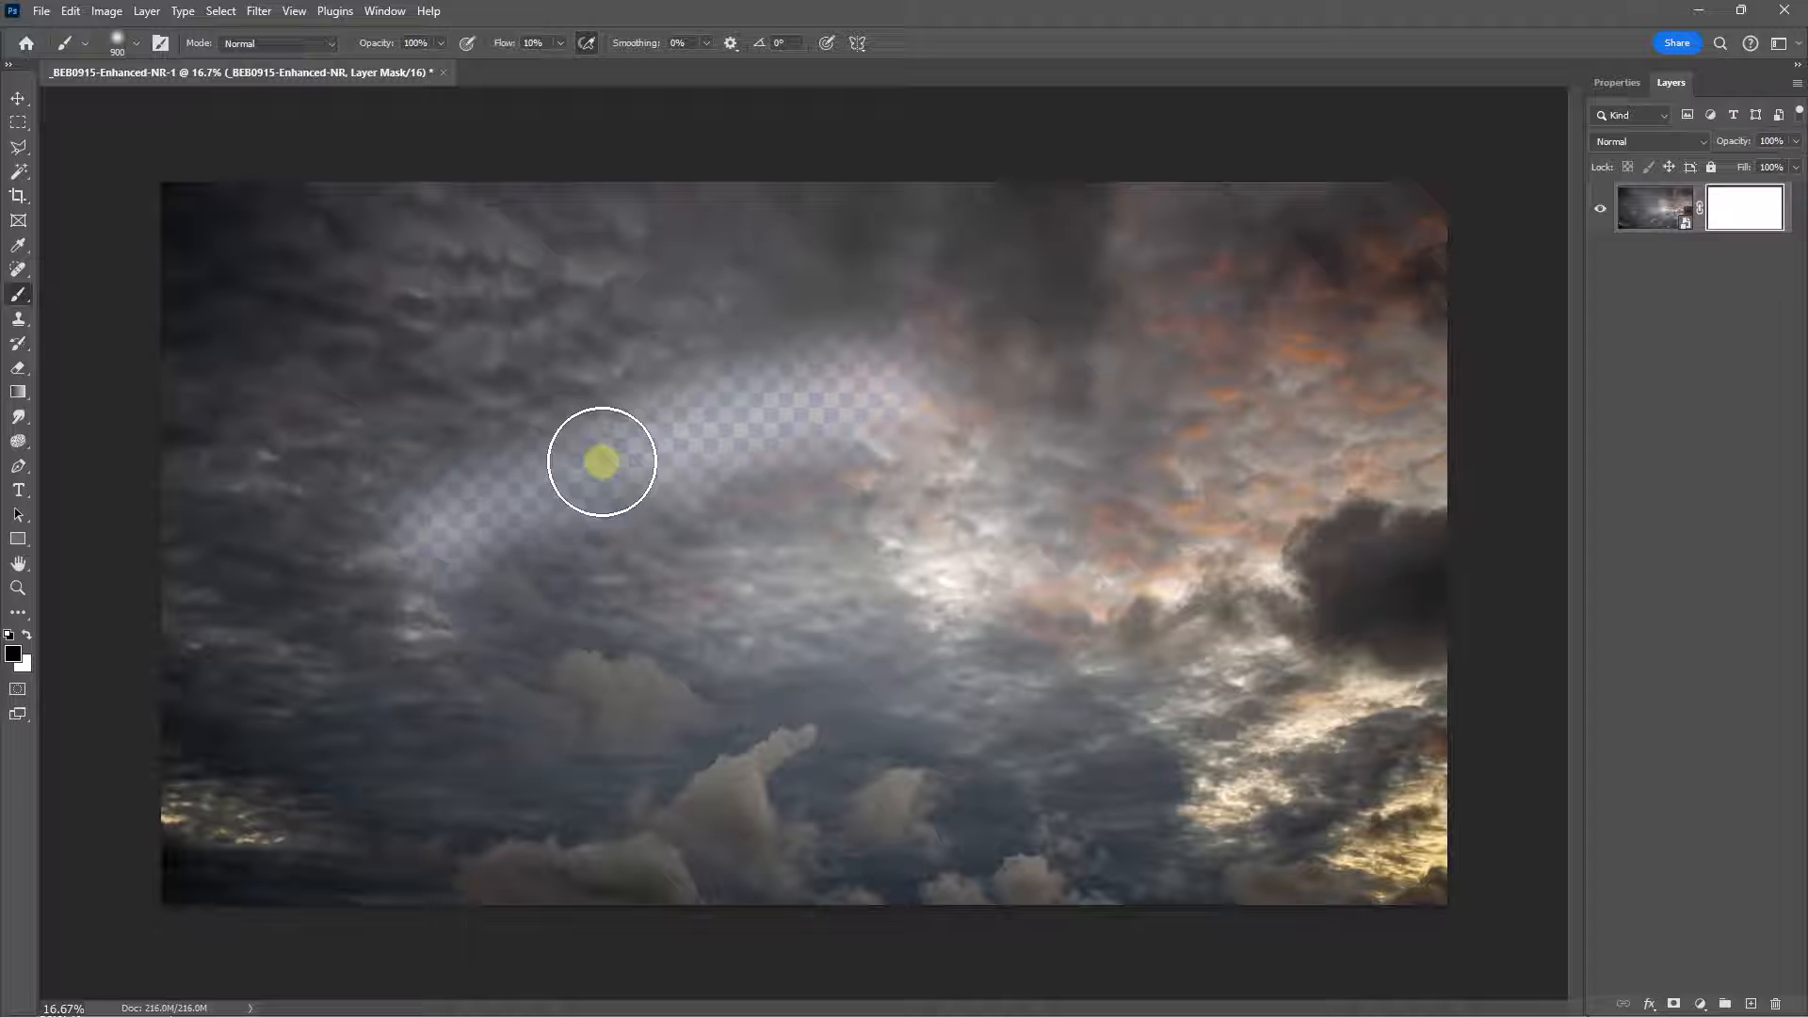
{"action": "left_click_drag", "start_coordinate": [599, 462], "coordinate": [804, 481]}
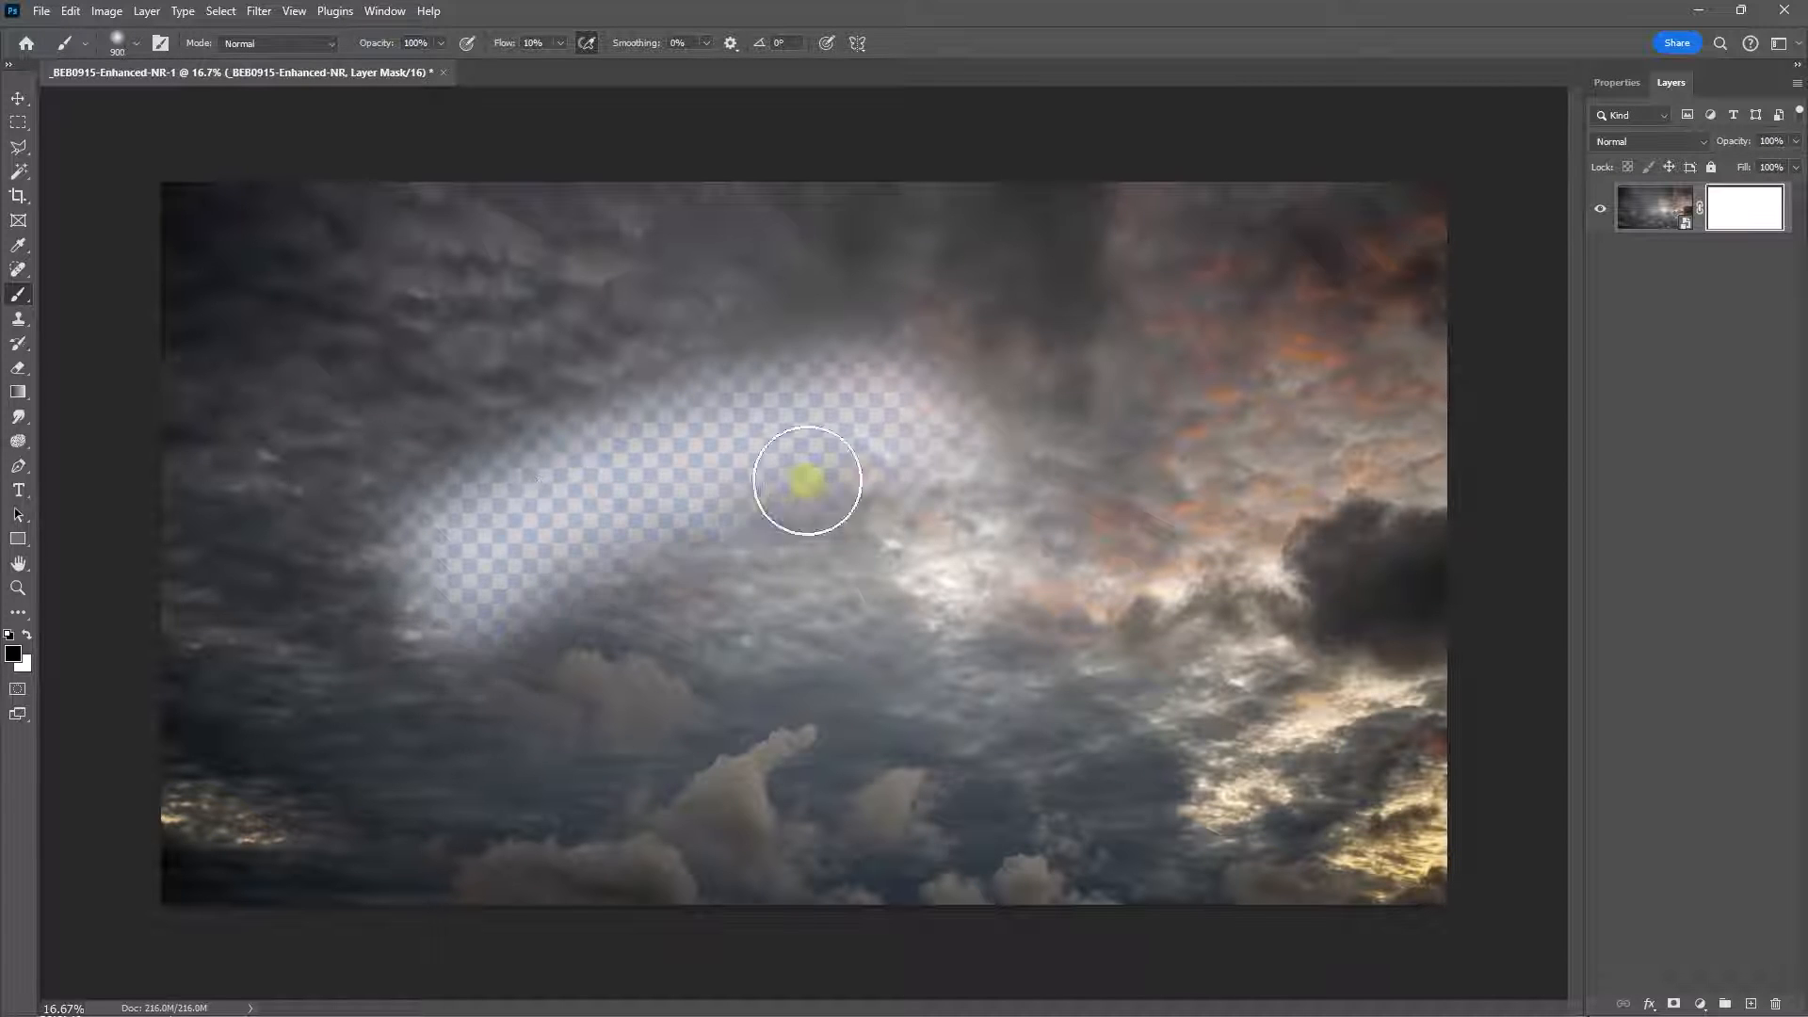
{"action": "left_click_drag", "start_coordinate": [804, 480], "coordinate": [471, 625]}
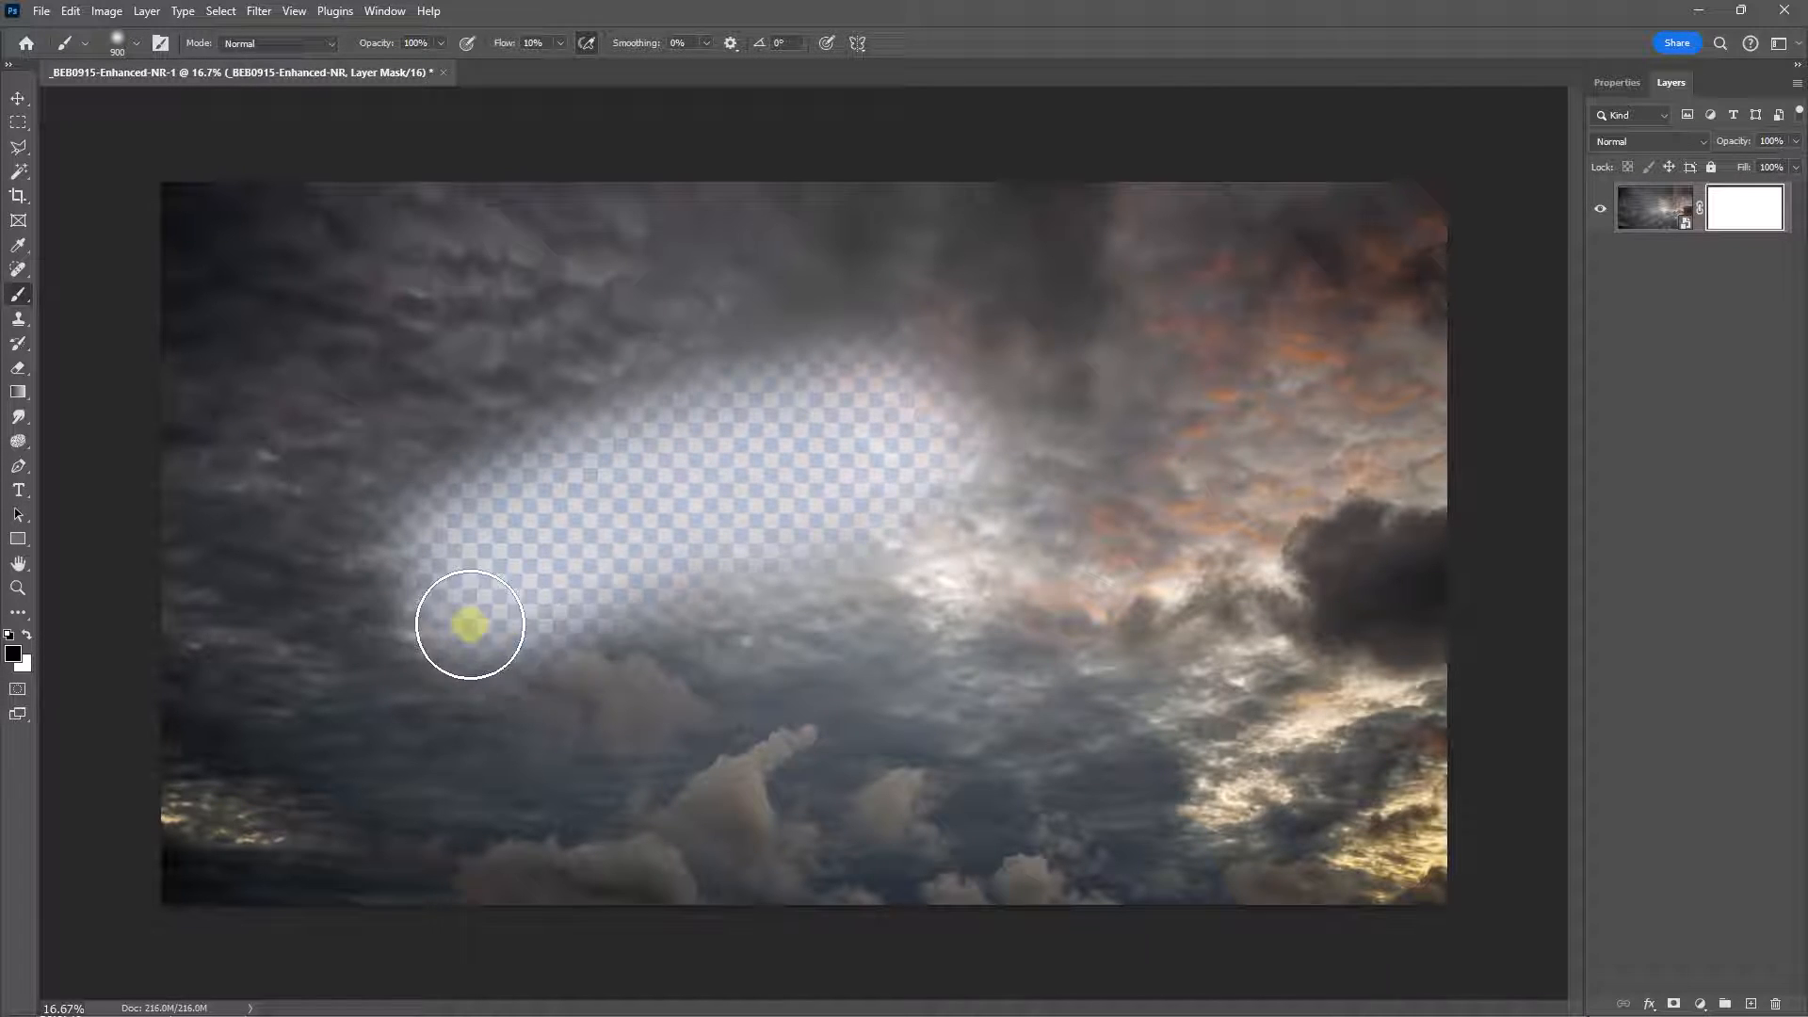
{"action": "left_click_drag", "start_coordinate": [469, 623], "coordinate": [880, 565]}
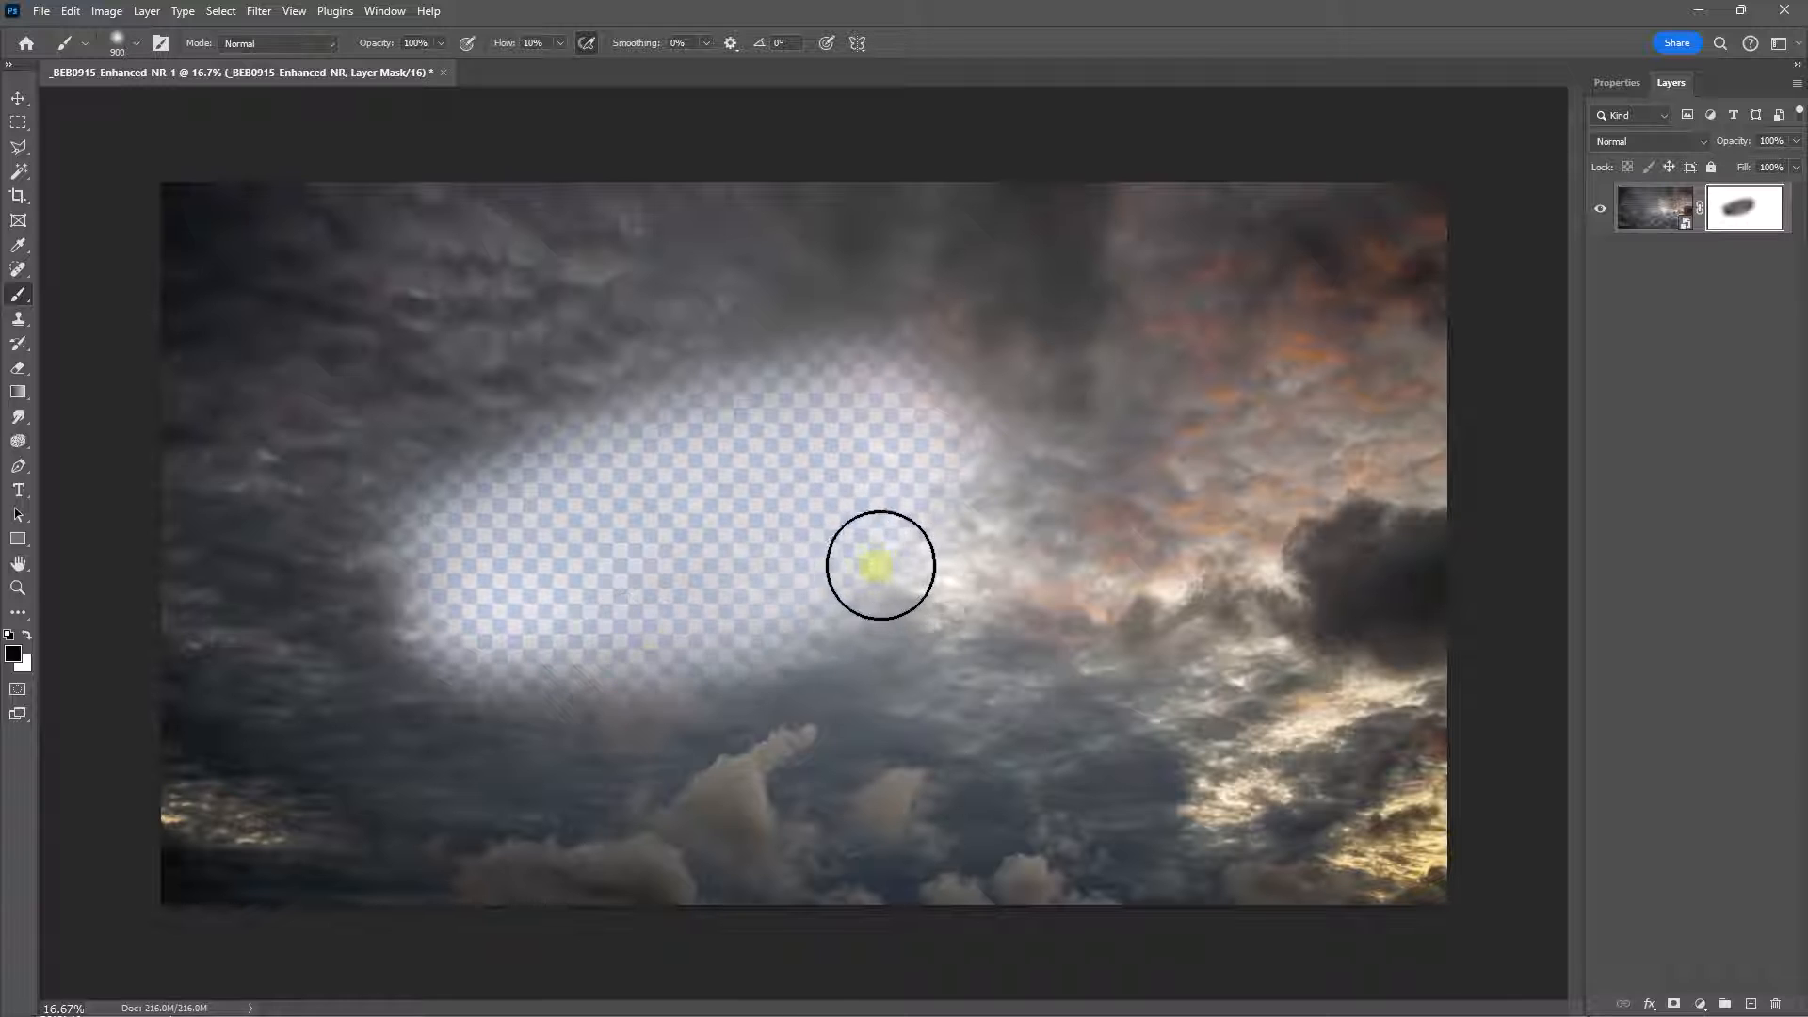
{"action": "left_click_drag", "start_coordinate": [879, 565], "coordinate": [771, 563]}
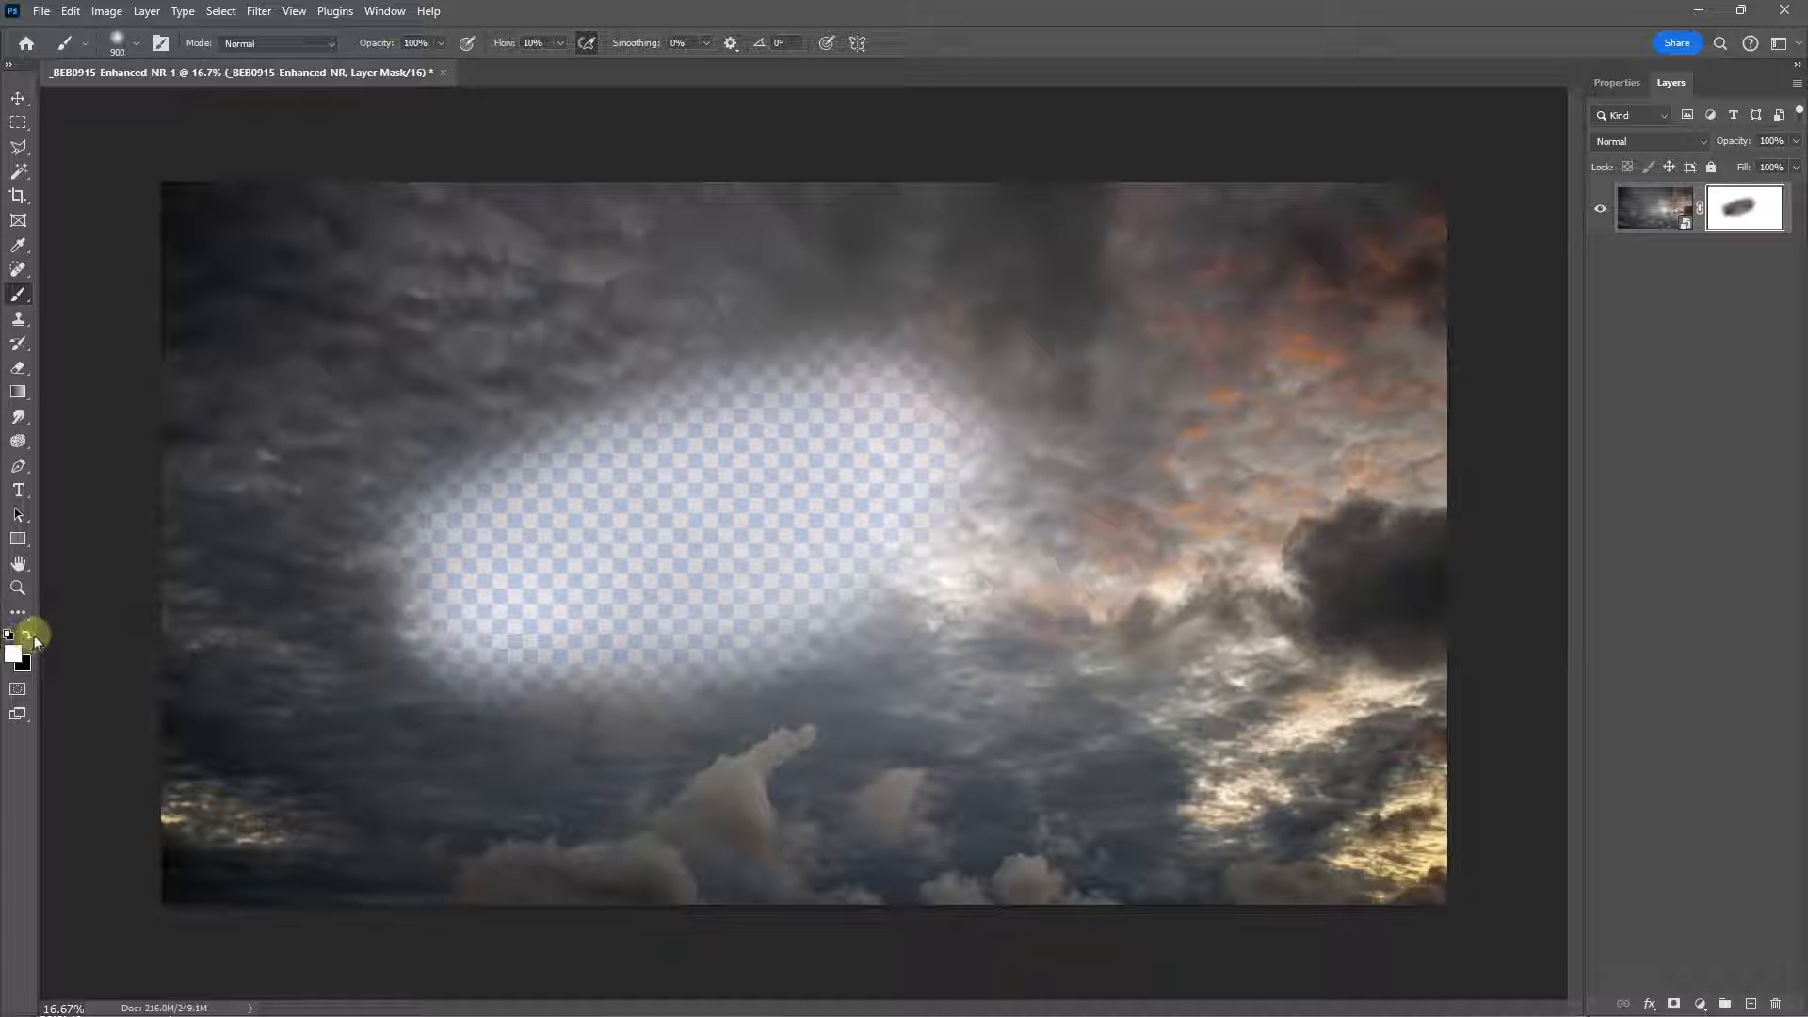
{"action": "mouse_move", "coordinate": [557, 401]}
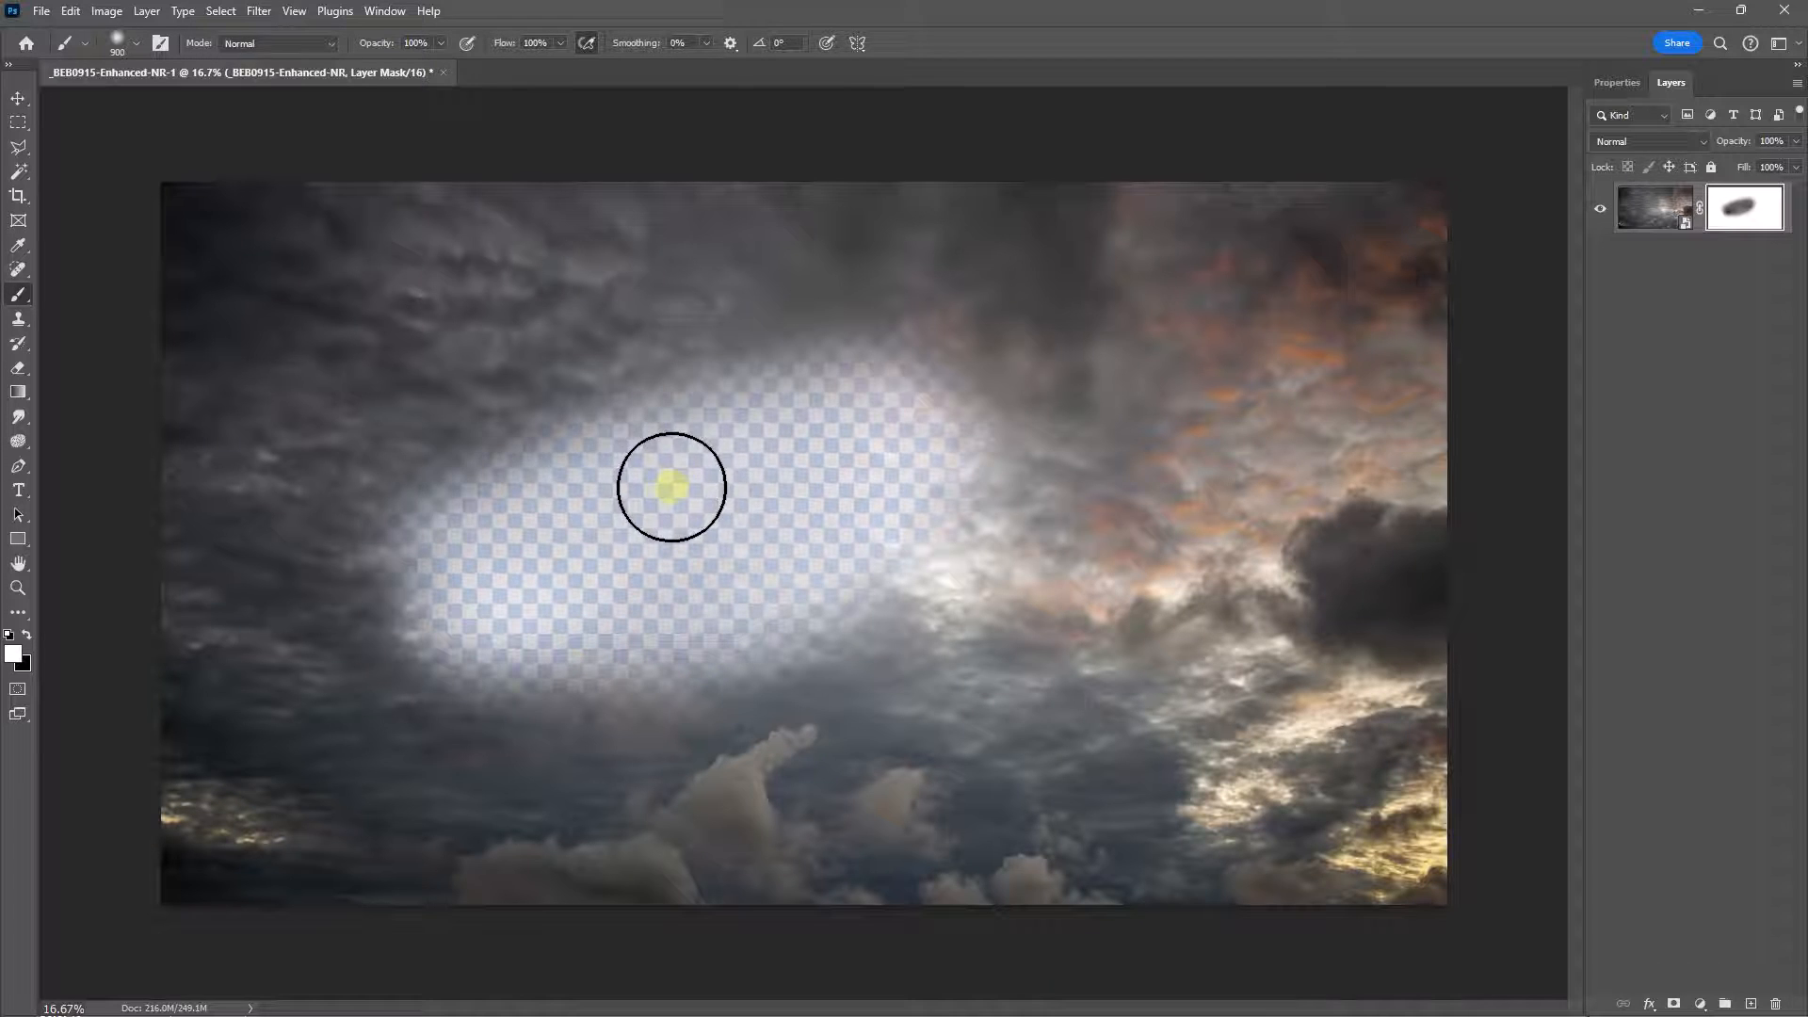
{"action": "left_click_drag", "start_coordinate": [672, 486], "coordinate": [397, 578]}
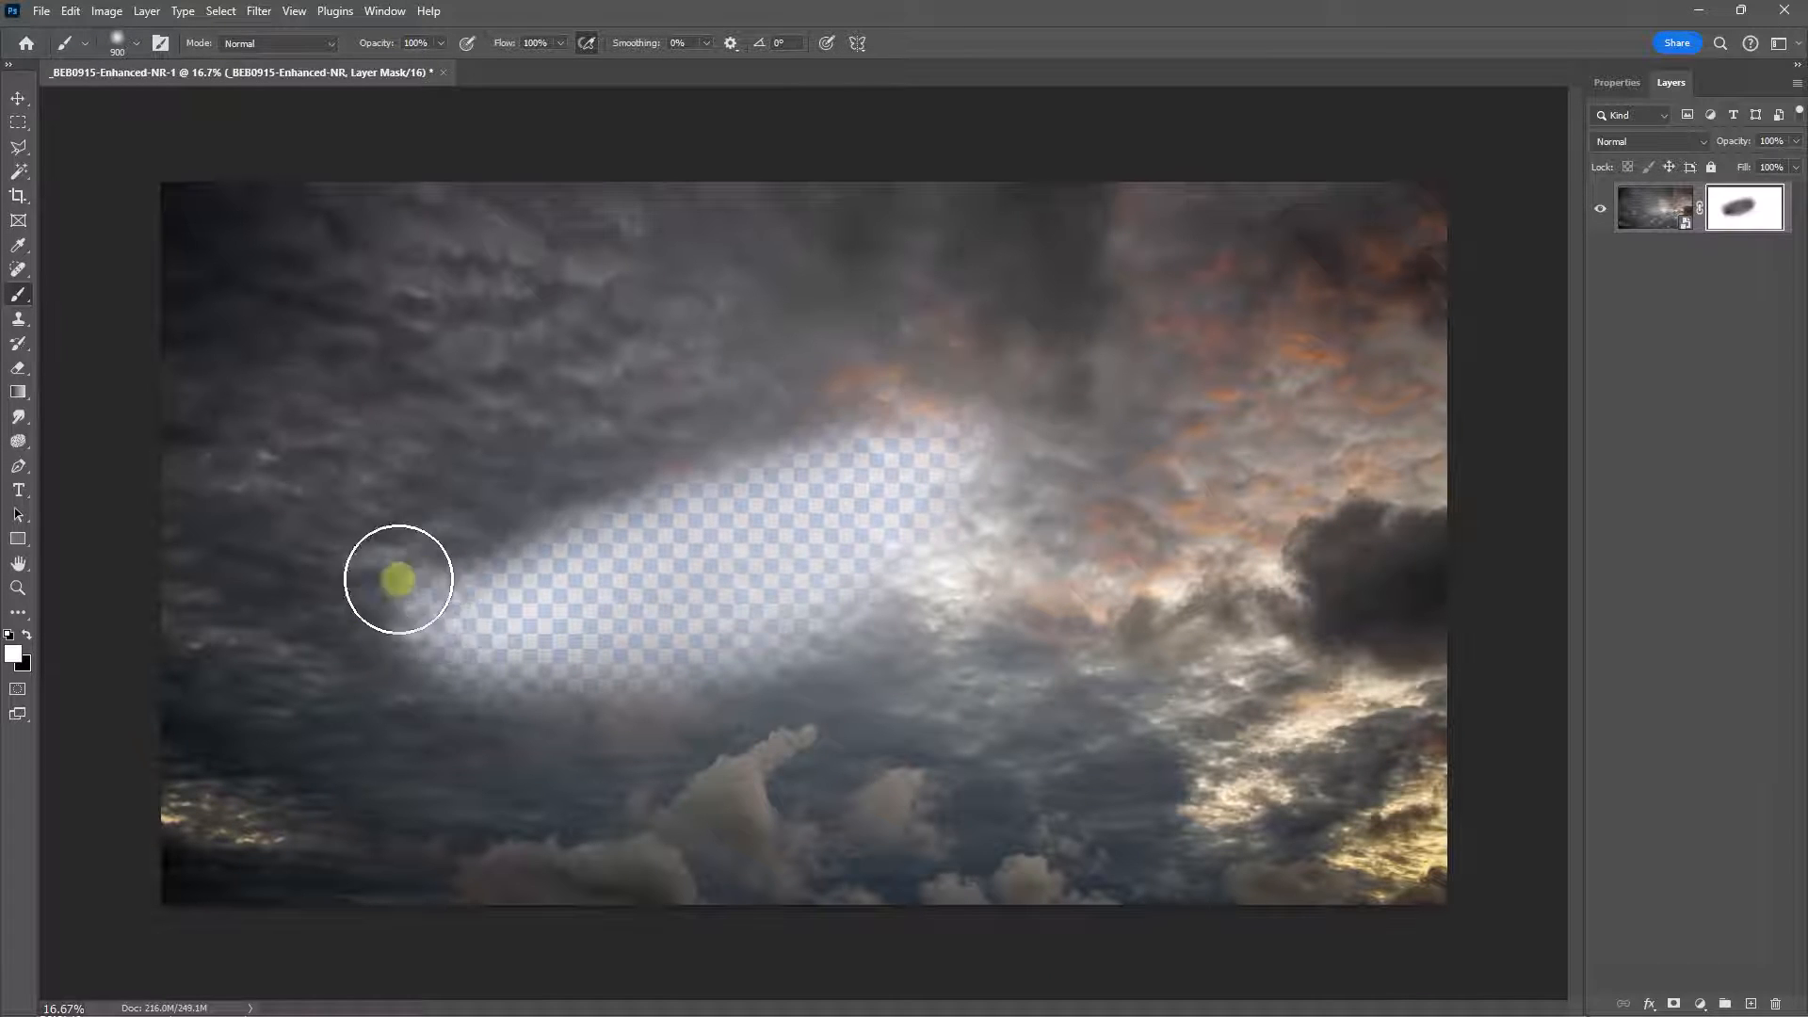
{"action": "left_click_drag", "start_coordinate": [397, 580], "coordinate": [1104, 501]}
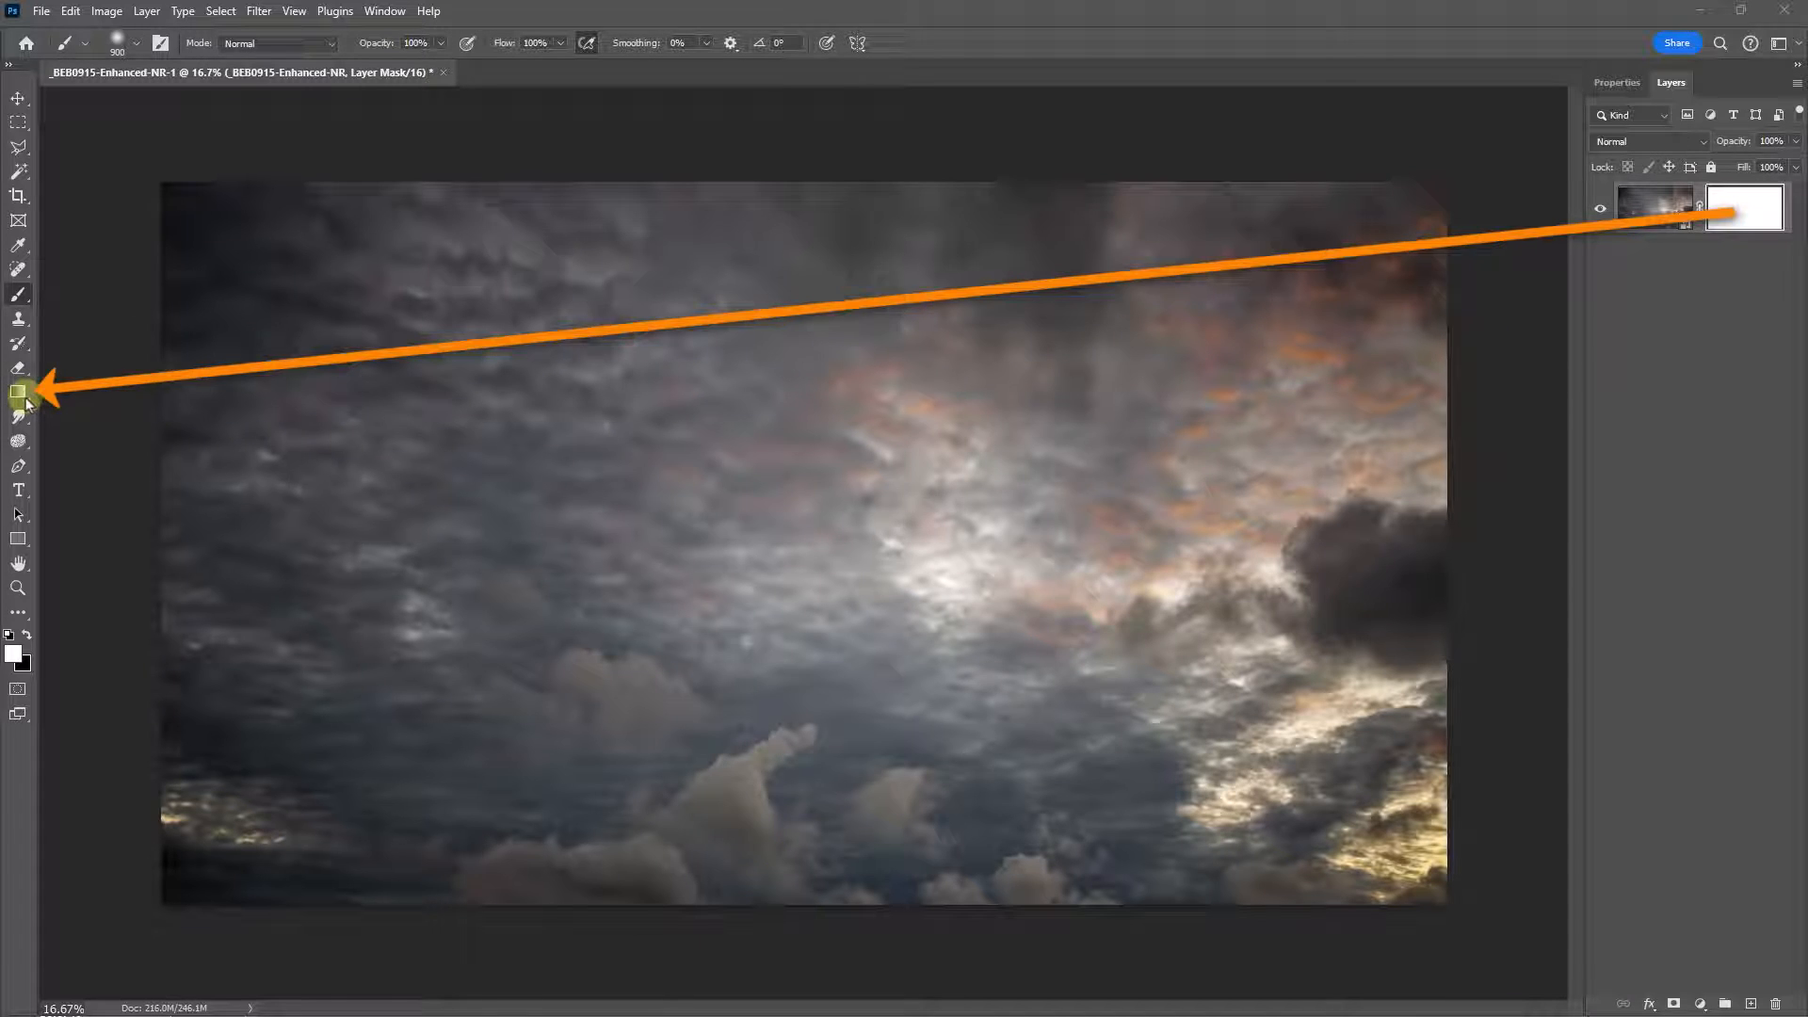
Step: Choose the Gradient tool with the standard type and the foreground-to-transparent preset
{"action": "left_click", "coordinate": [19, 393]}
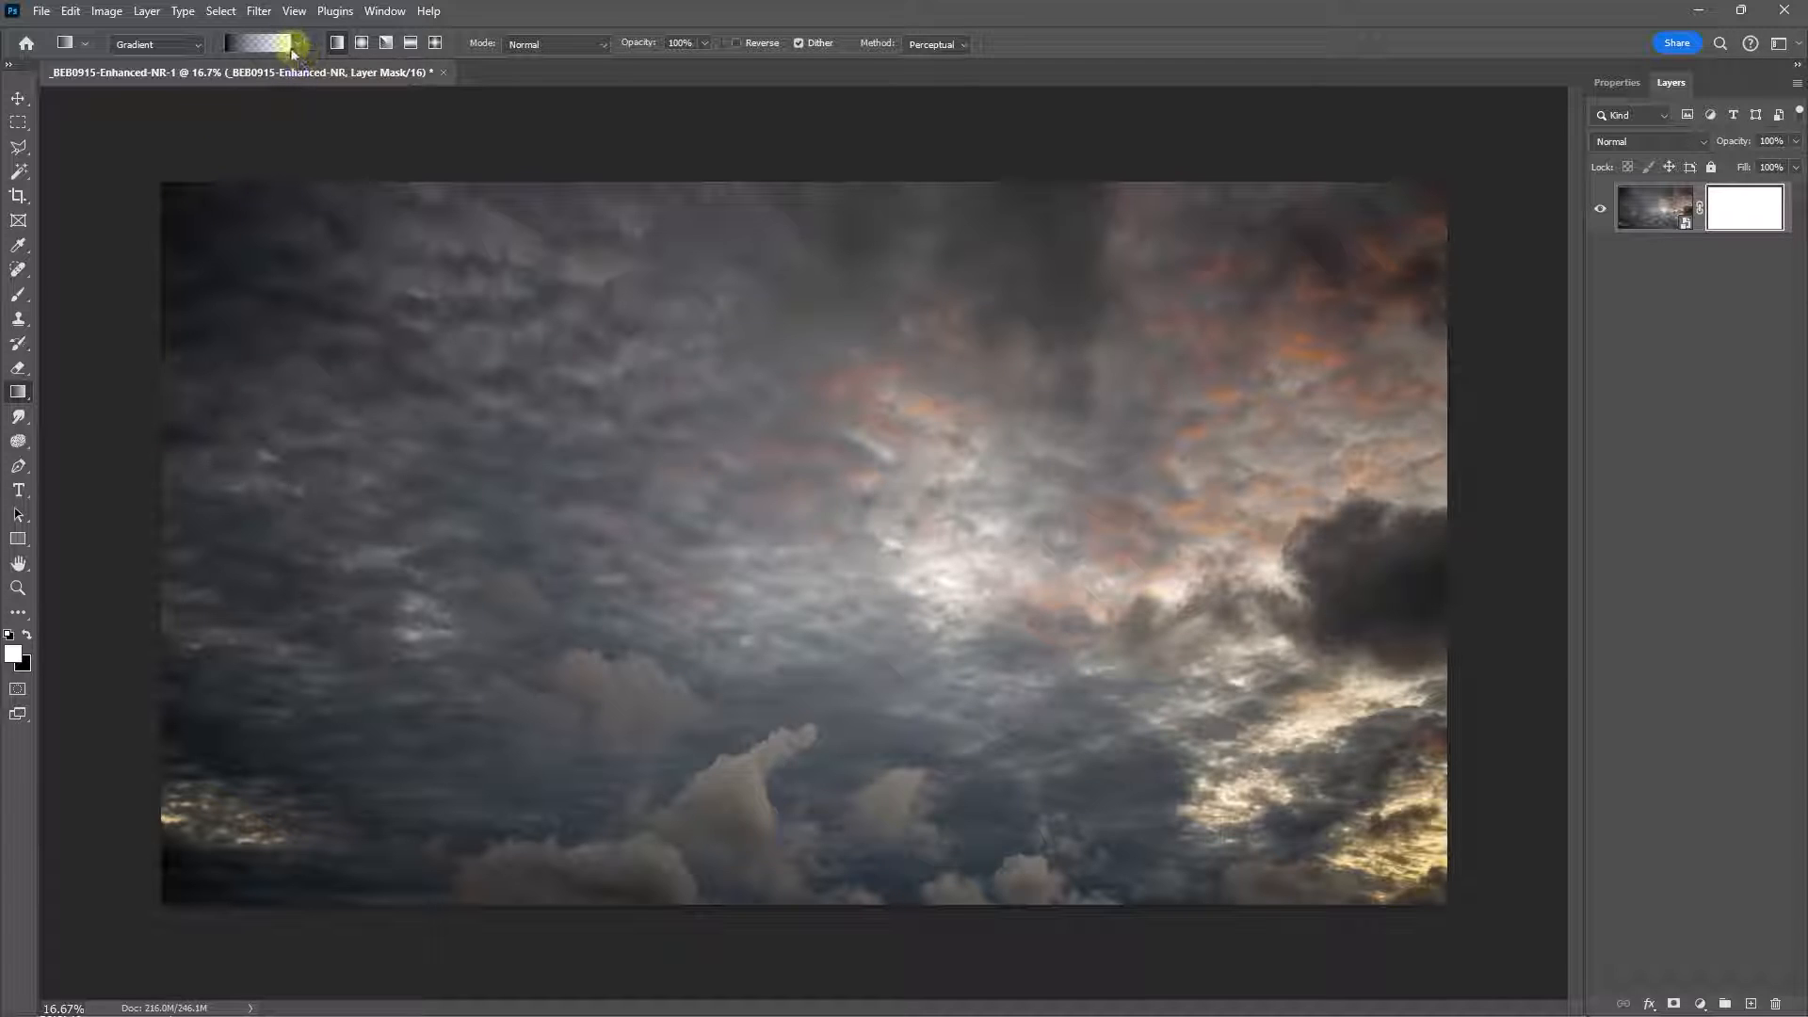
{"action": "left_click", "coordinate": [156, 43]}
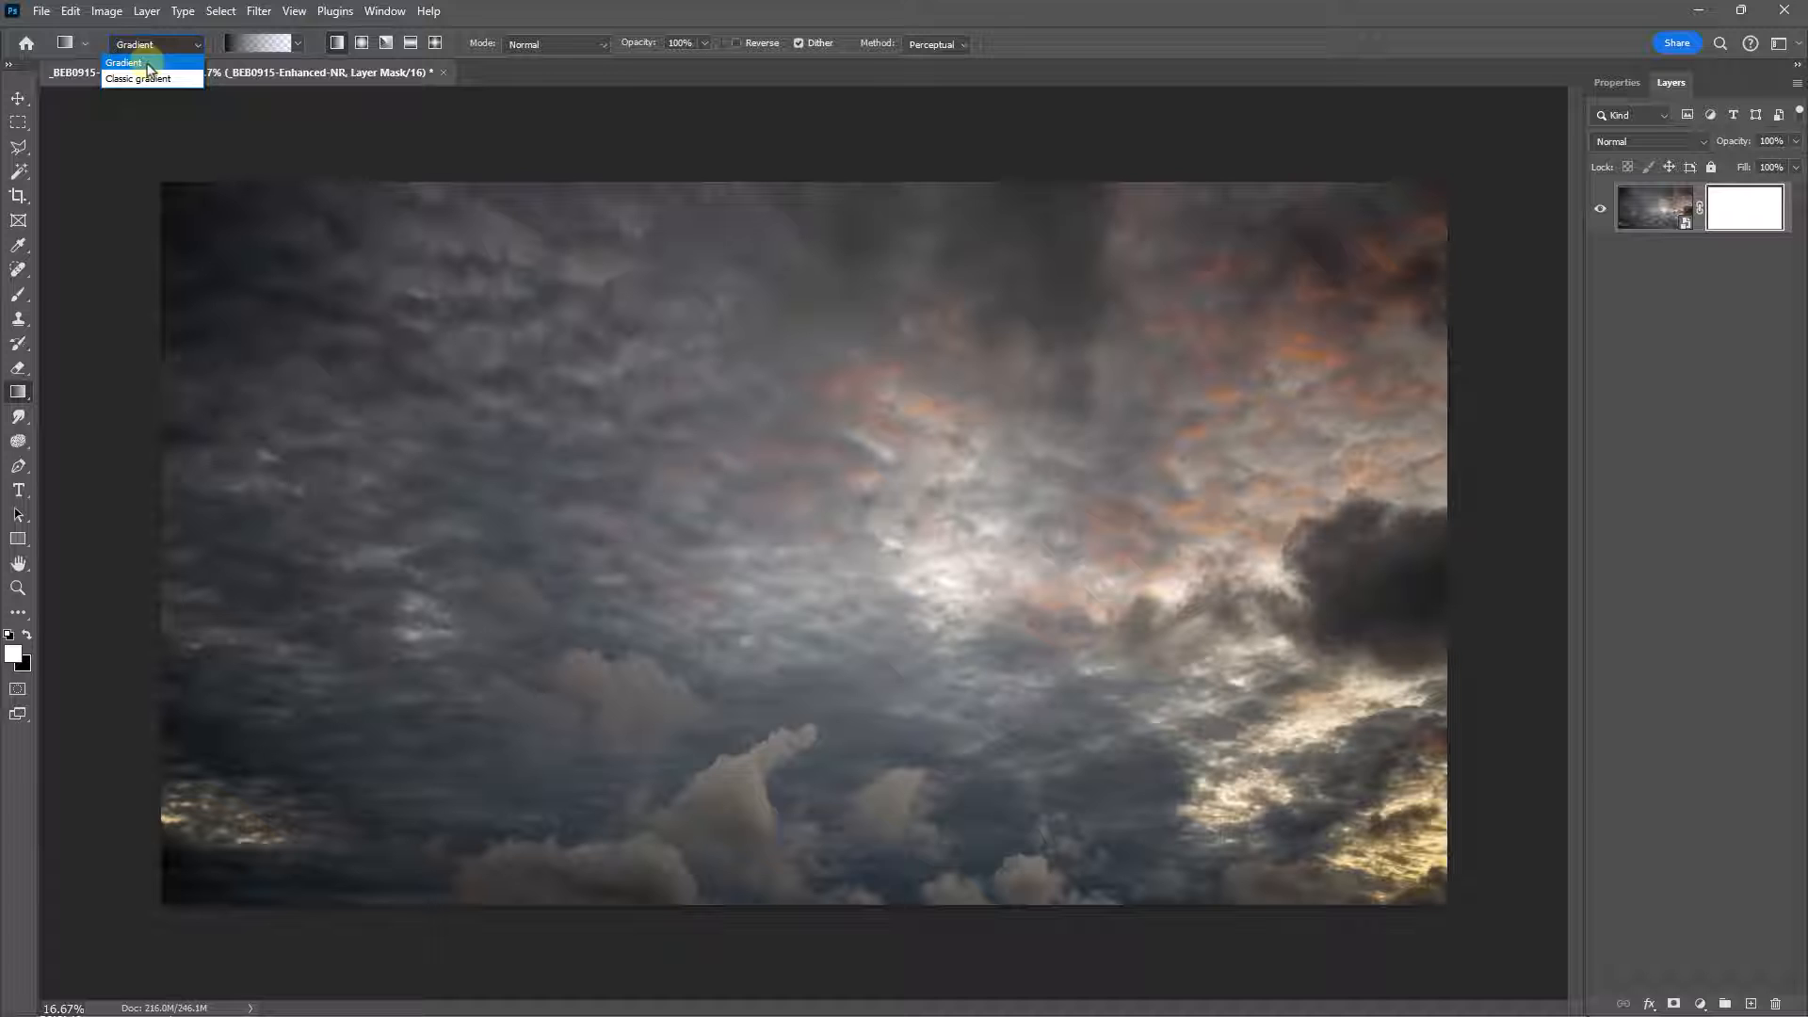
{"action": "left_click", "coordinate": [124, 61]}
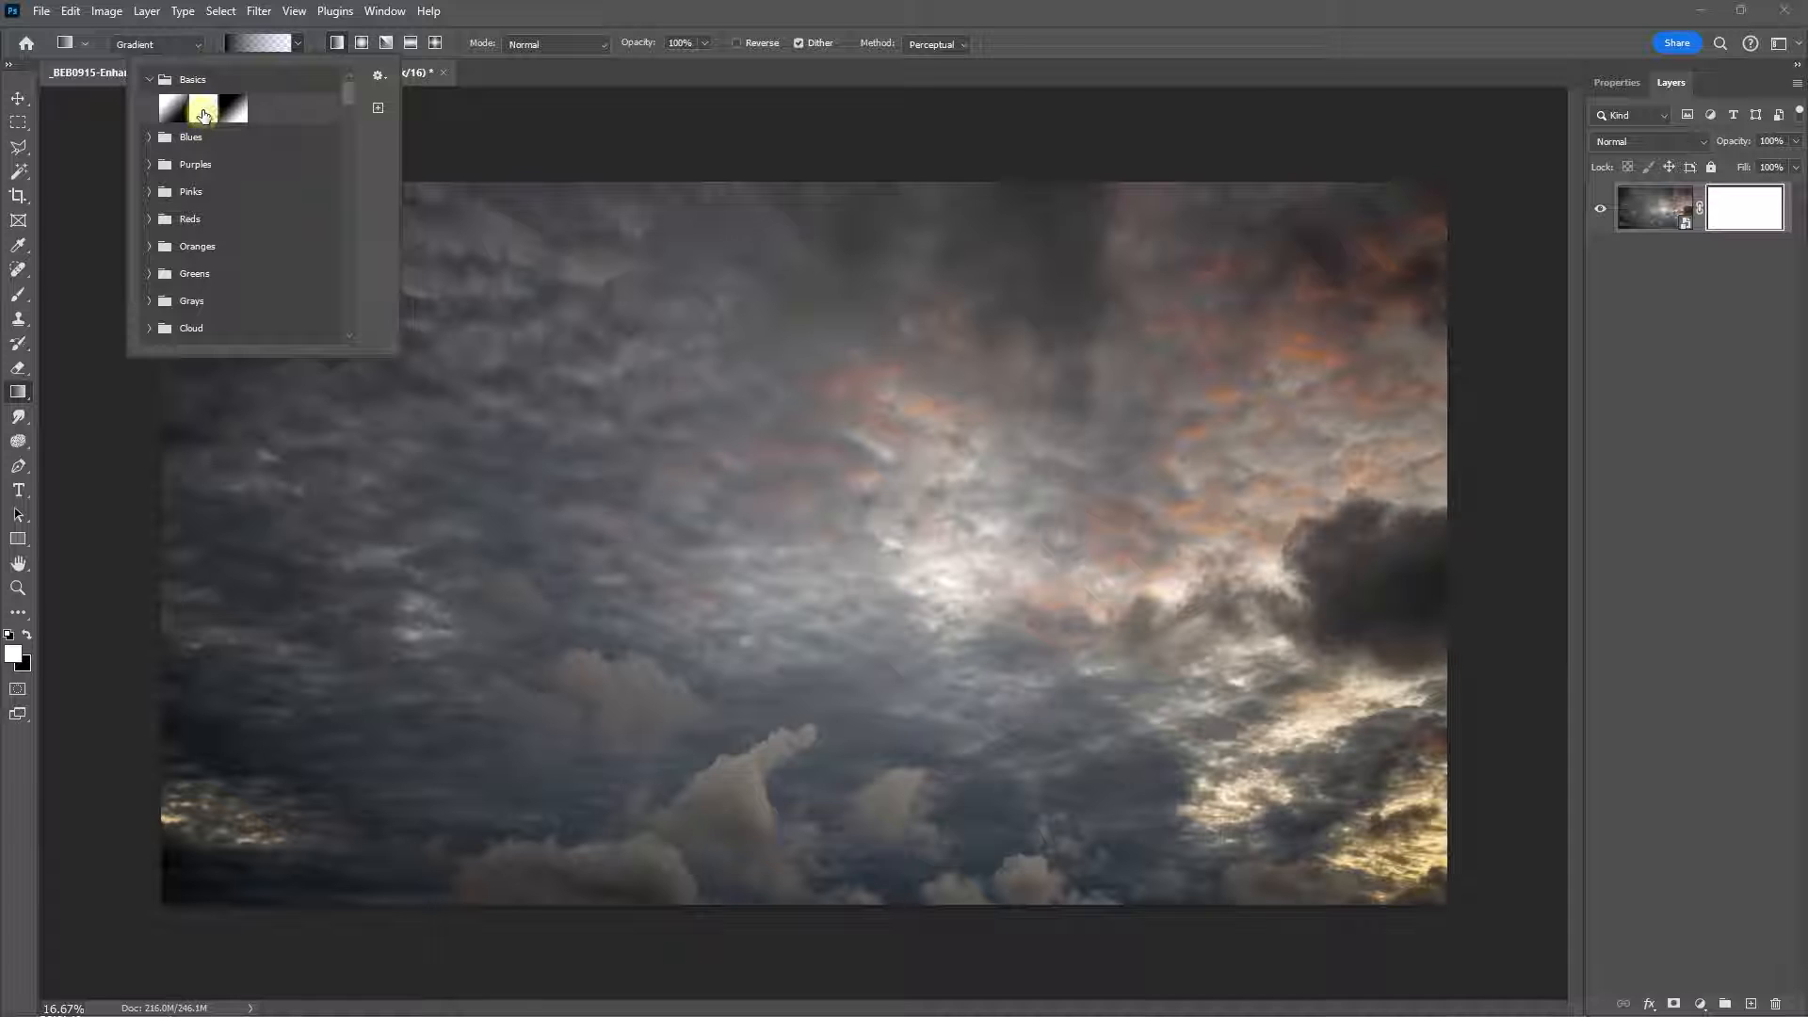
{"action": "left_click", "coordinate": [203, 108]}
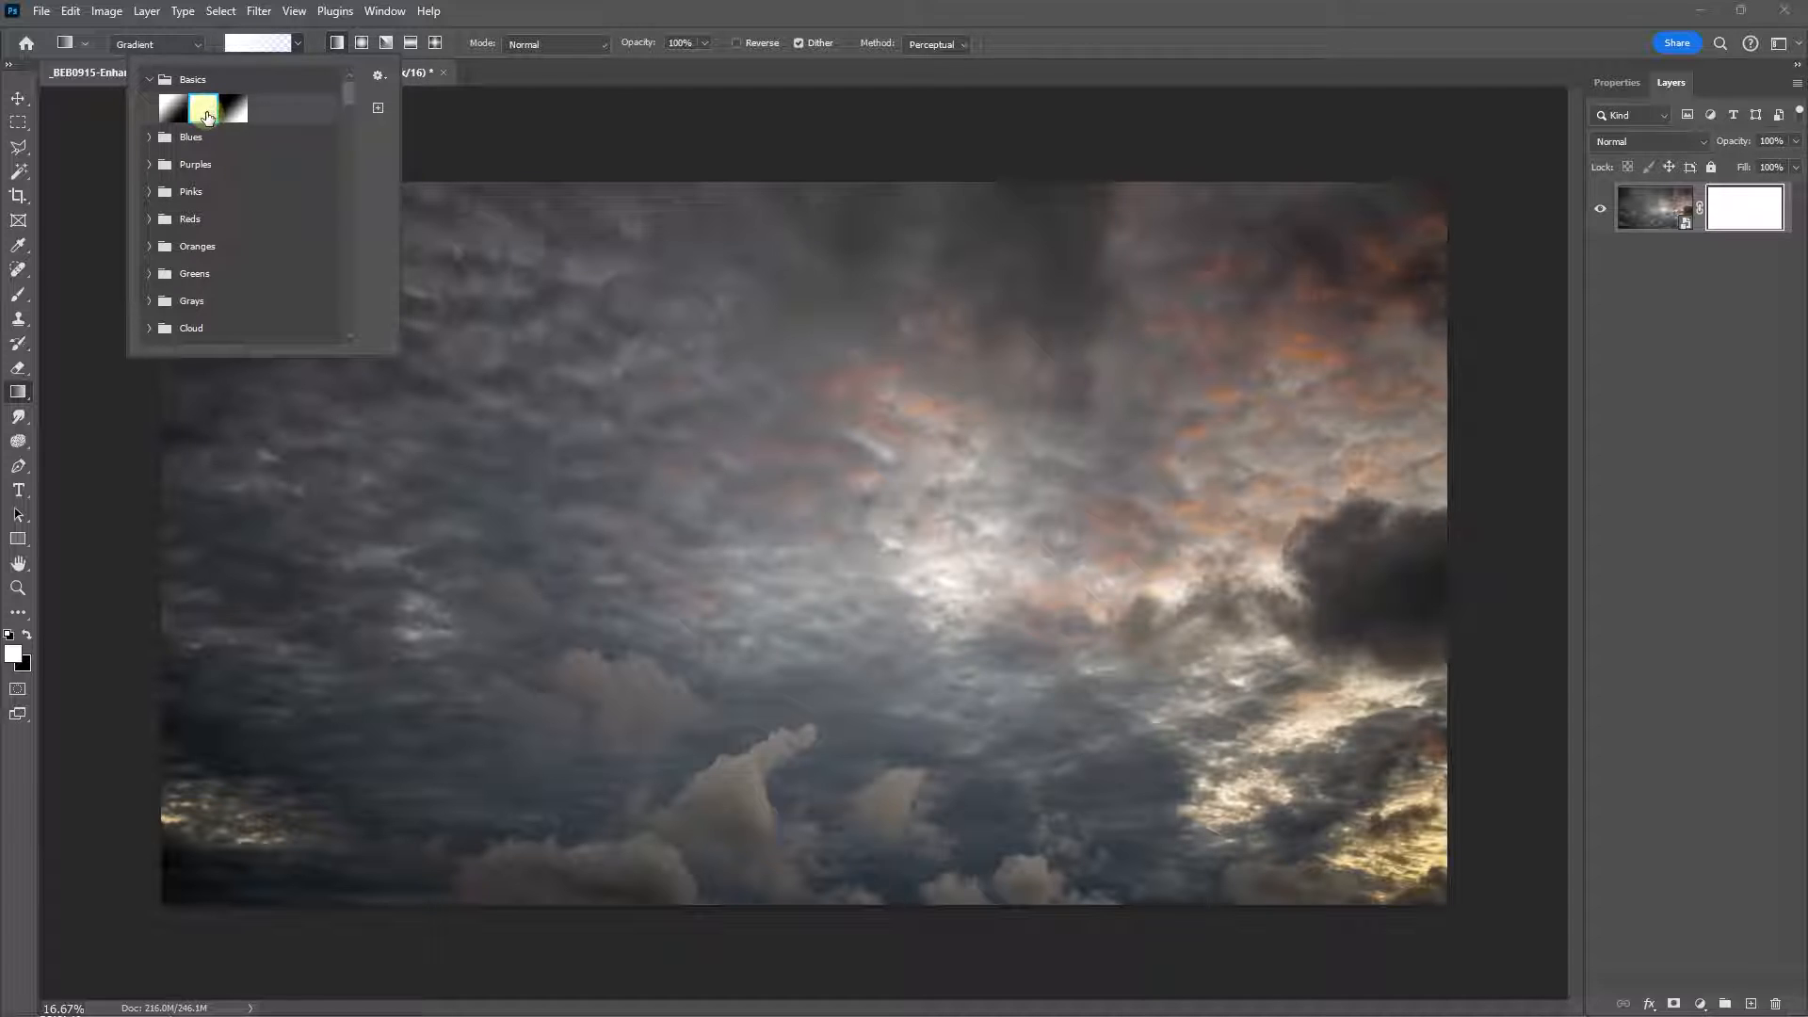
{"action": "left_click", "coordinate": [204, 108]}
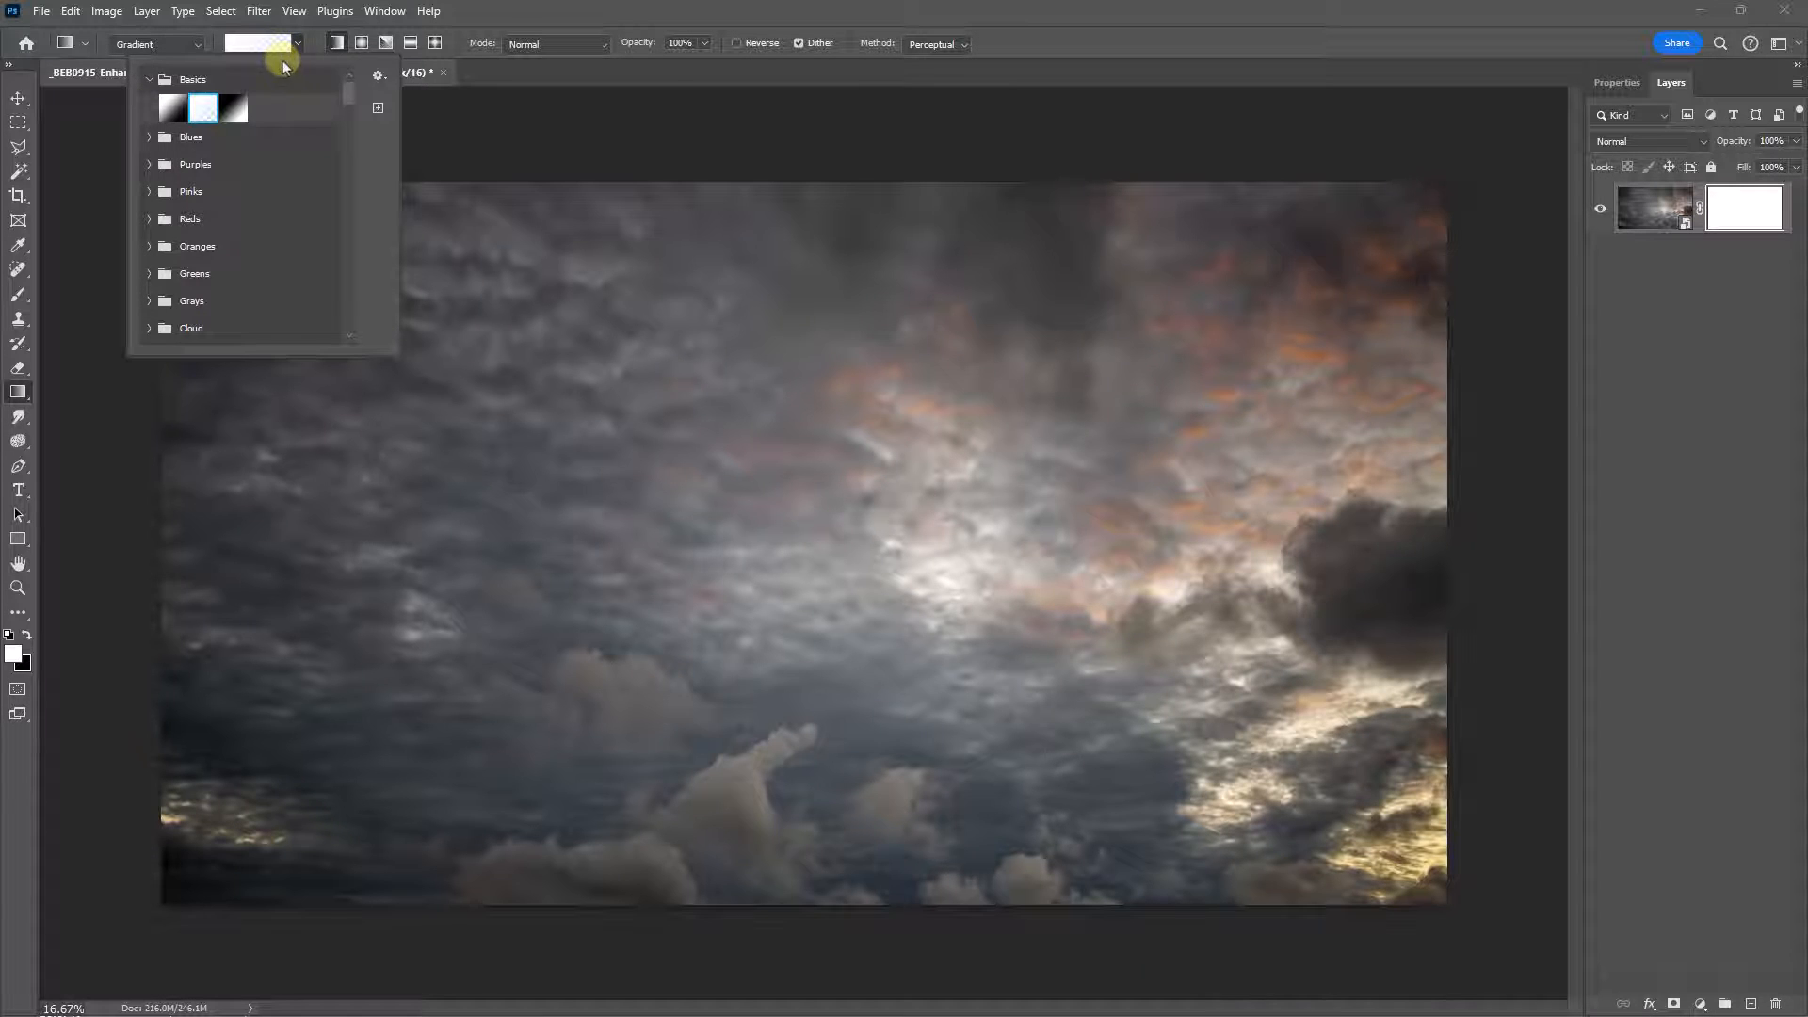
{"action": "left_click", "coordinate": [202, 108]}
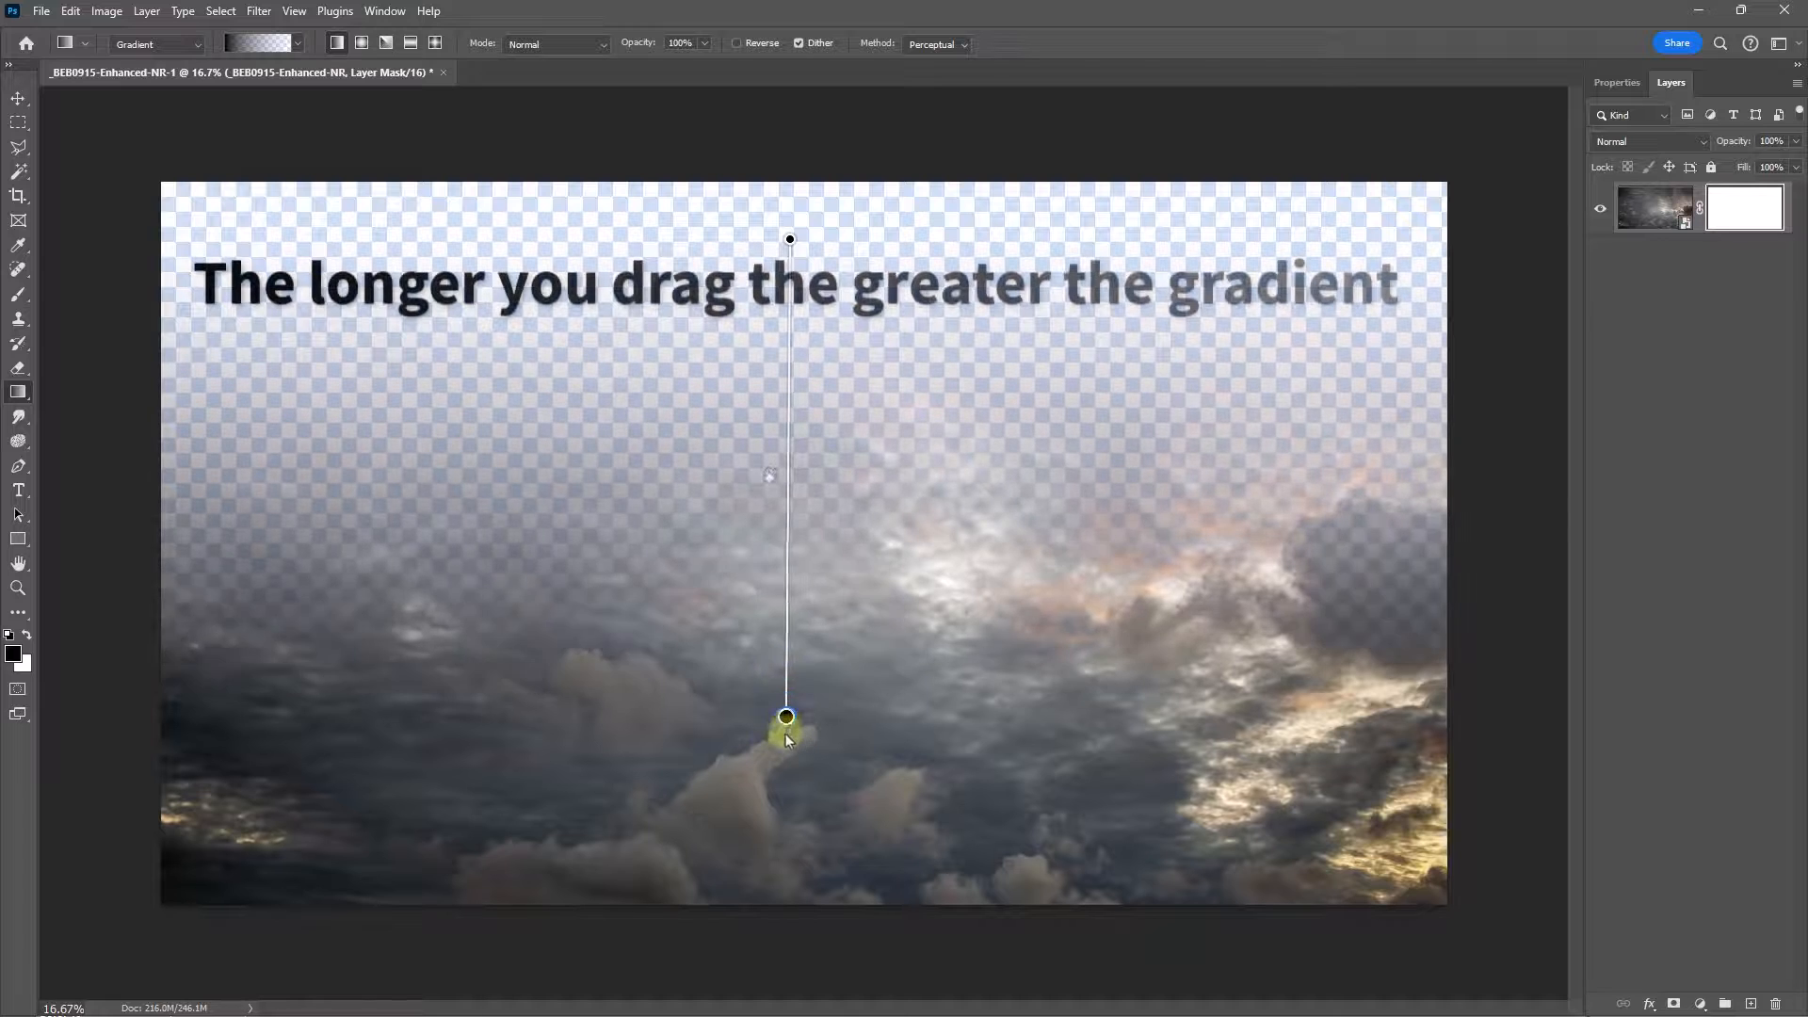
Step: Drag a vertical gradient on the mask so the sky fades to transparent toward the lower clouds
{"action": "left_click_drag", "start_coordinate": [786, 716], "coordinate": [786, 789]}
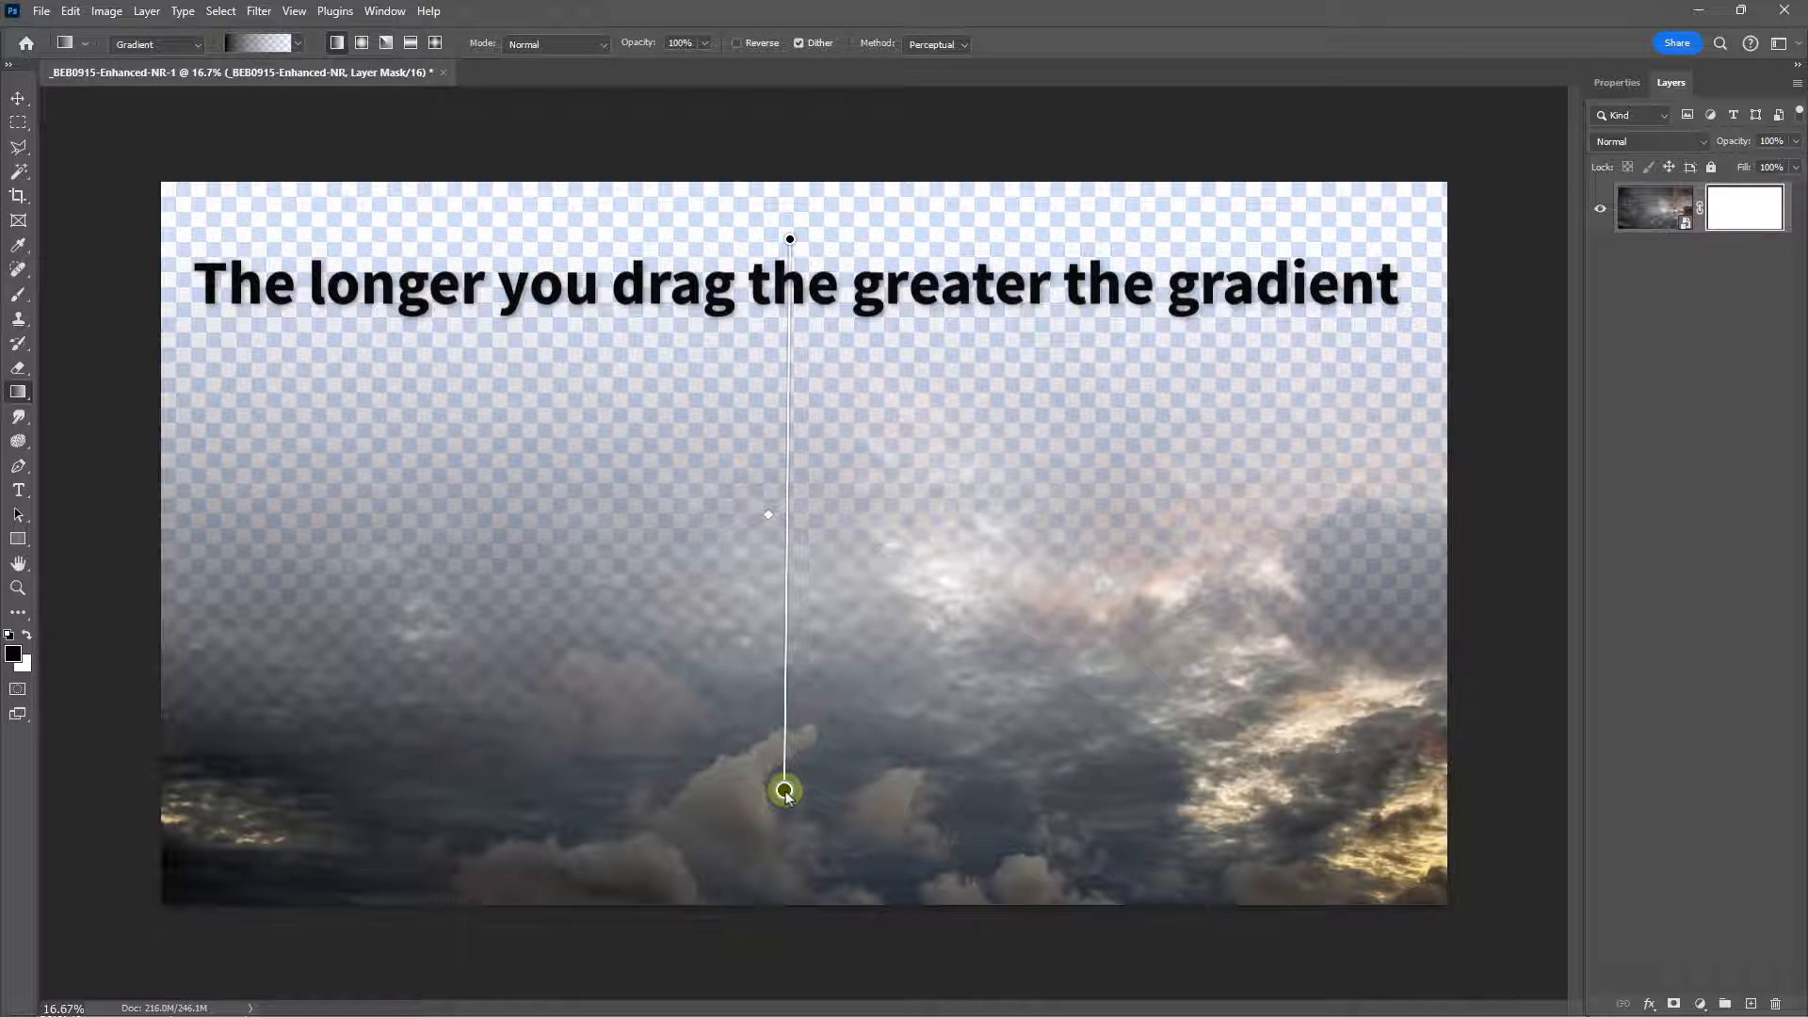
{"action": "left_click_drag", "start_coordinate": [784, 789], "coordinate": [790, 712]}
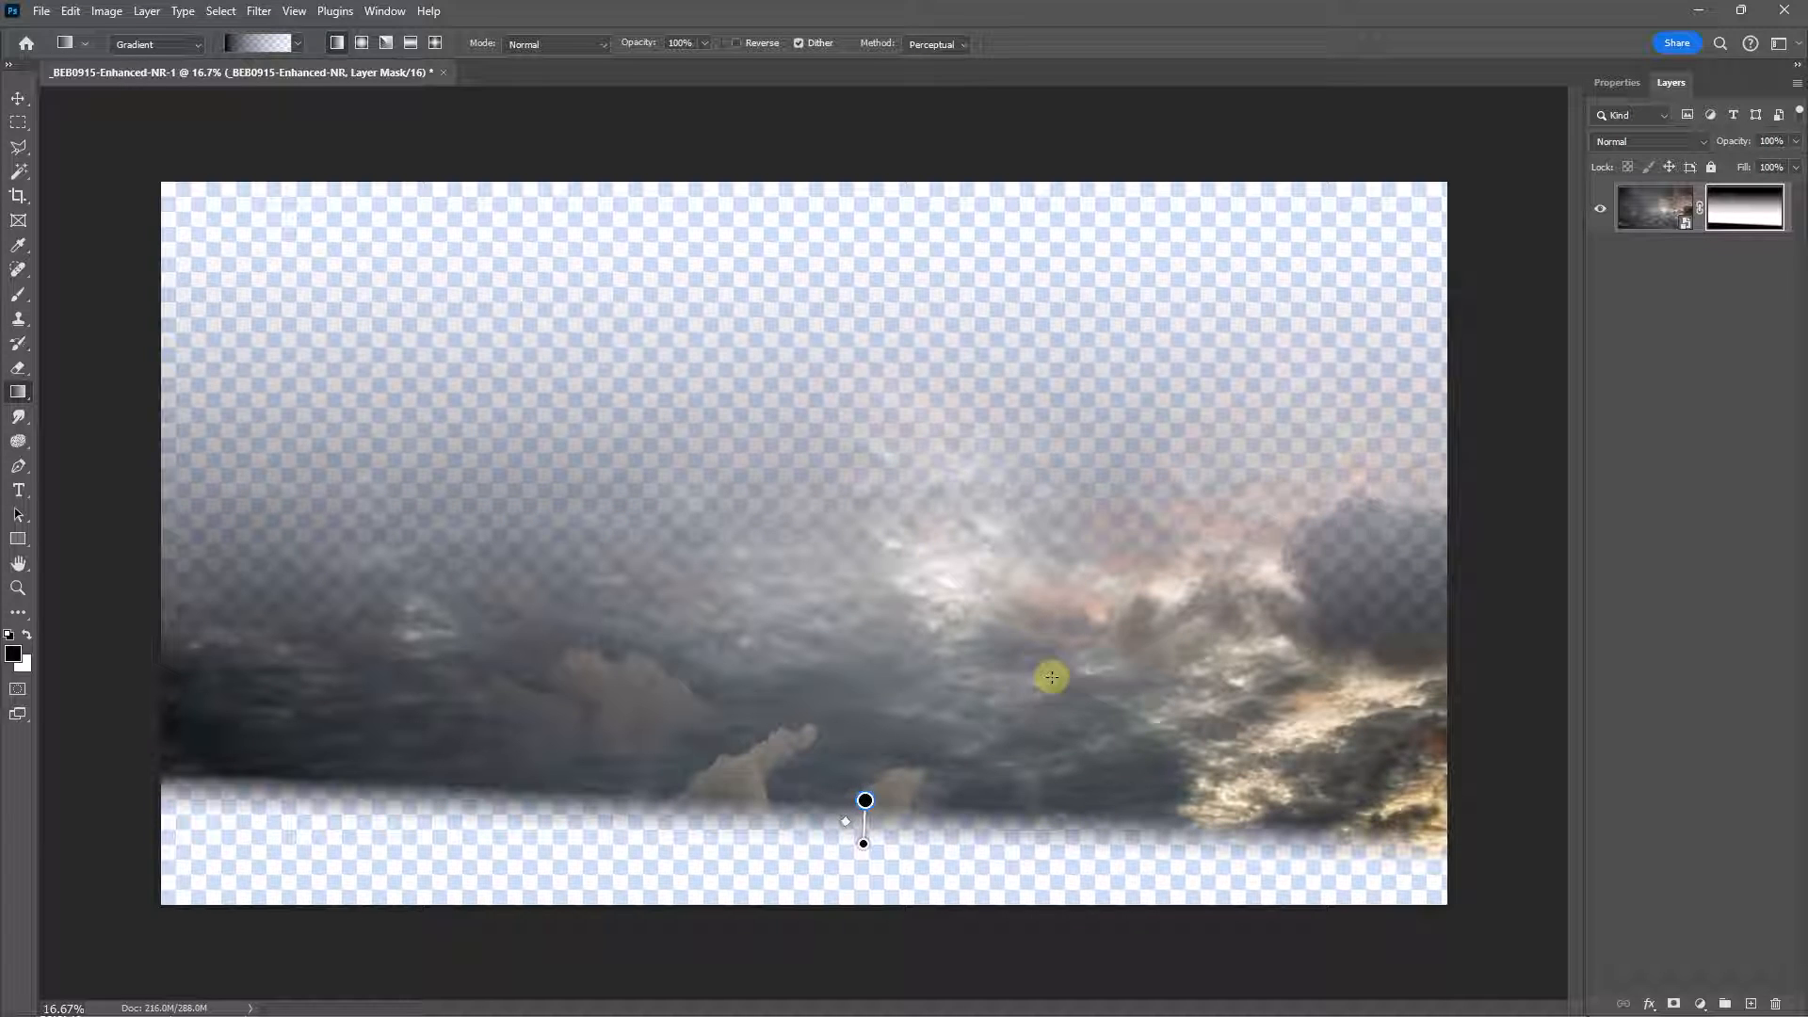
{"action": "mouse_move", "coordinate": [985, 680]}
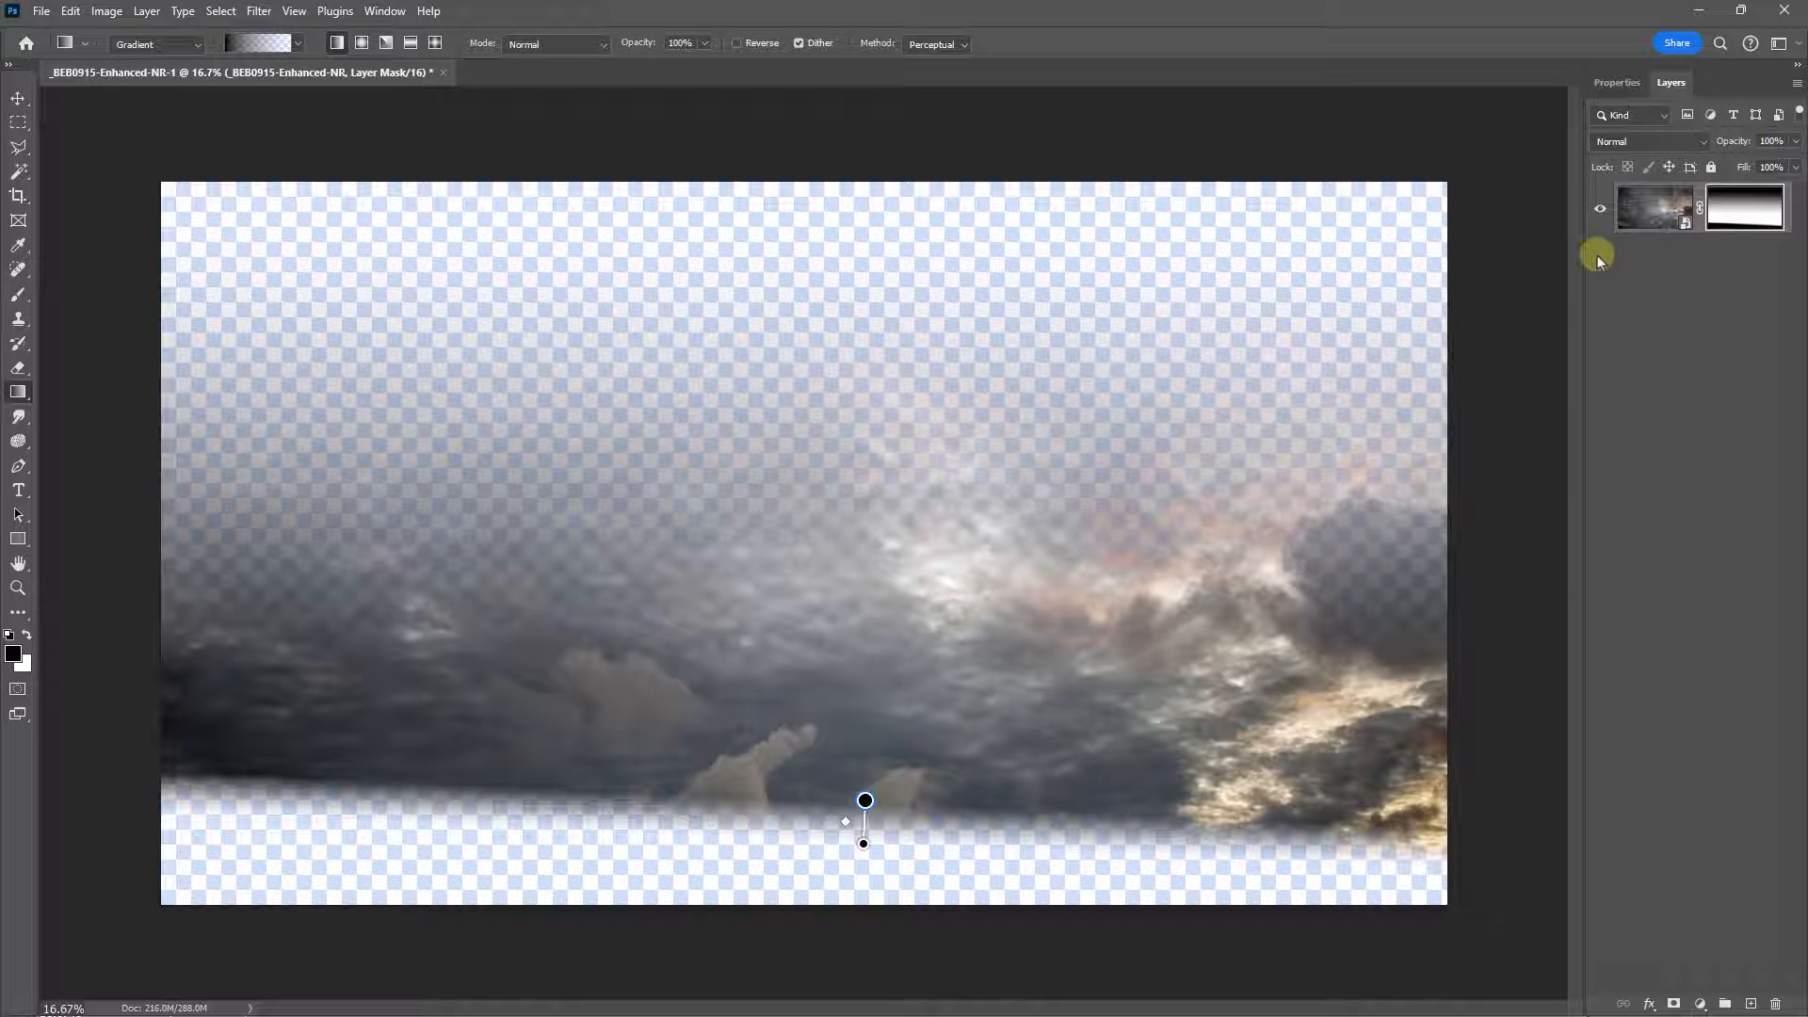
{"action": "mouse_move", "coordinate": [1713, 290]}
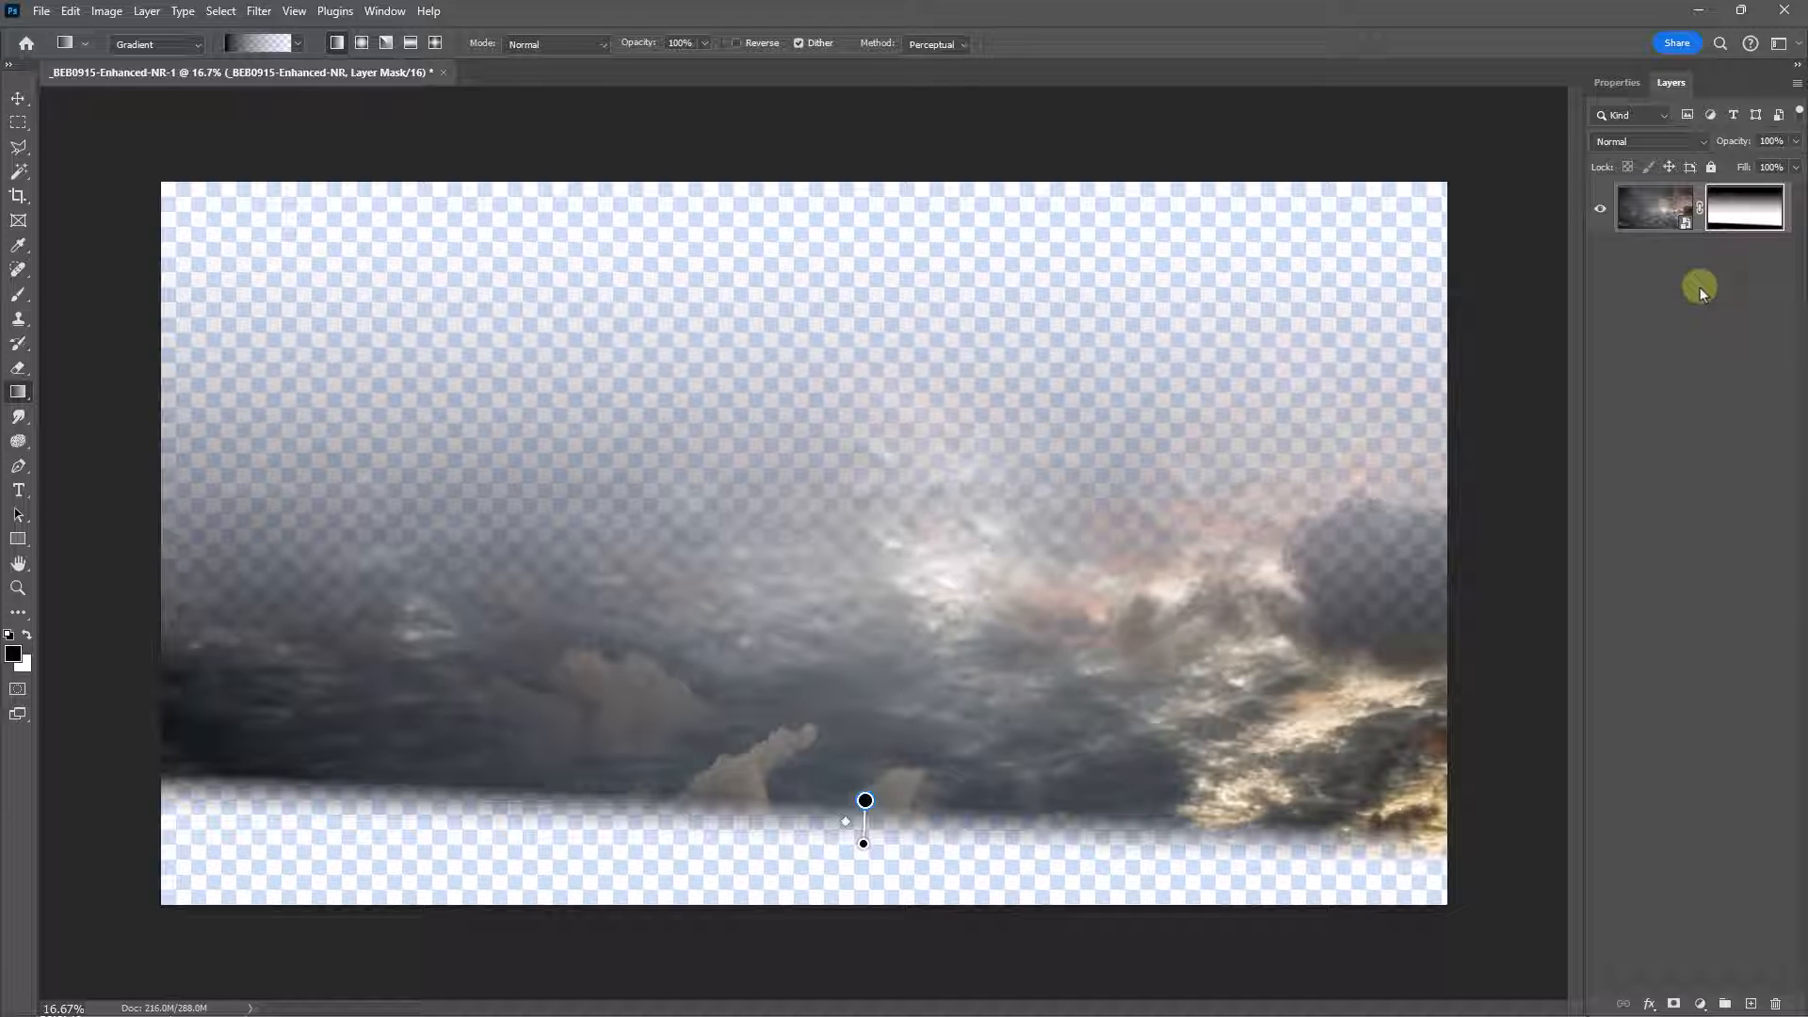
{"action": "mouse_move", "coordinate": [1707, 273]}
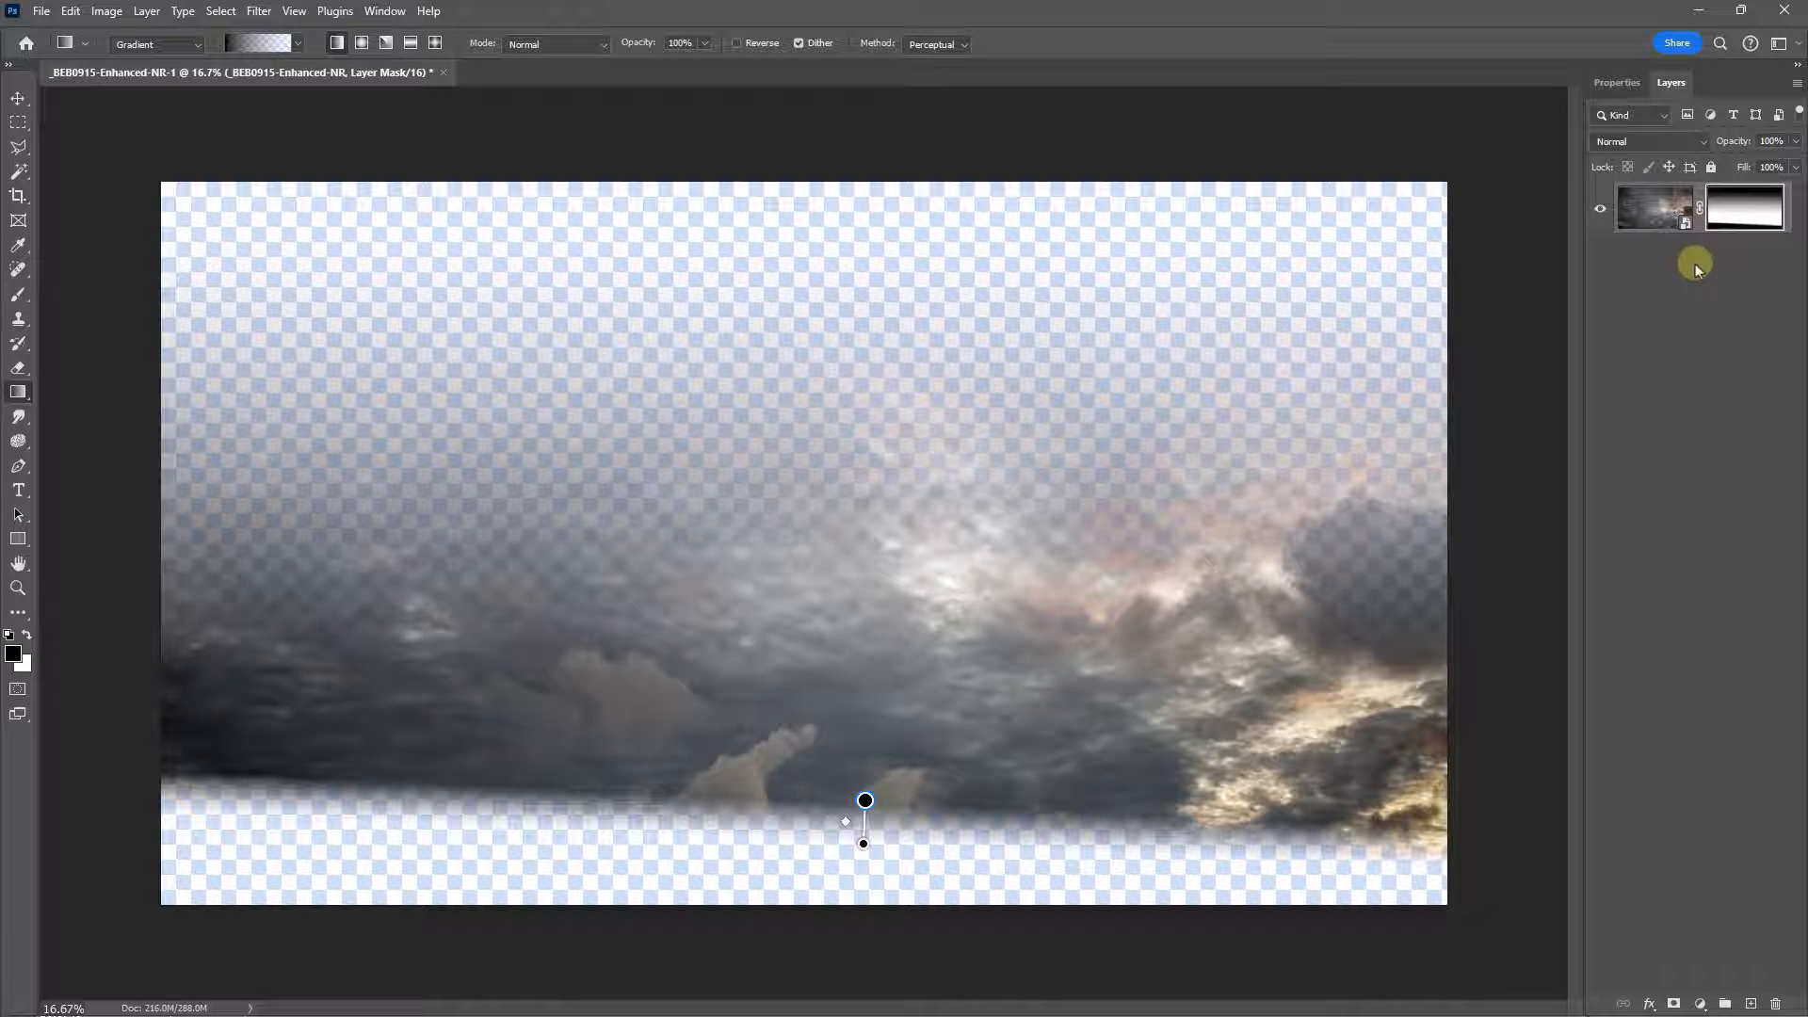
Step: Save the sky document as a .psd, then disable and re-enable its mask to check the fade
{"action": "left_click", "coordinate": [17, 490]}
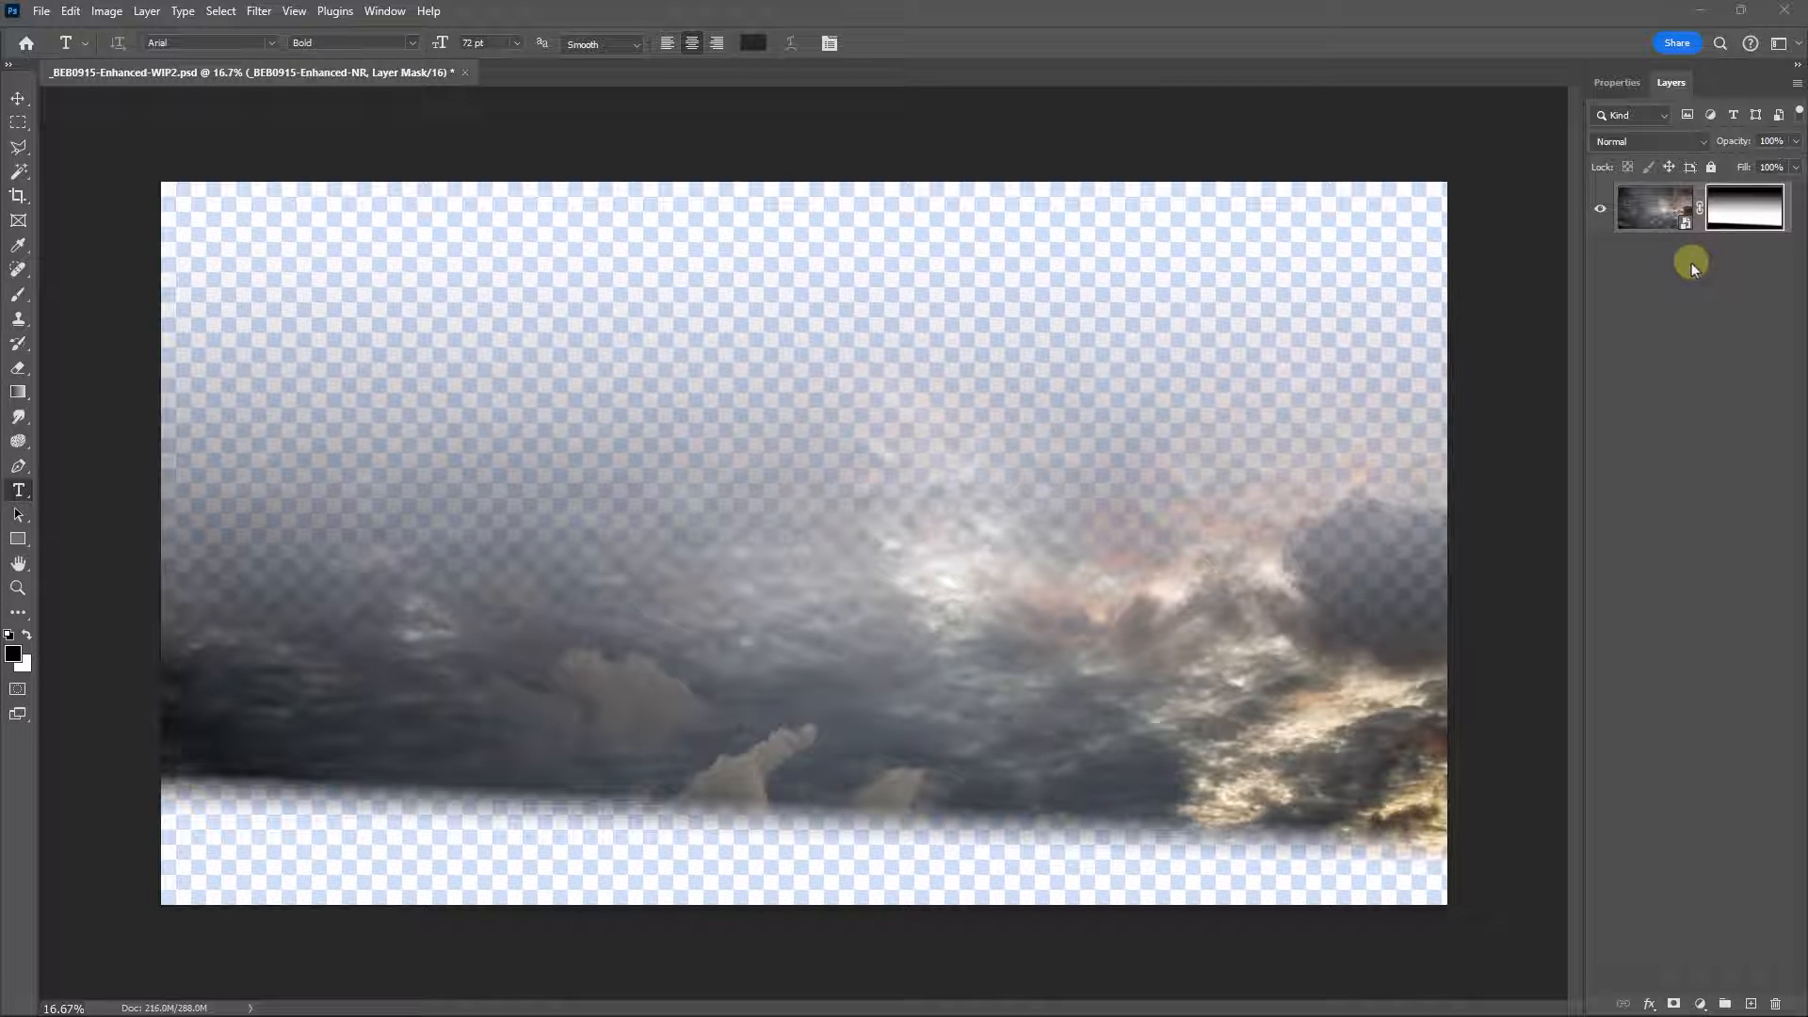
{"action": "mouse_move", "coordinate": [1667, 281]}
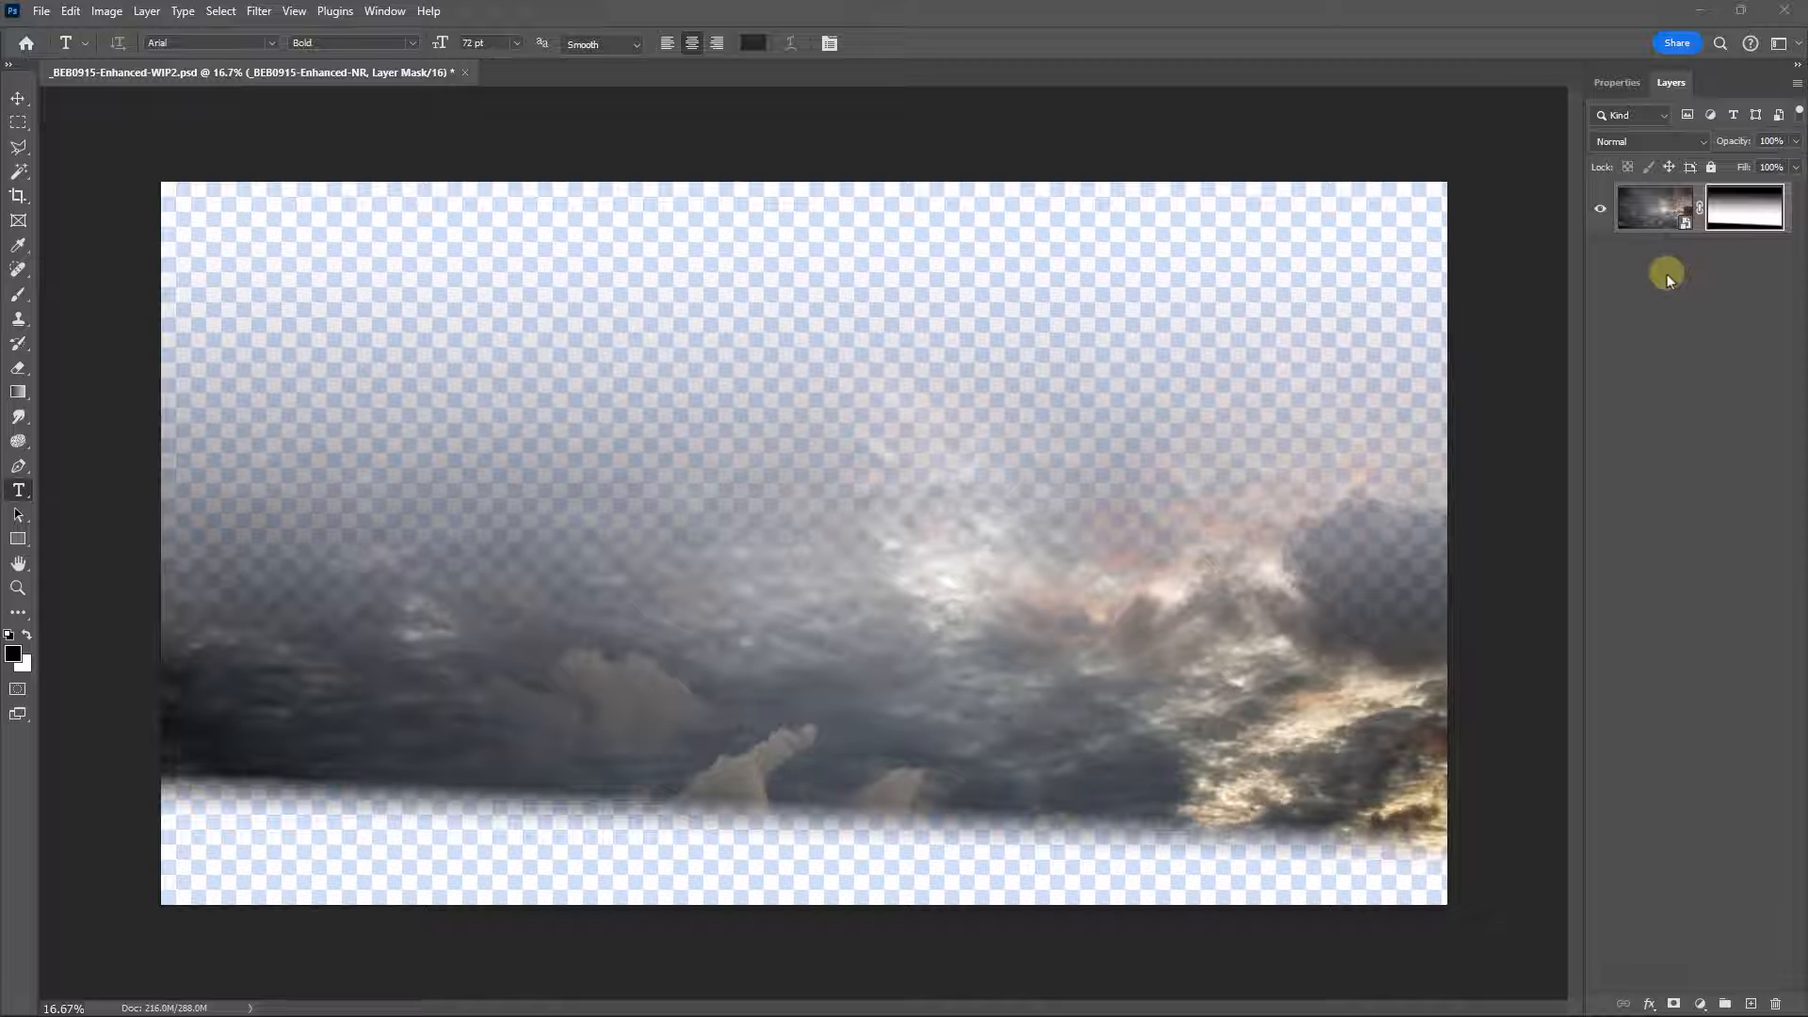
{"action": "left_click", "coordinate": [1744, 209]}
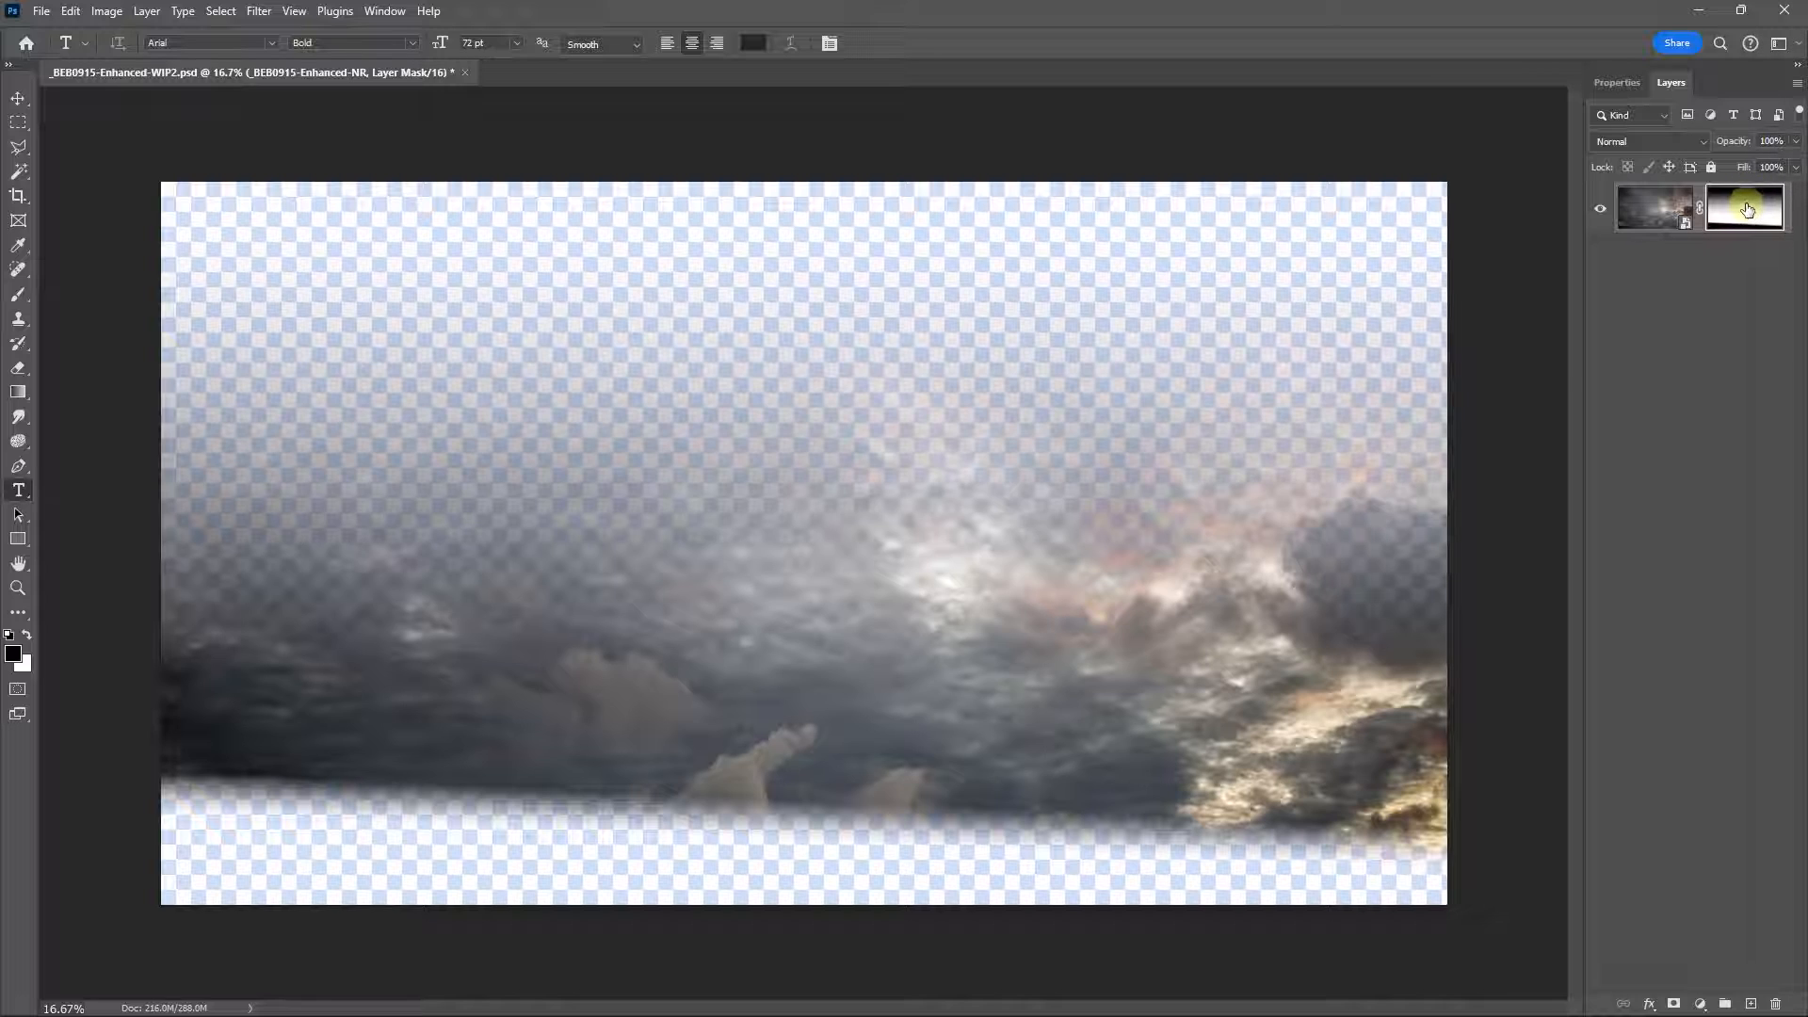
{"action": "right_click", "coordinate": [1744, 209]}
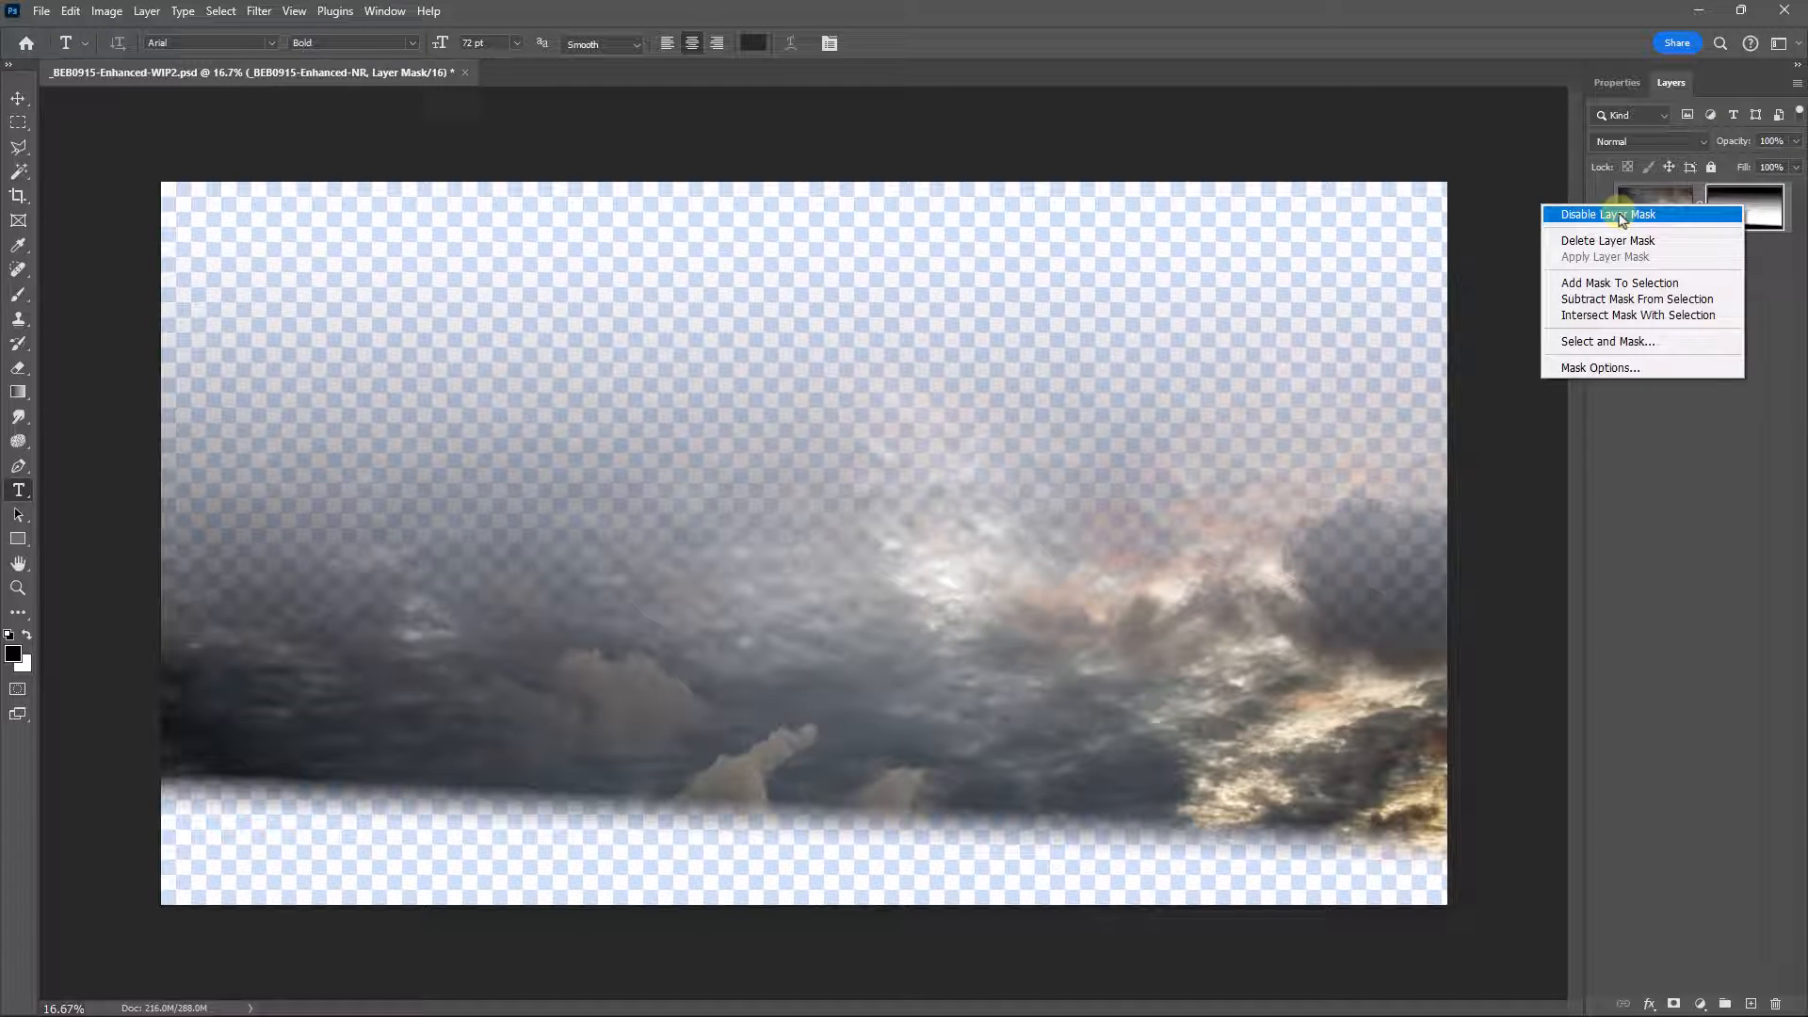
{"action": "left_click", "coordinate": [1607, 214]}
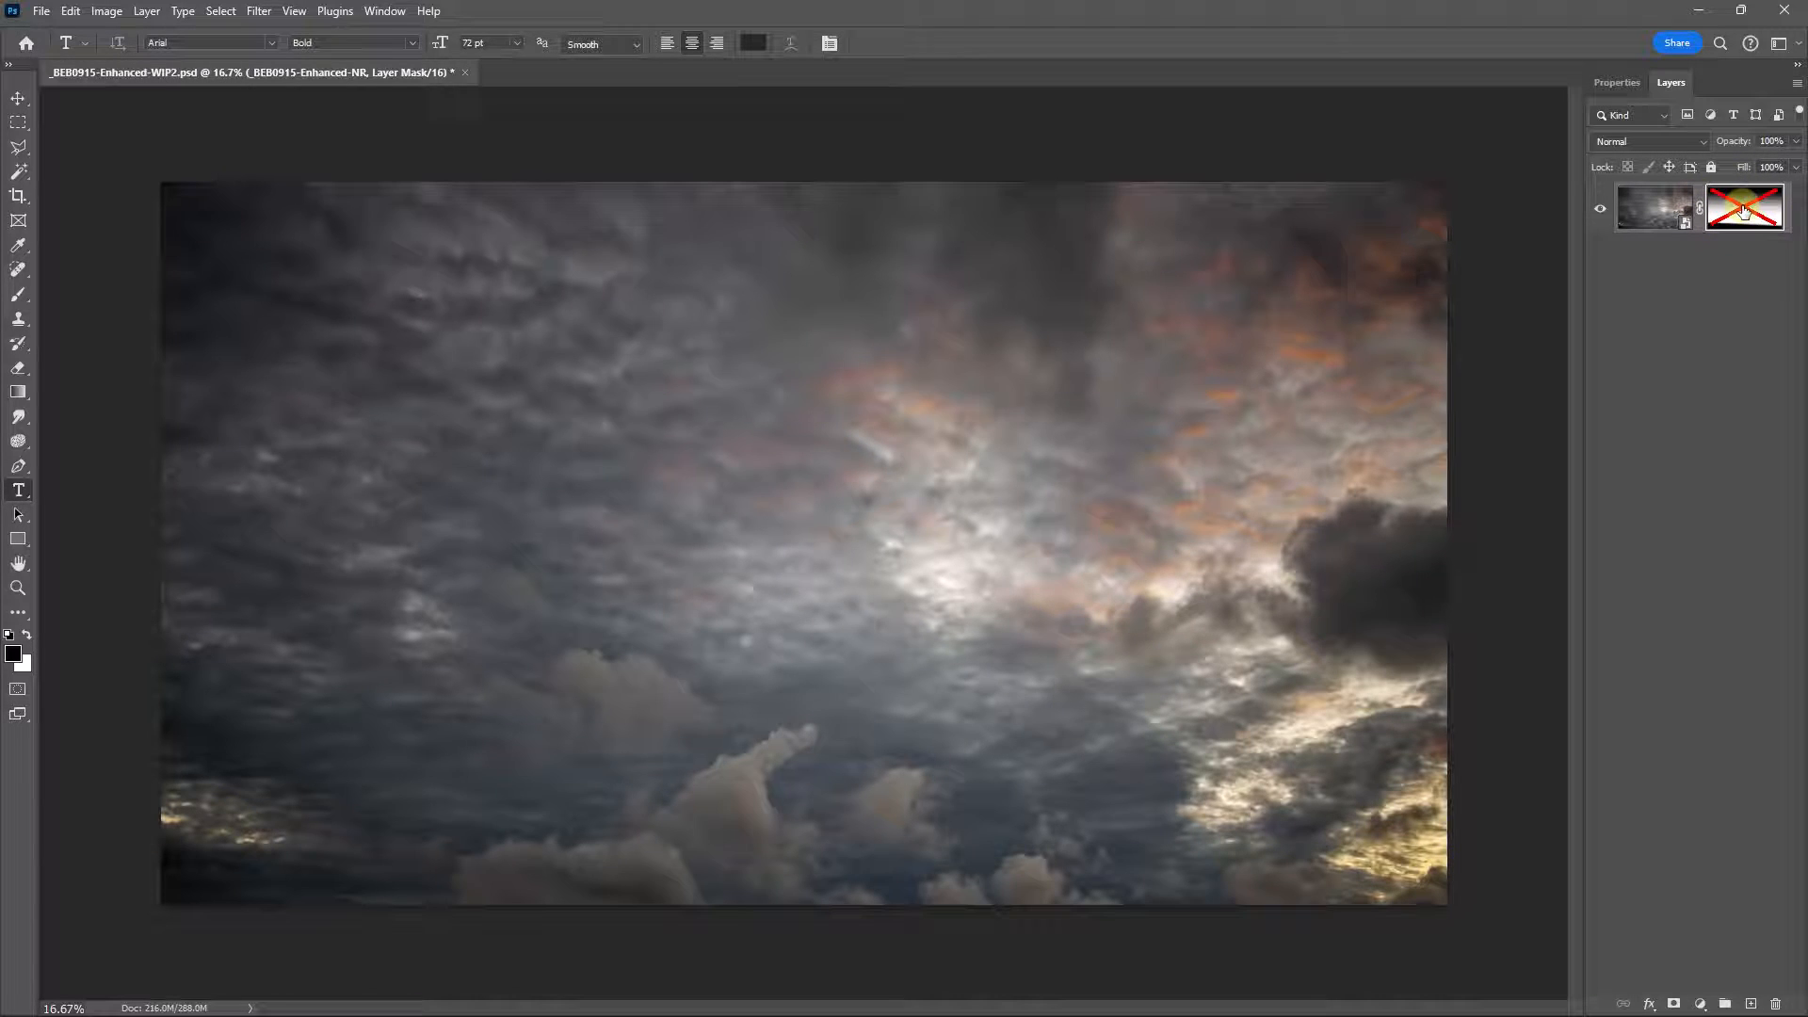
{"action": "left_click", "coordinate": [1745, 209]}
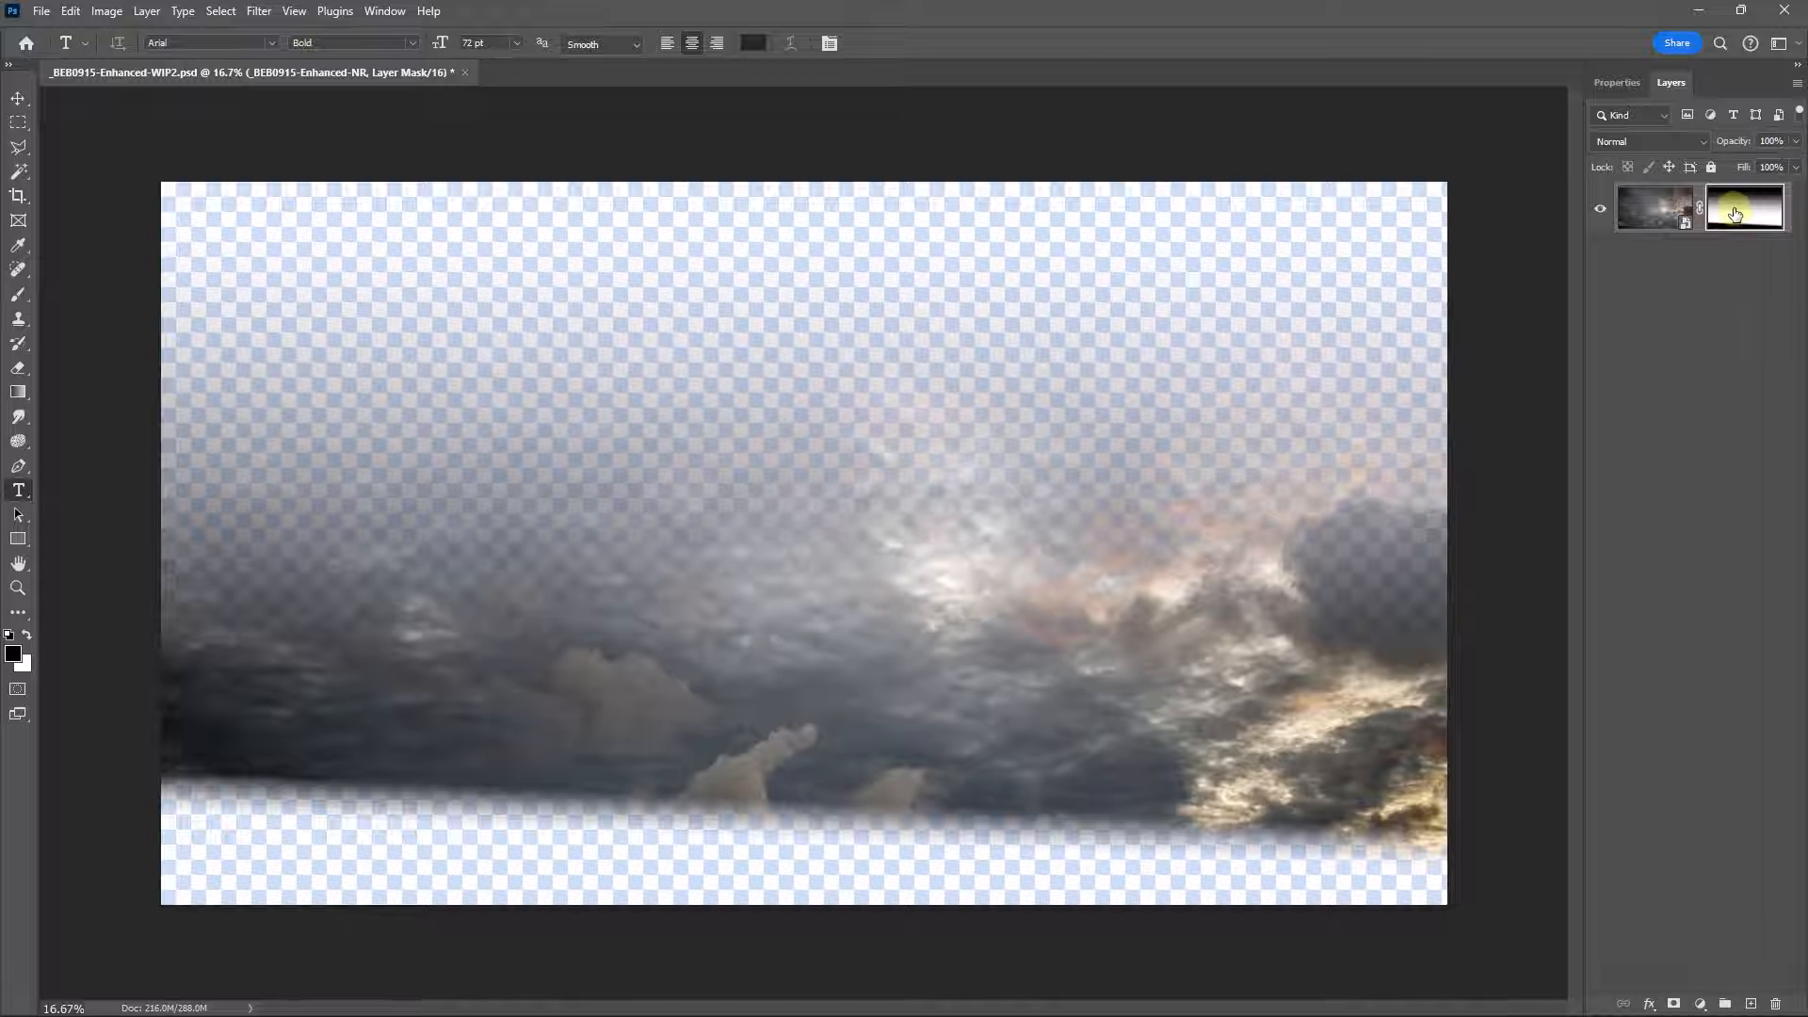
Step: Review the sky mask's context options twice and dismiss them without changes
{"action": "right_click", "coordinate": [1743, 209]}
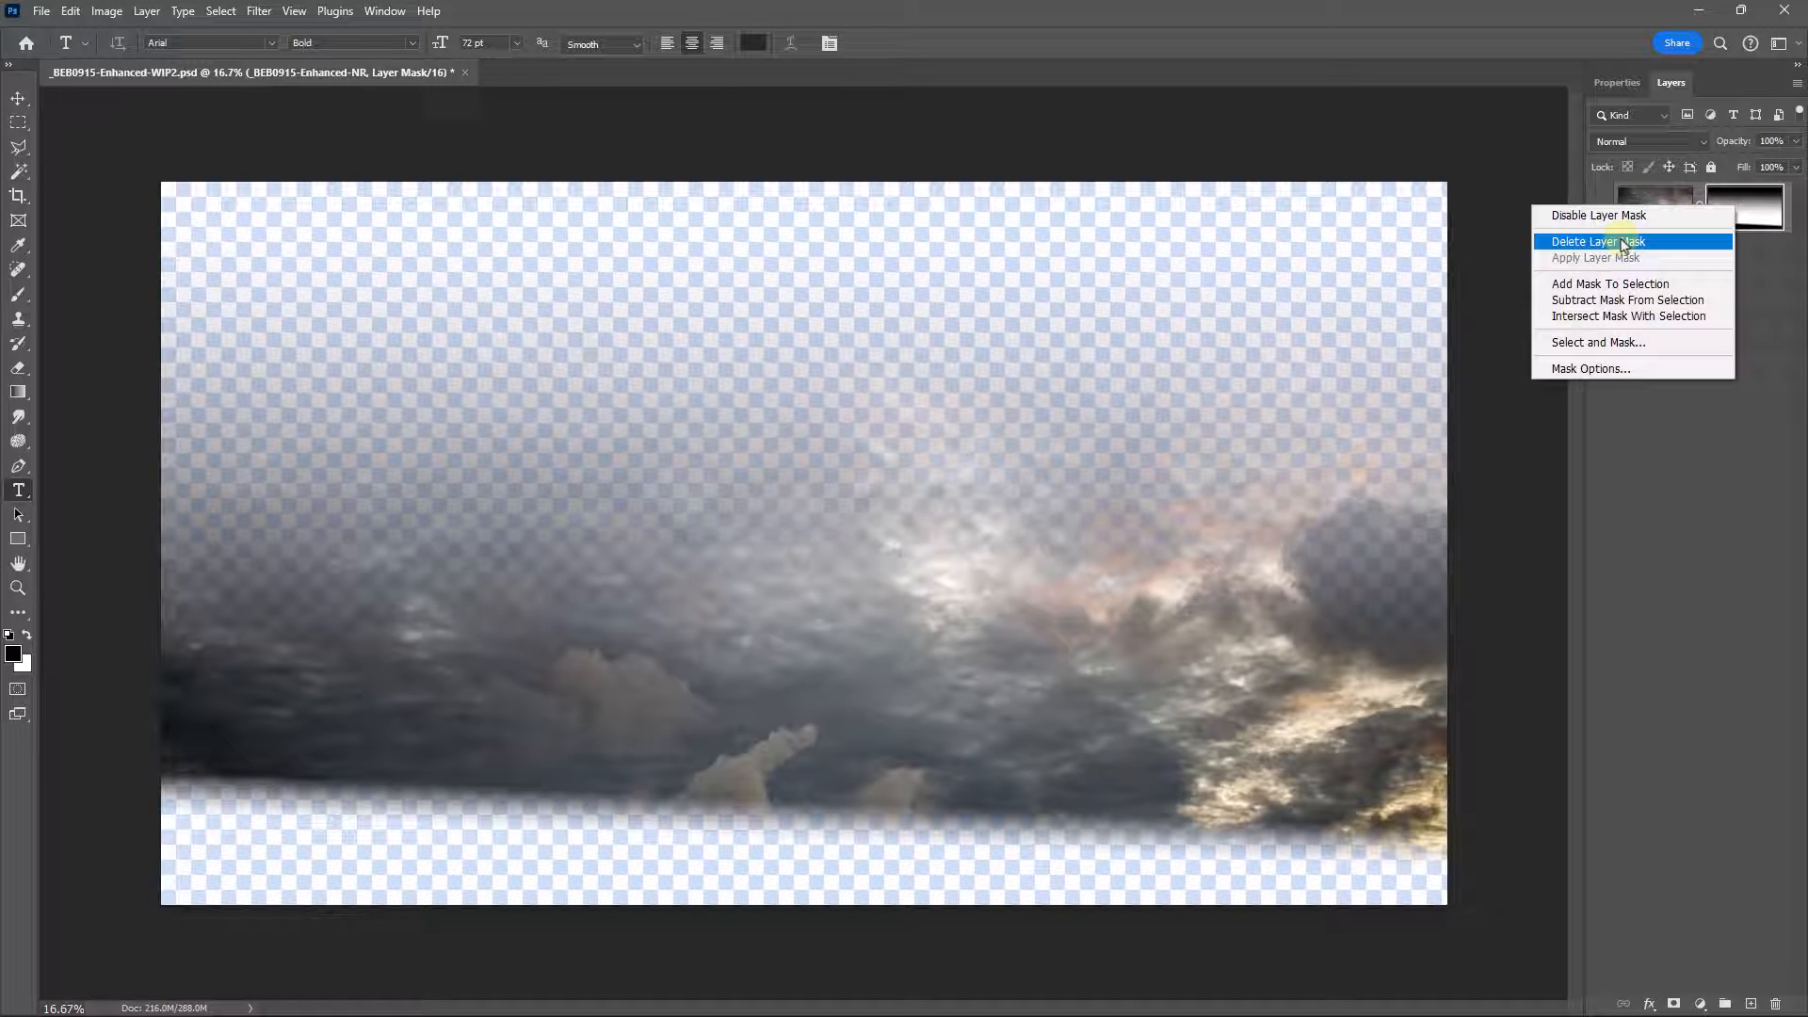
{"action": "left_click", "coordinate": [1597, 241]}
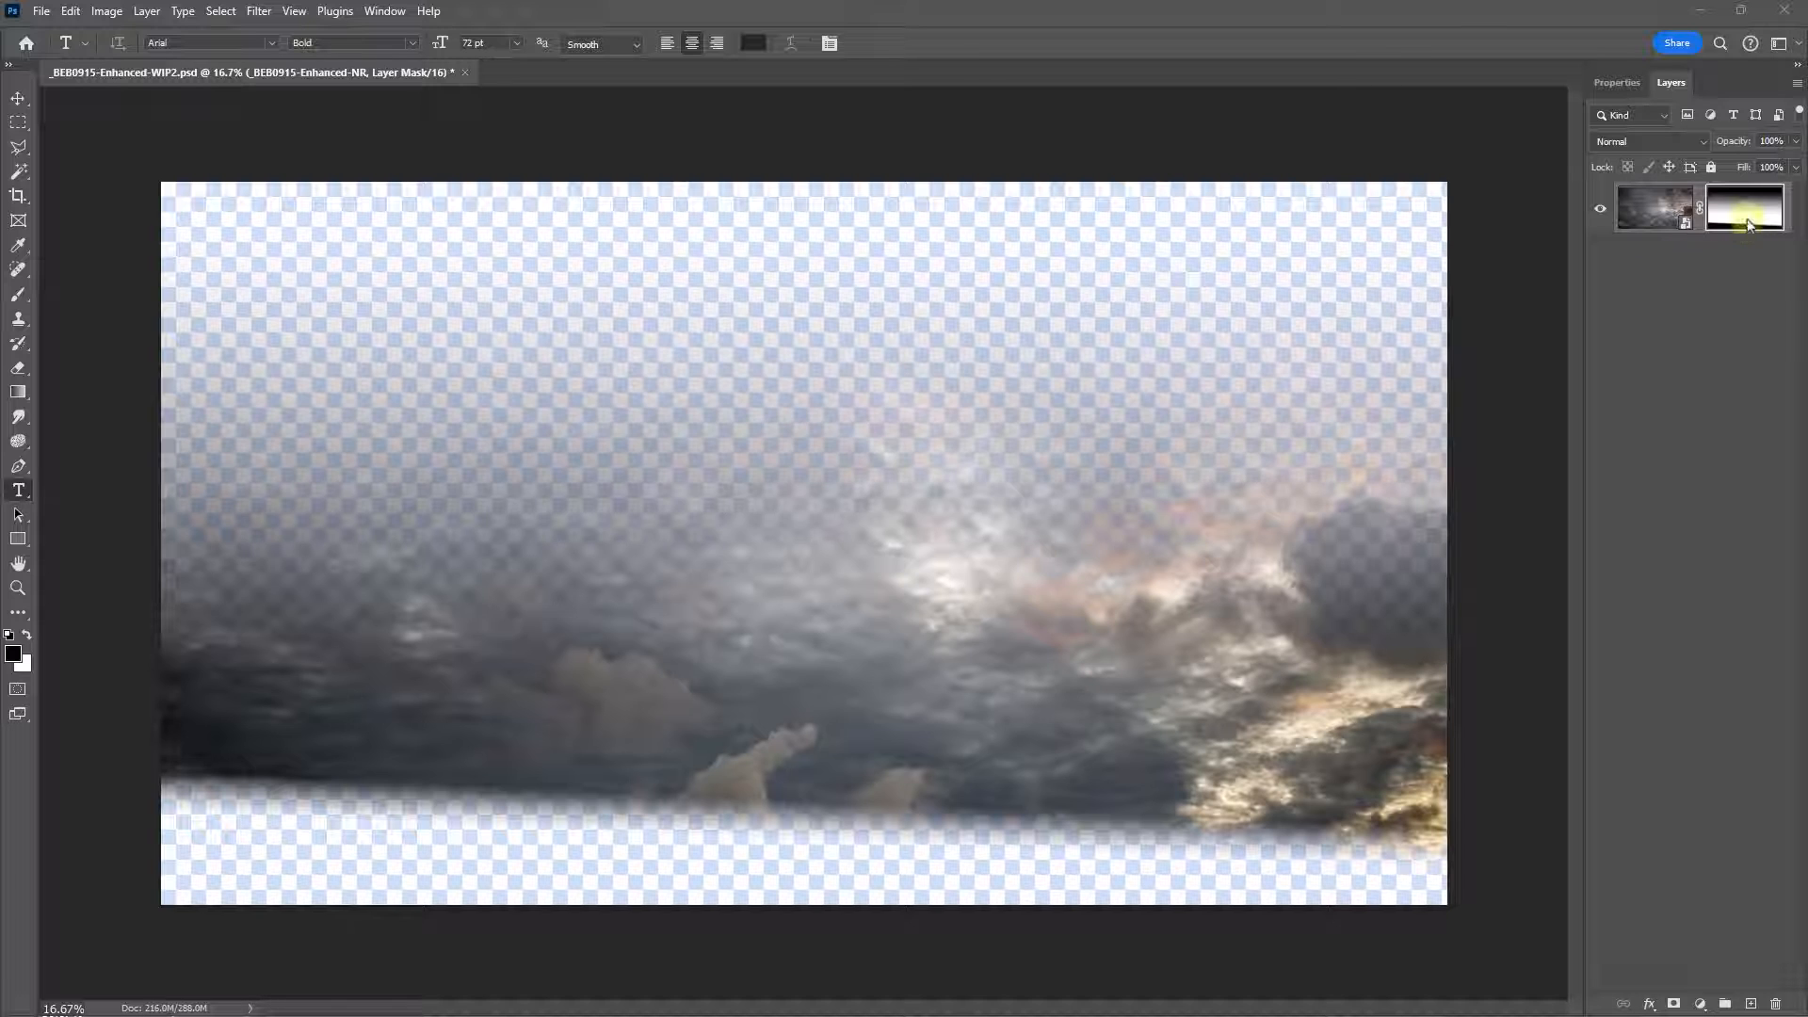
{"action": "right_click", "coordinate": [1744, 209]}
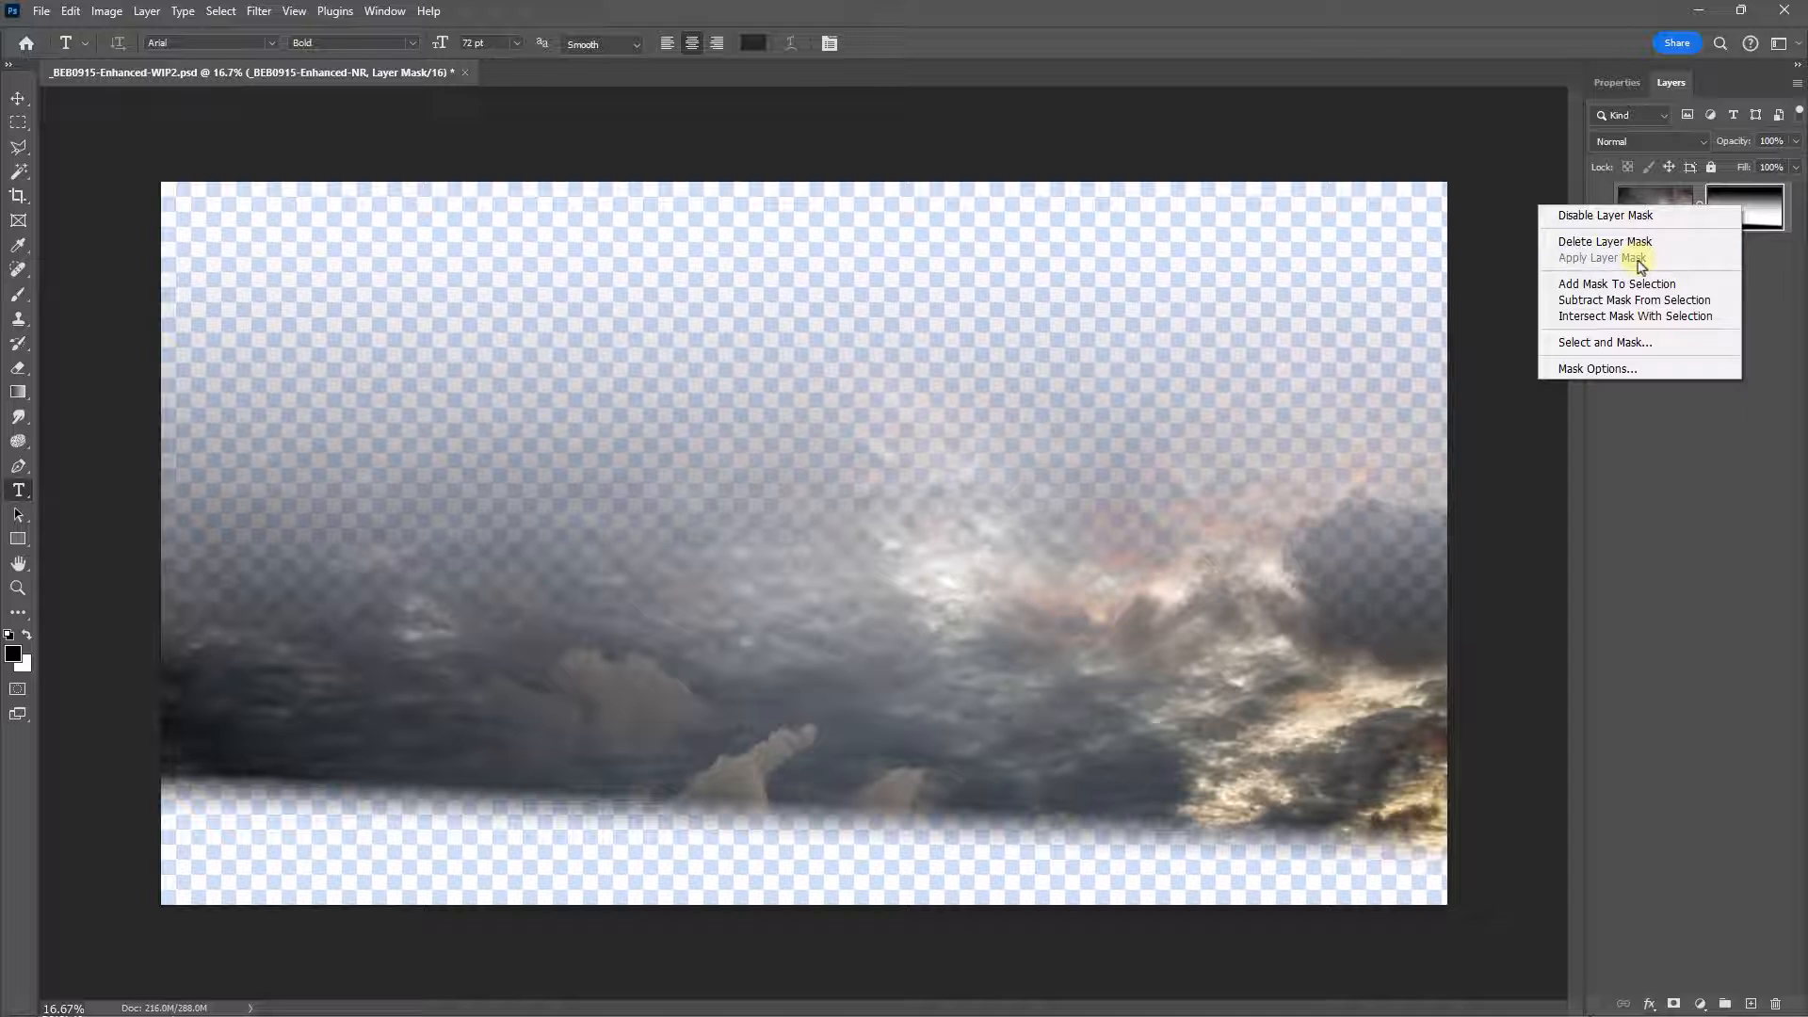
{"action": "left_click", "coordinate": [1603, 258]}
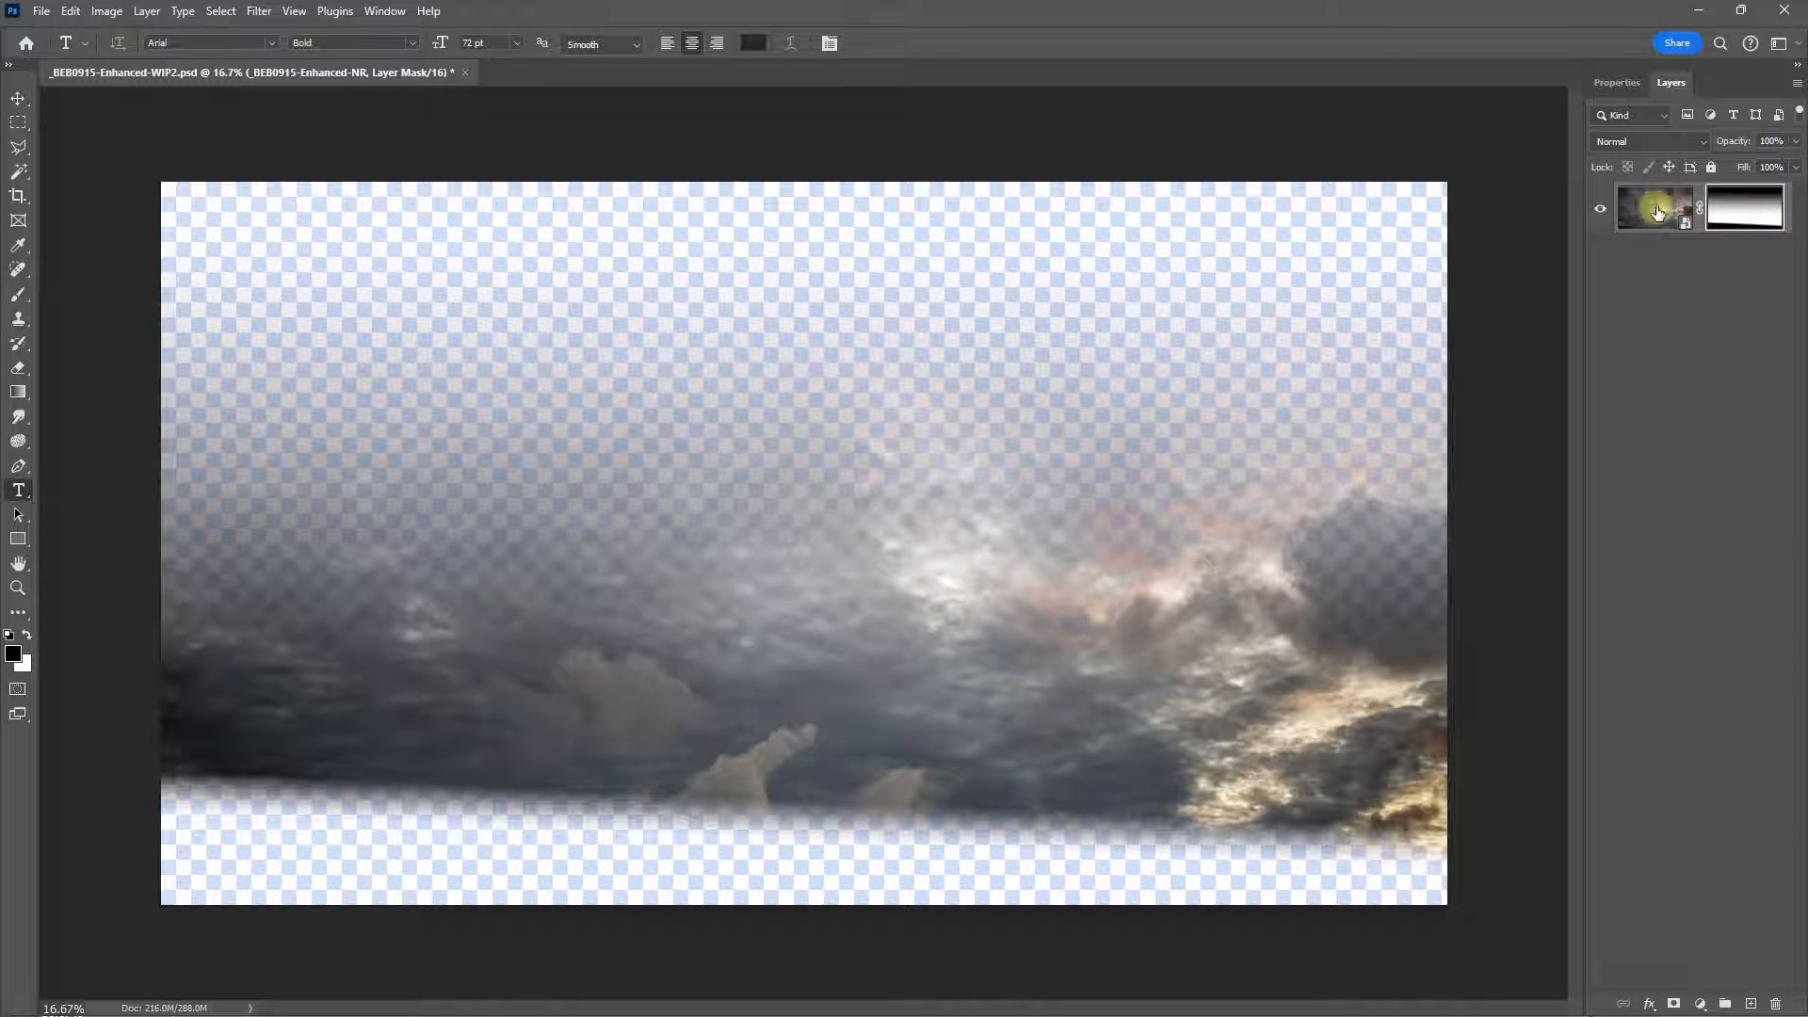
Step: Rasterize the sky layer and apply its layer mask, baking the bottom fade into the pixels
{"action": "right_click", "coordinate": [1656, 207]}
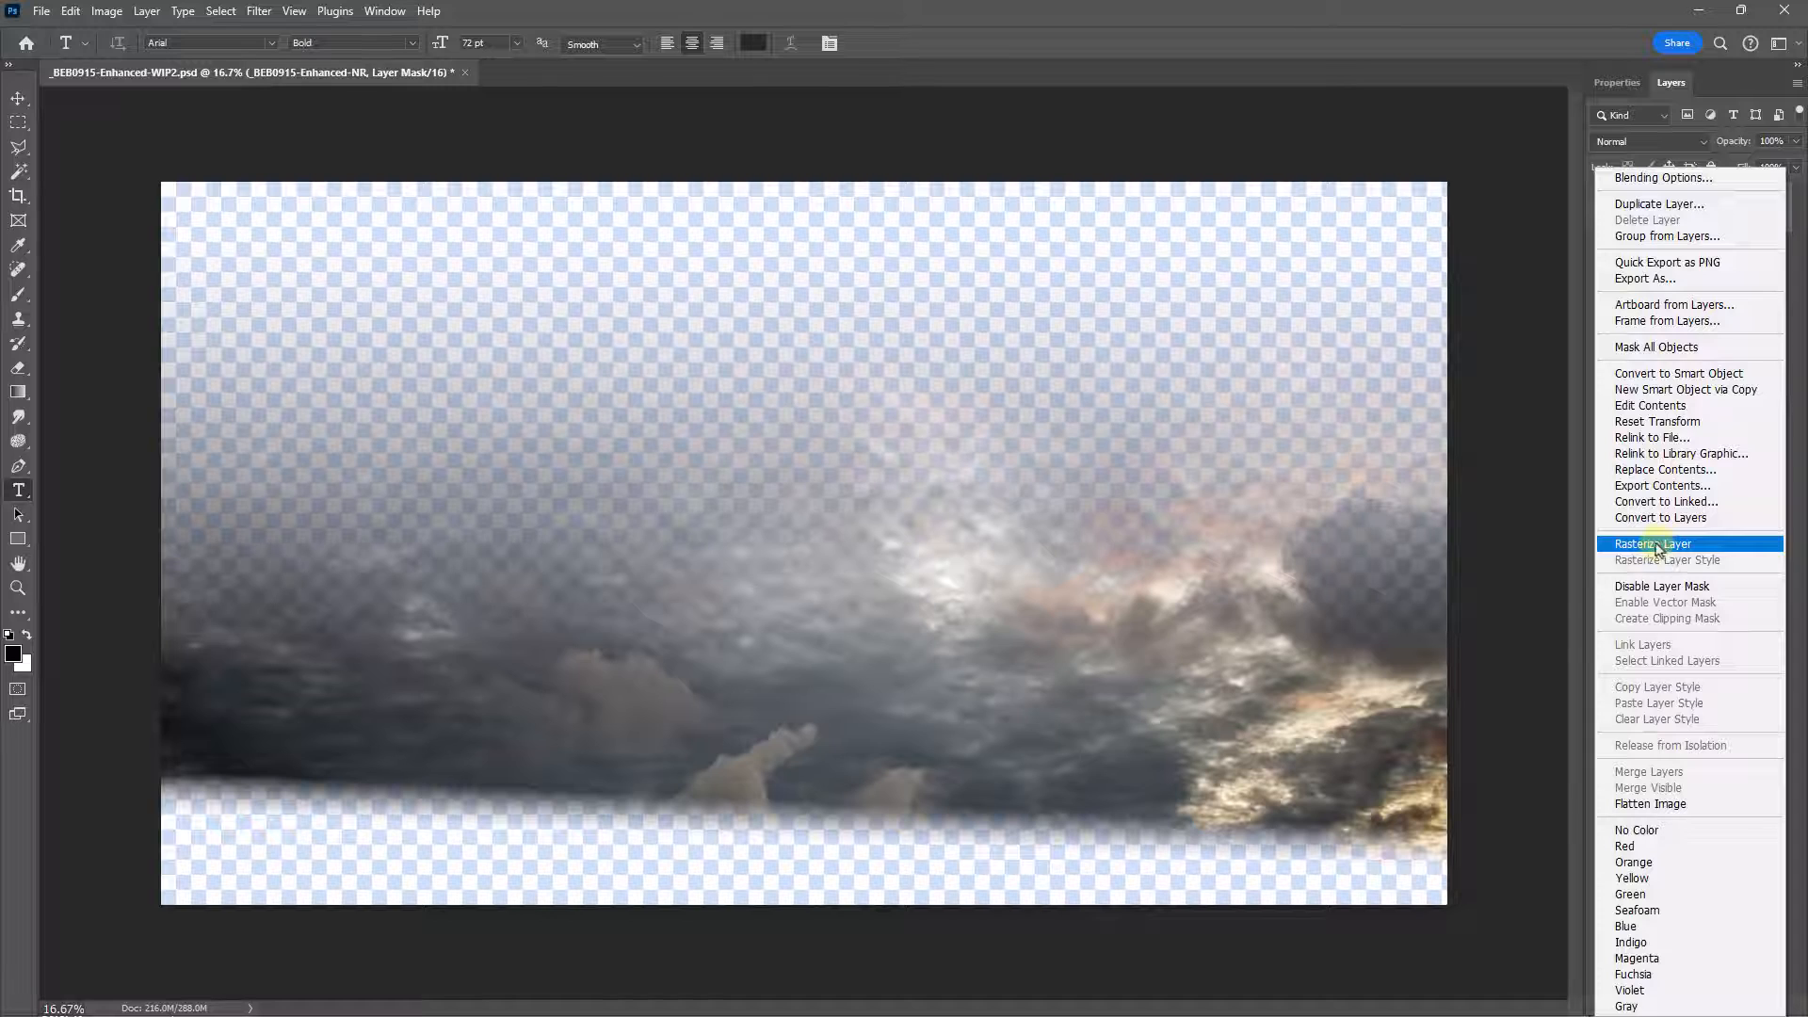
{"action": "left_click", "coordinate": [1654, 542]}
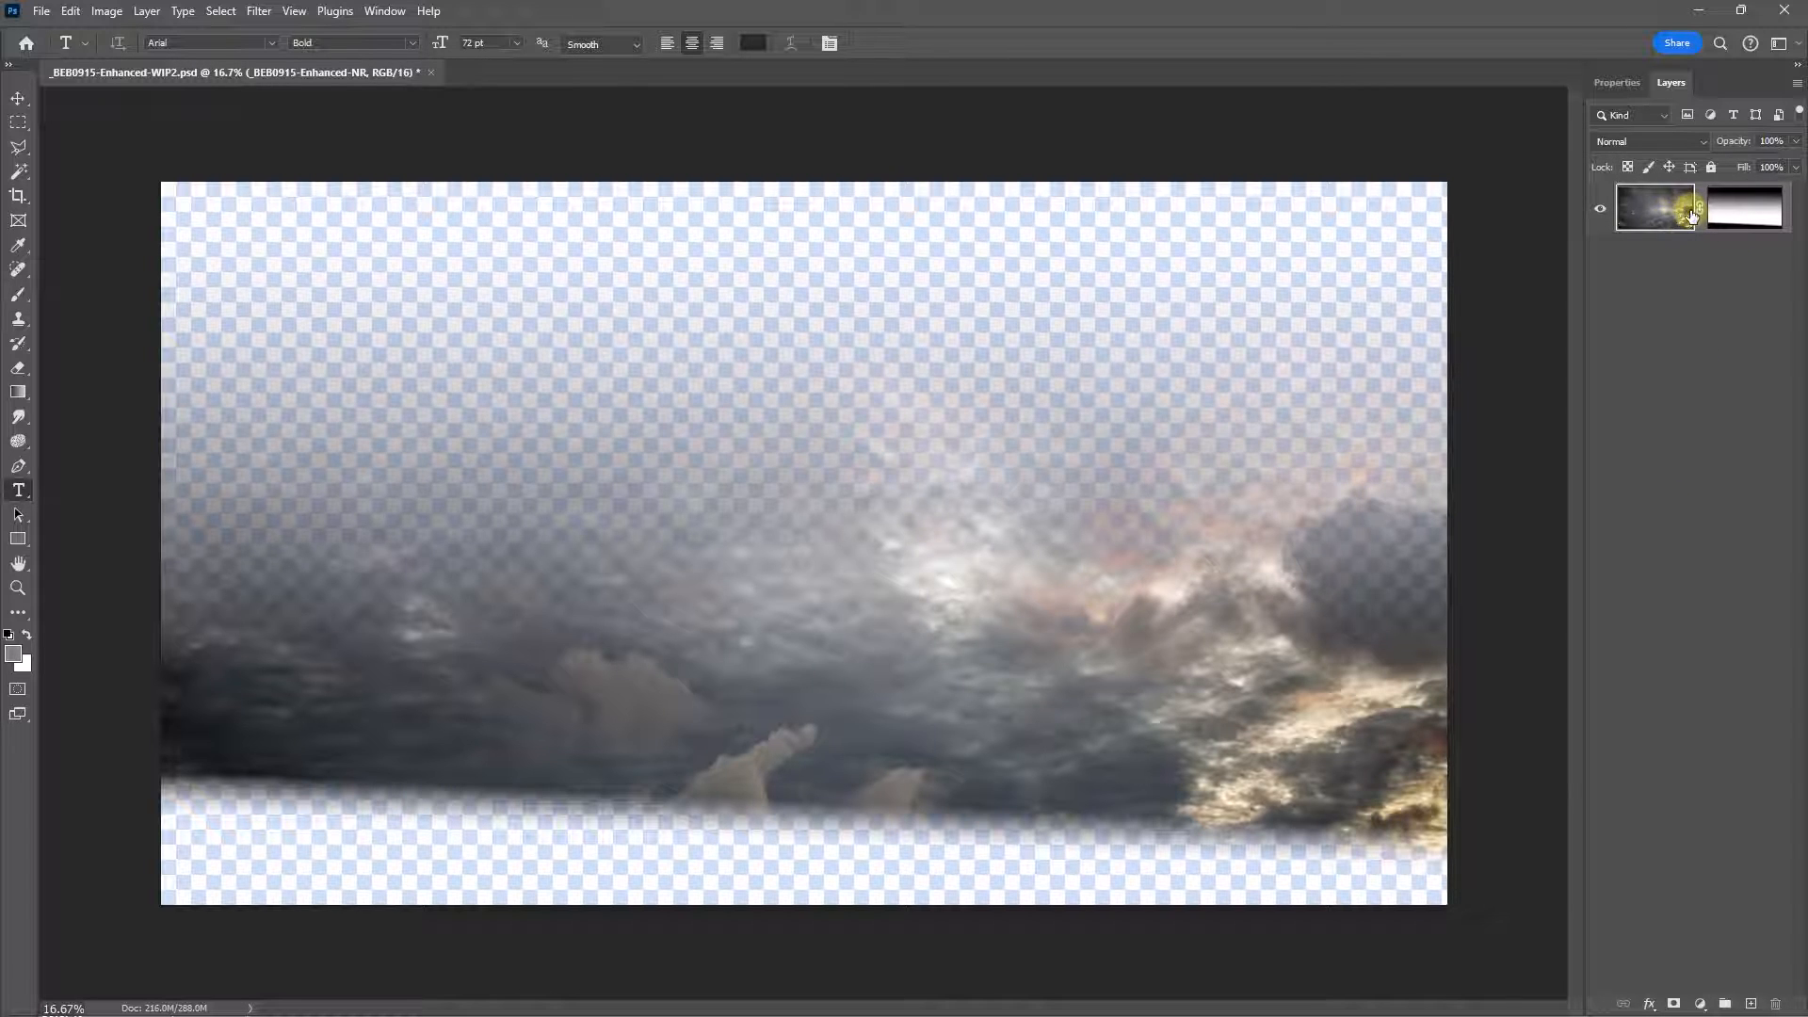
{"action": "left_click", "coordinate": [1745, 207]}
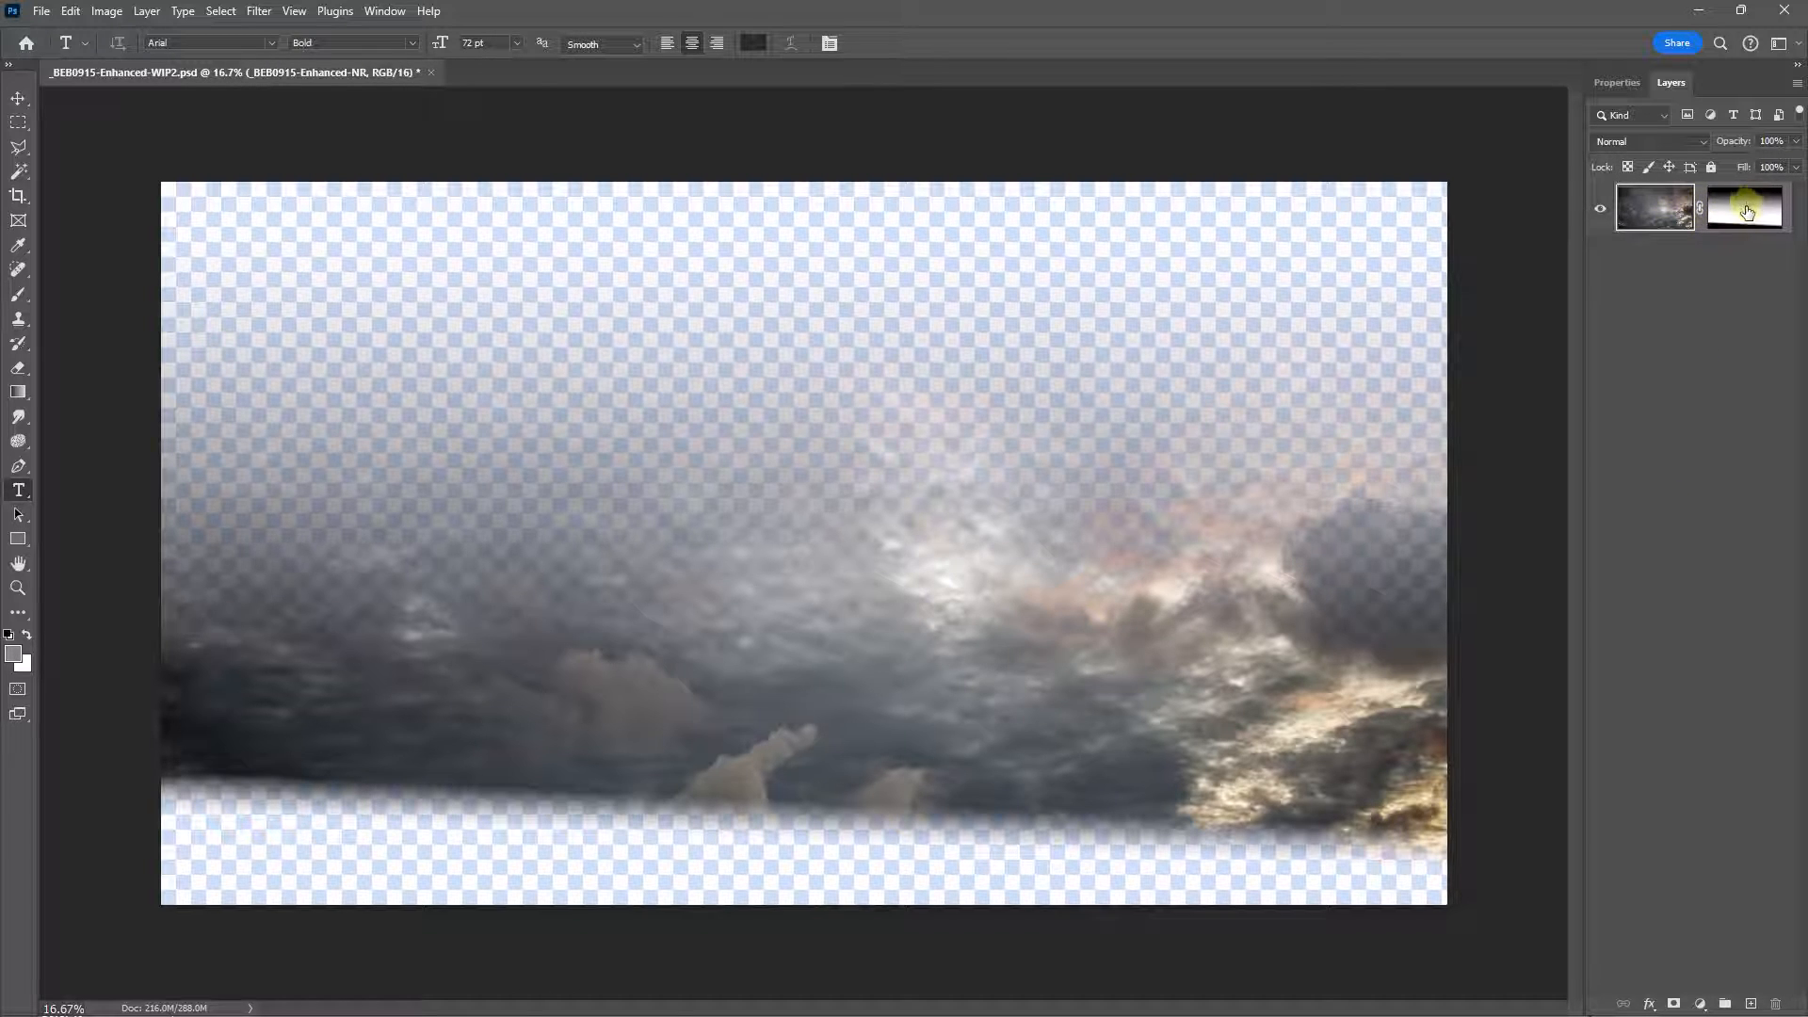
{"action": "right_click", "coordinate": [1742, 207]}
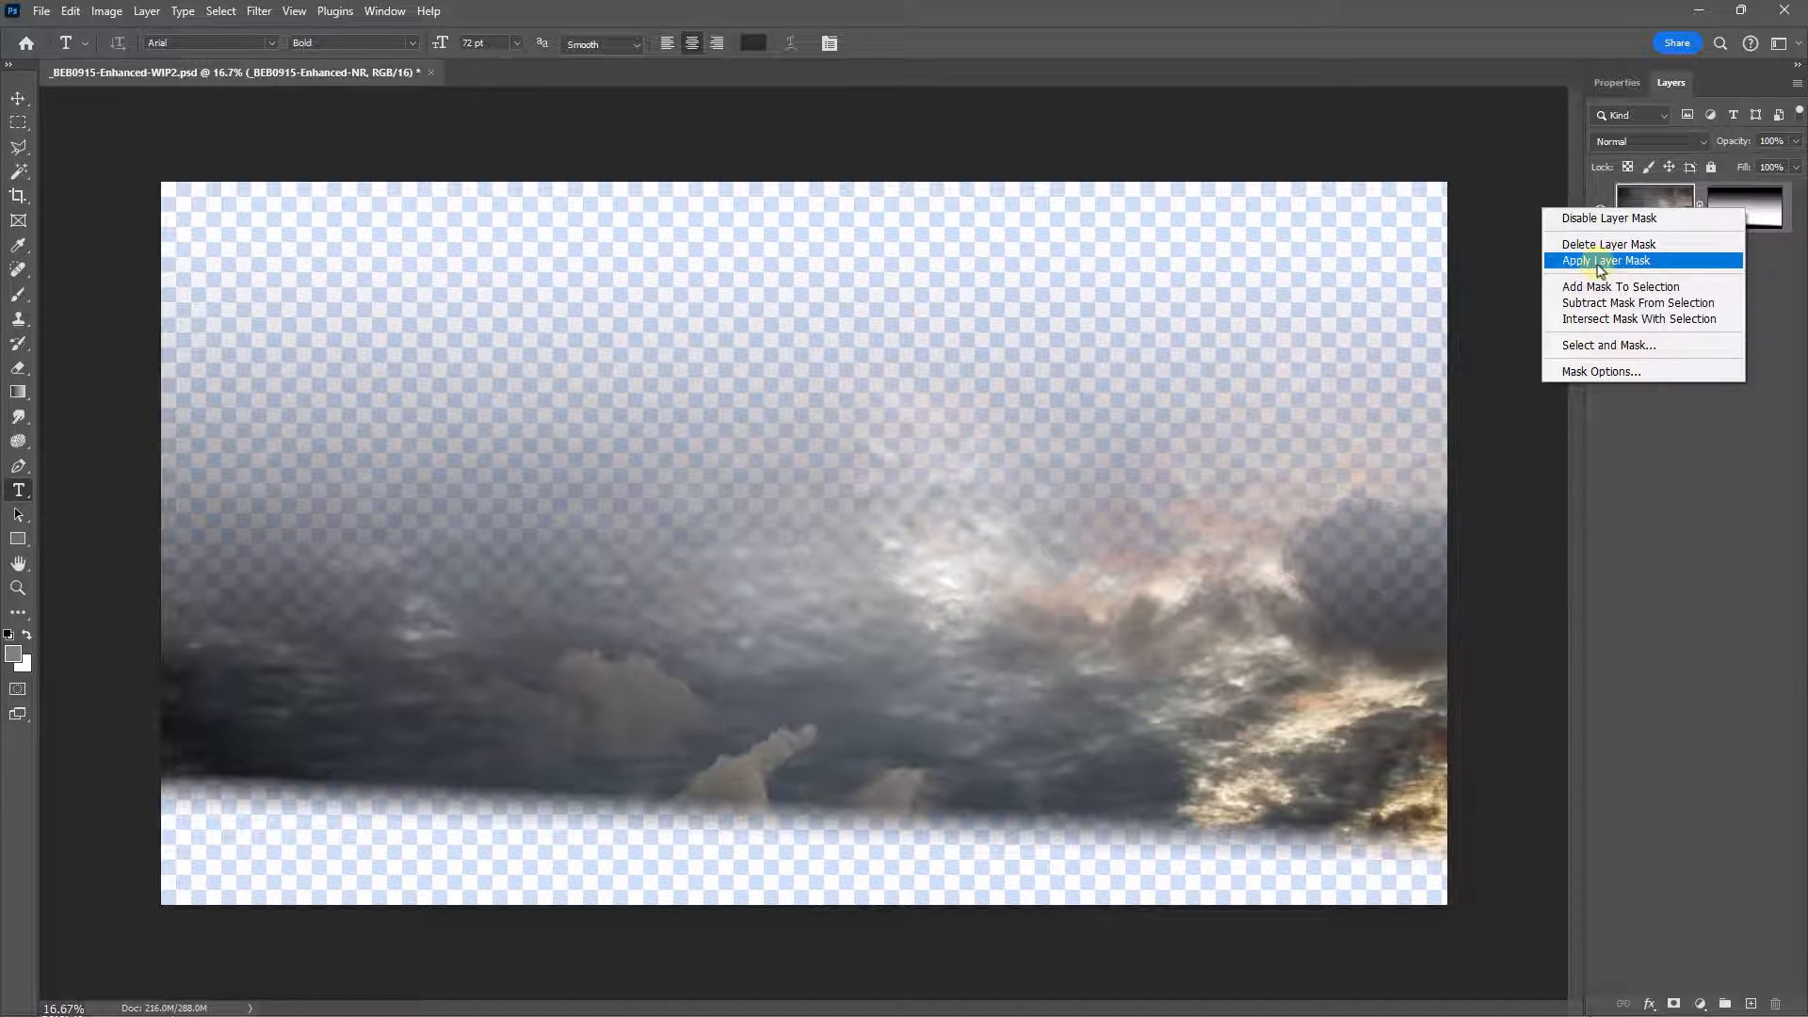
{"action": "left_click", "coordinate": [1605, 260]}
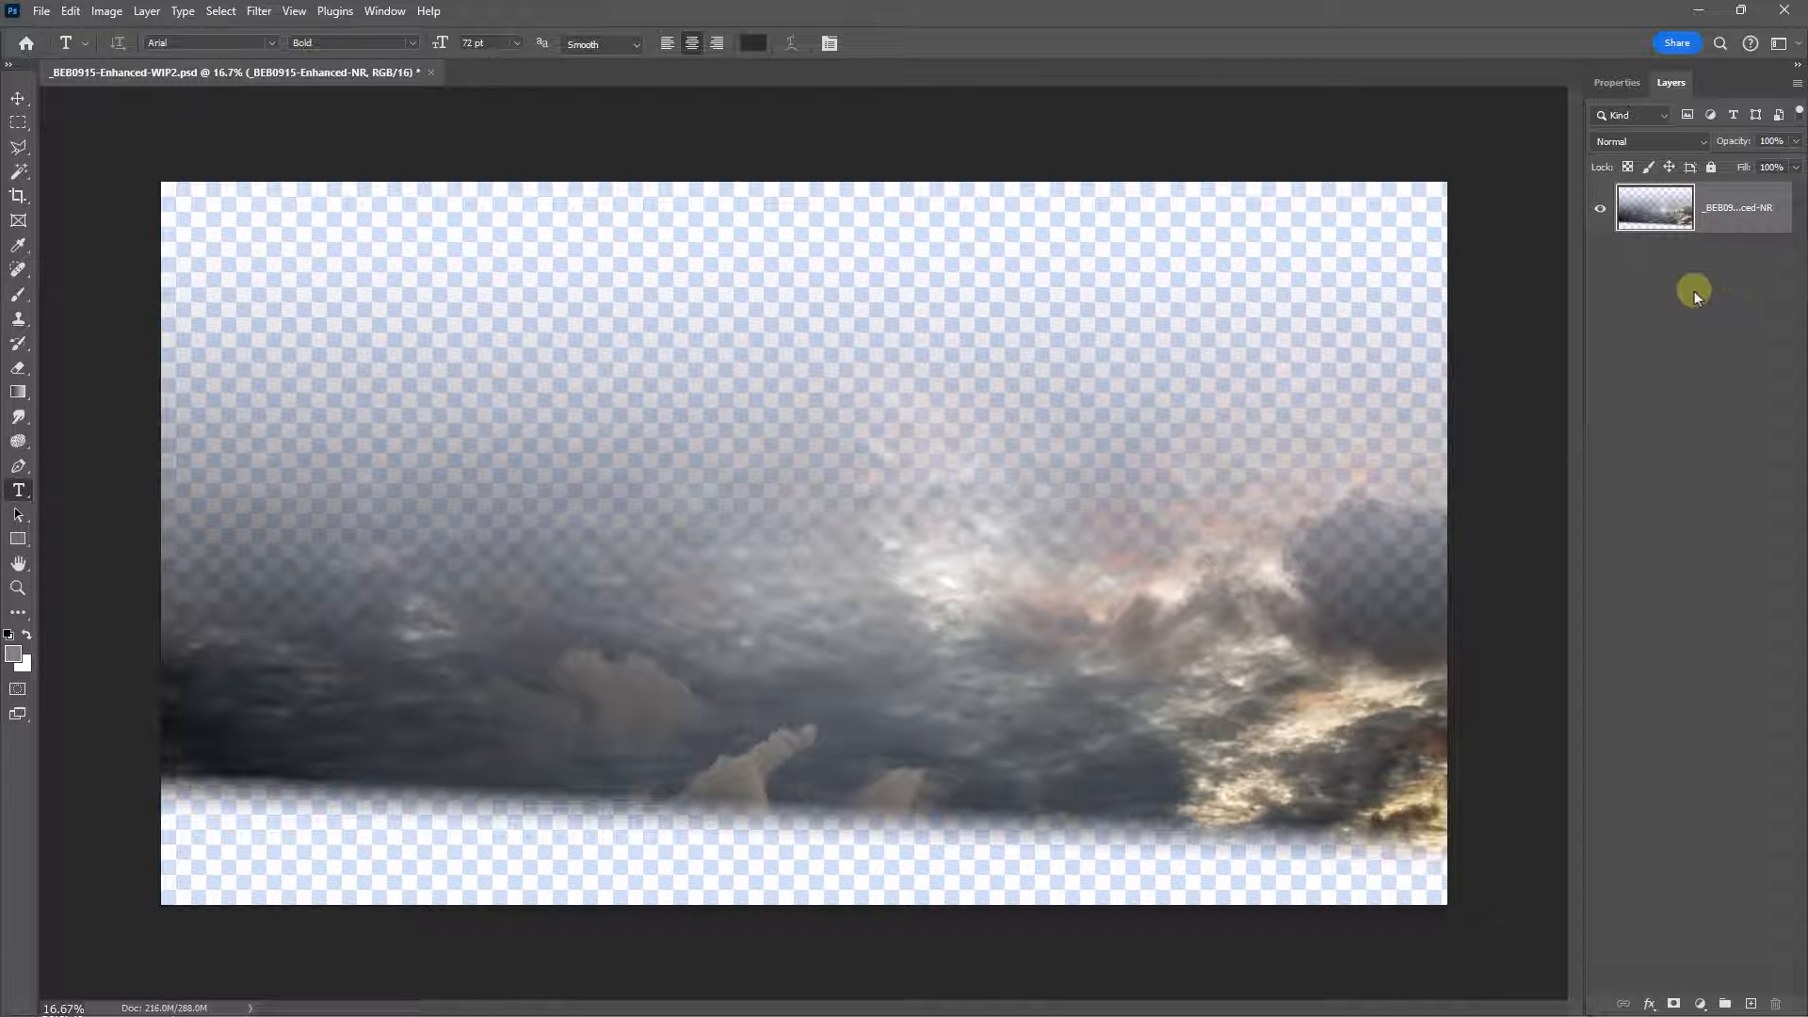
{"action": "mouse_move", "coordinate": [1695, 289]}
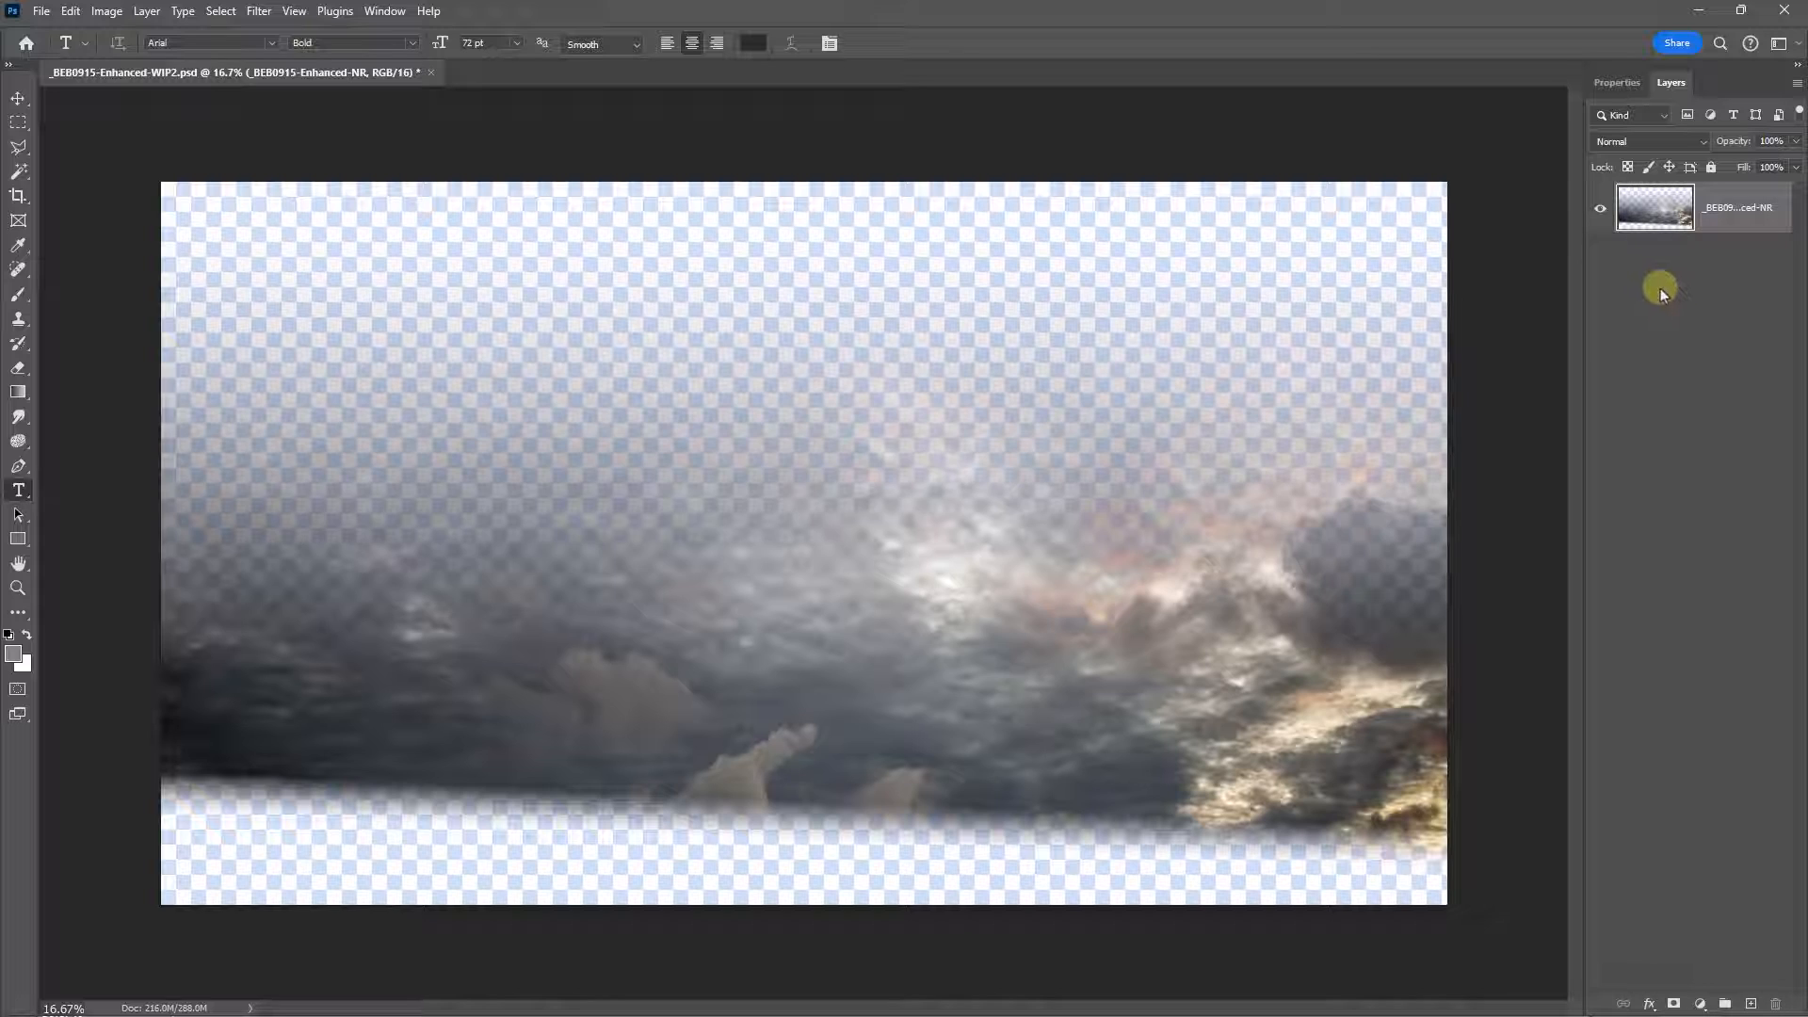
{"action": "mouse_move", "coordinate": [1663, 302]}
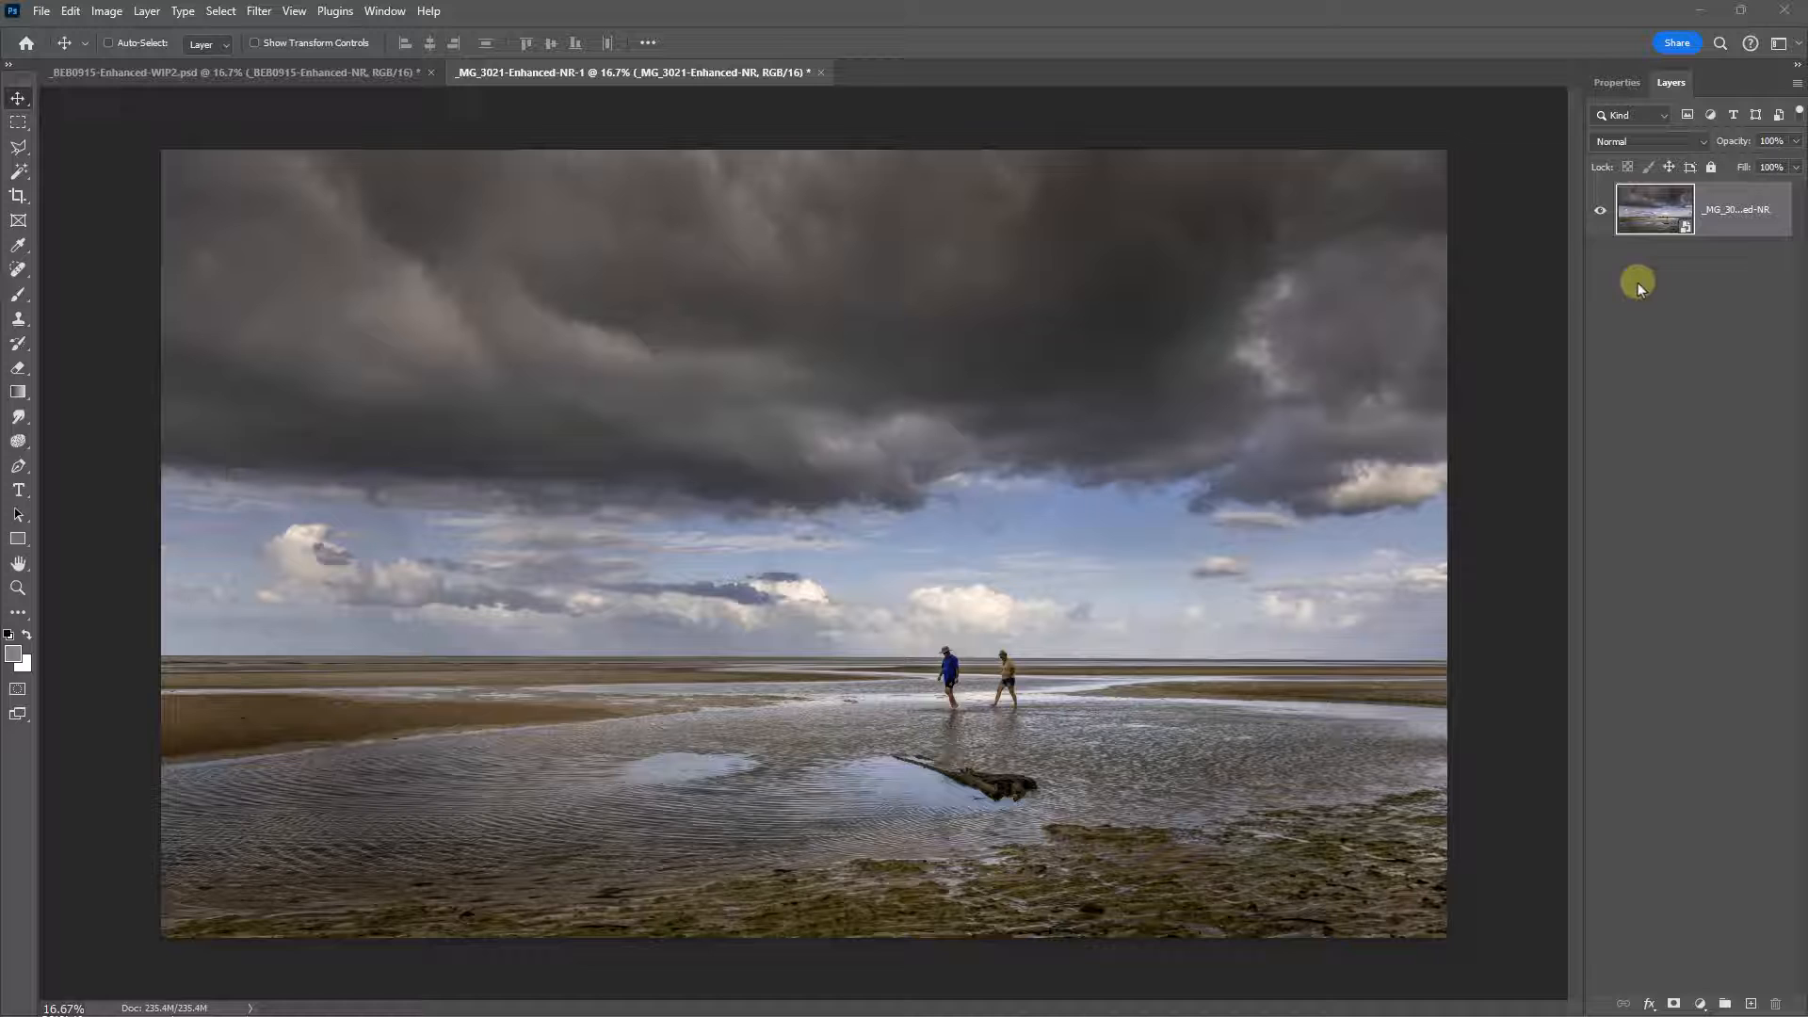
{"action": "mouse_move", "coordinate": [744, 202]}
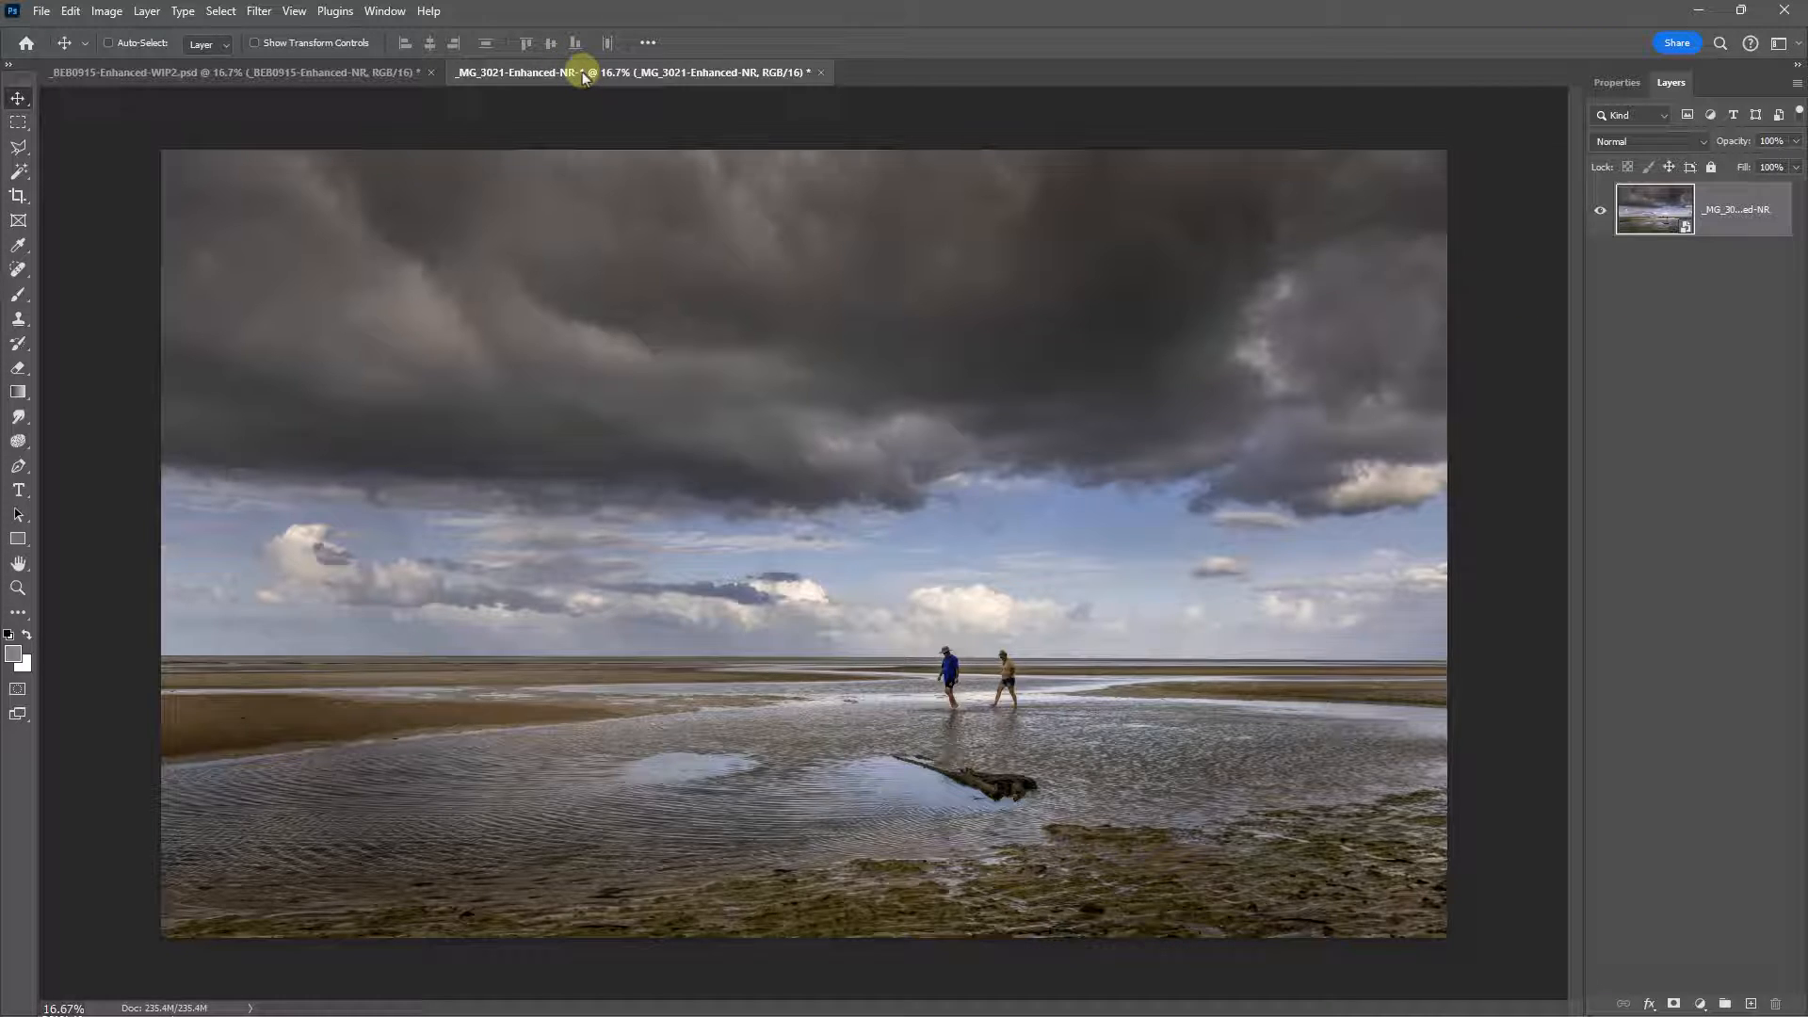
Step: Float the beach photo, move its layer above the sky, and close the beach file without saving
{"action": "left_click_drag", "start_coordinate": [582, 72], "coordinate": [842, 333]}
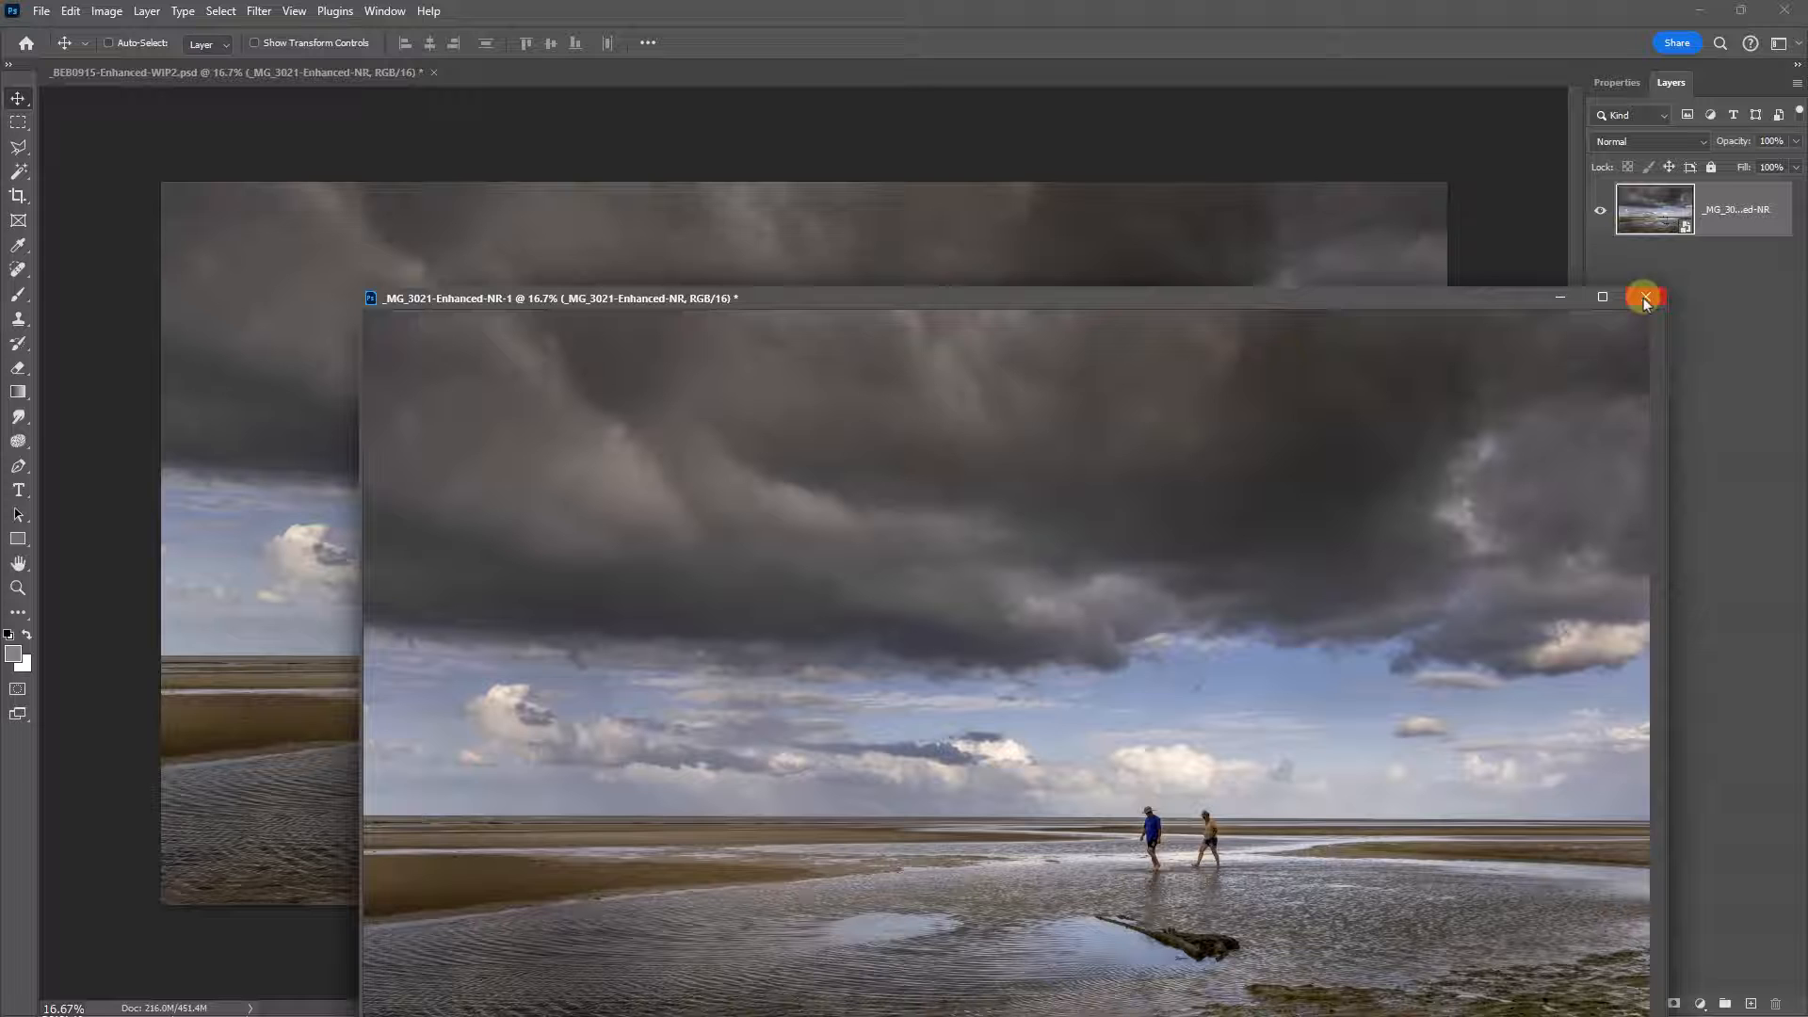
{"action": "left_click", "coordinate": [1643, 298]}
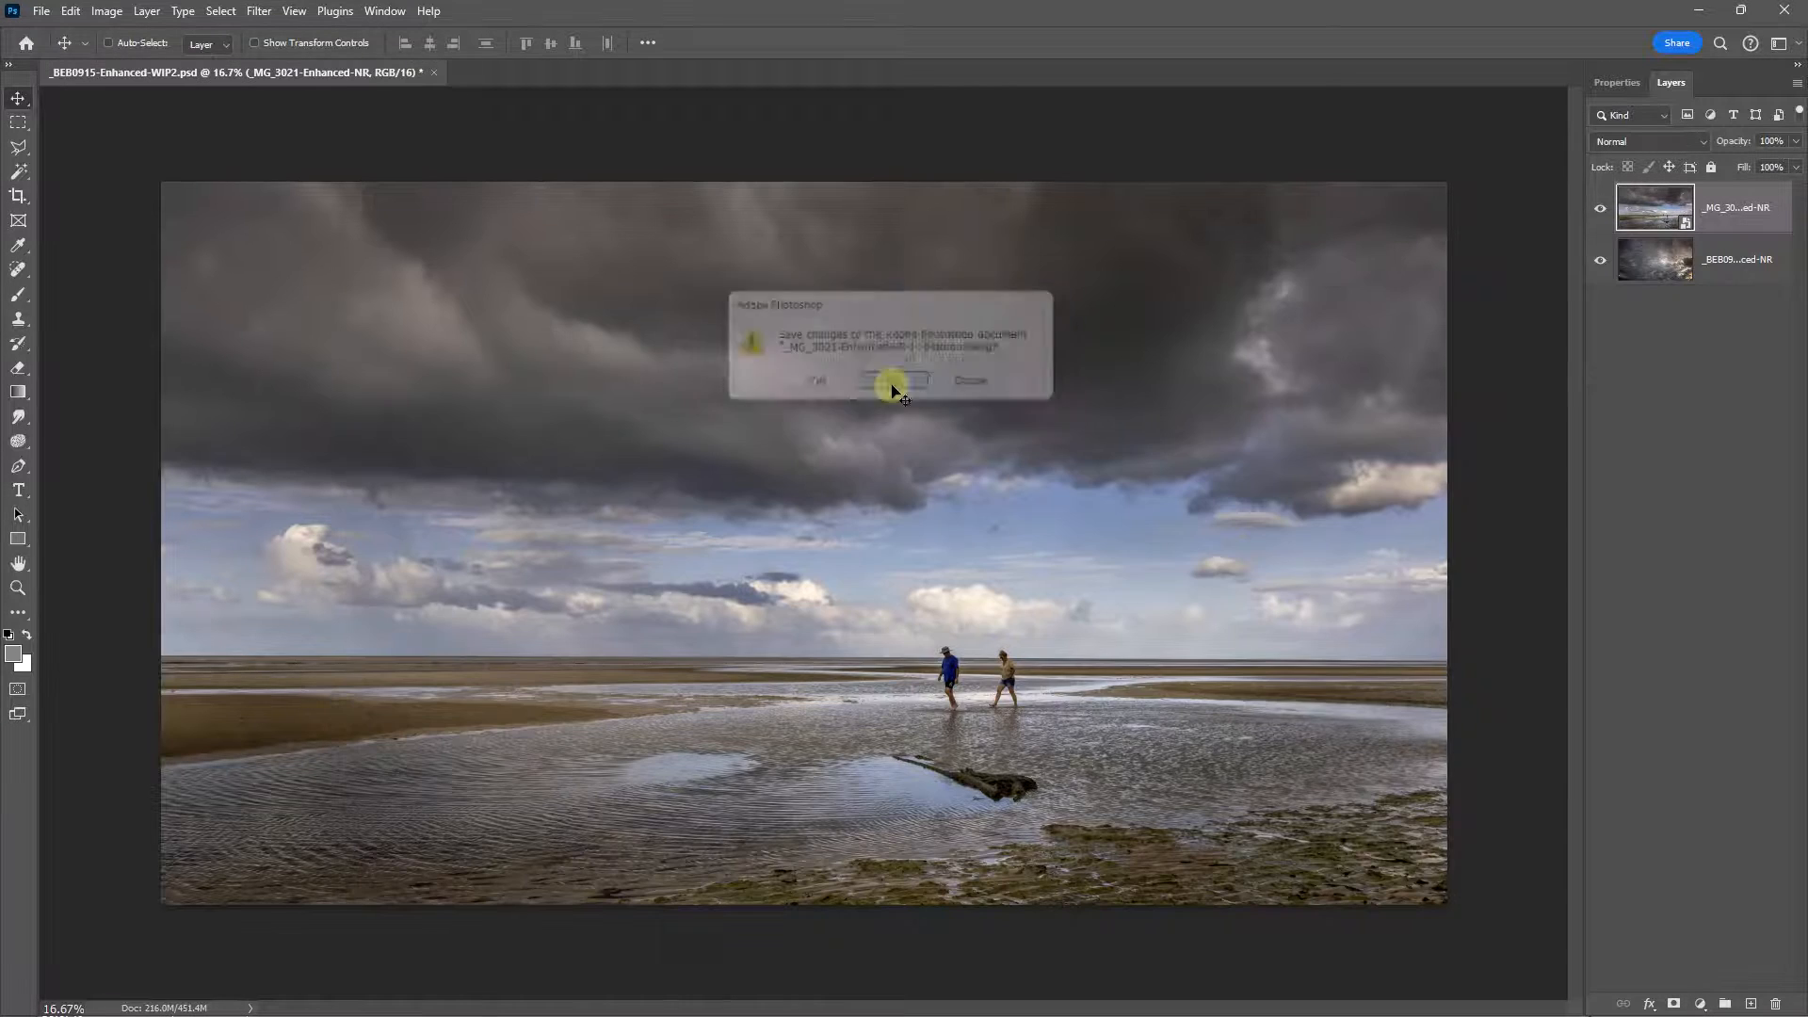
{"action": "left_click", "coordinate": [892, 382]}
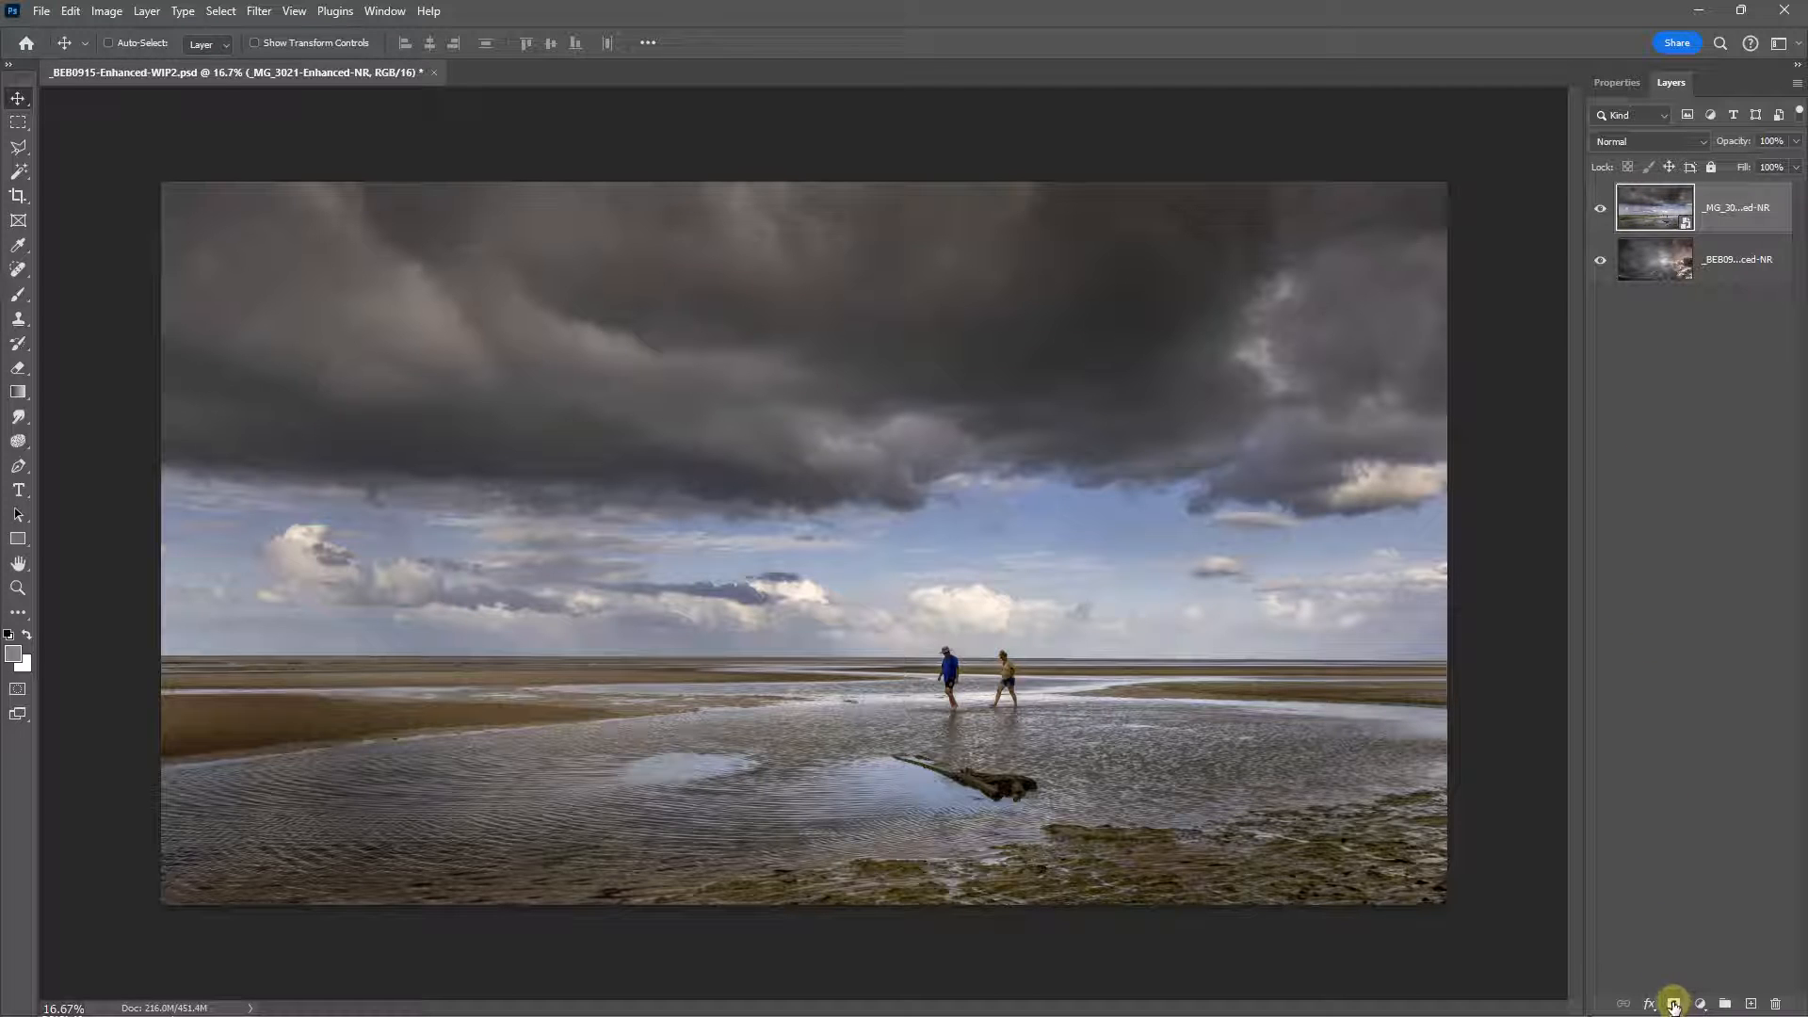
Step: Add a white mask to the beach layer and switch to the Brush tool for painting it
{"action": "left_click", "coordinate": [1675, 1000]}
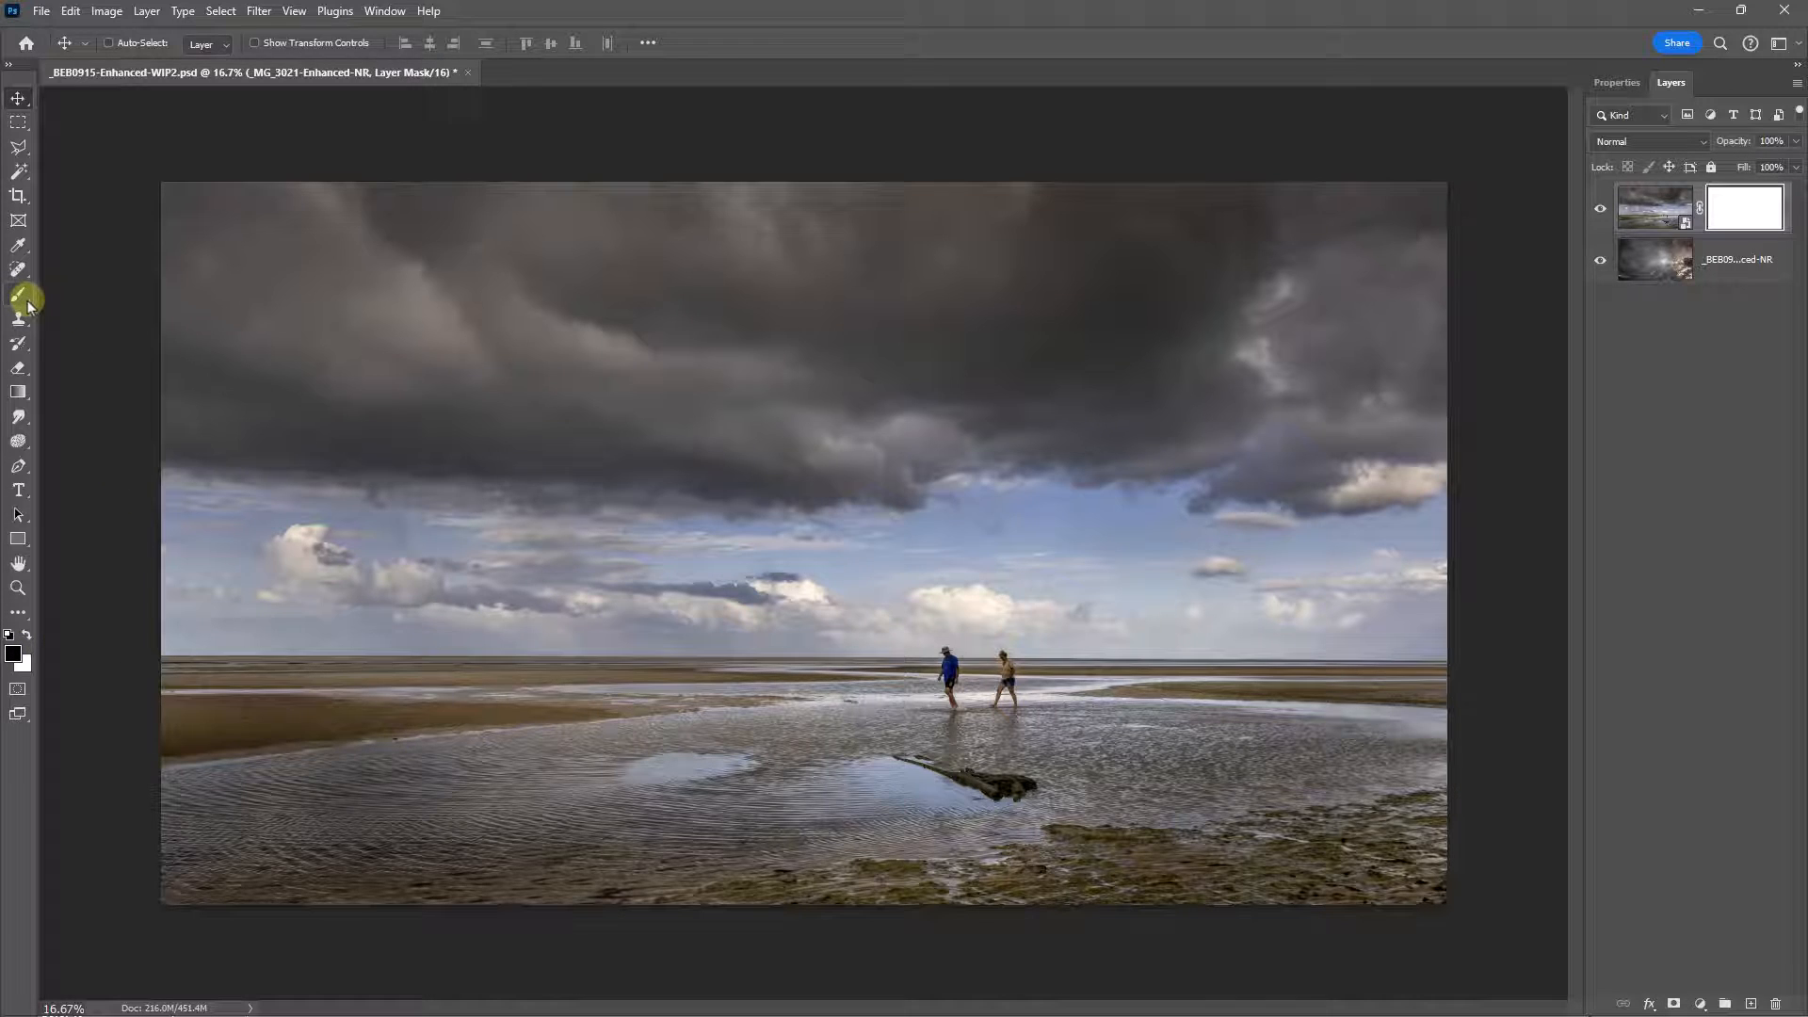
{"action": "left_click", "coordinate": [18, 295]}
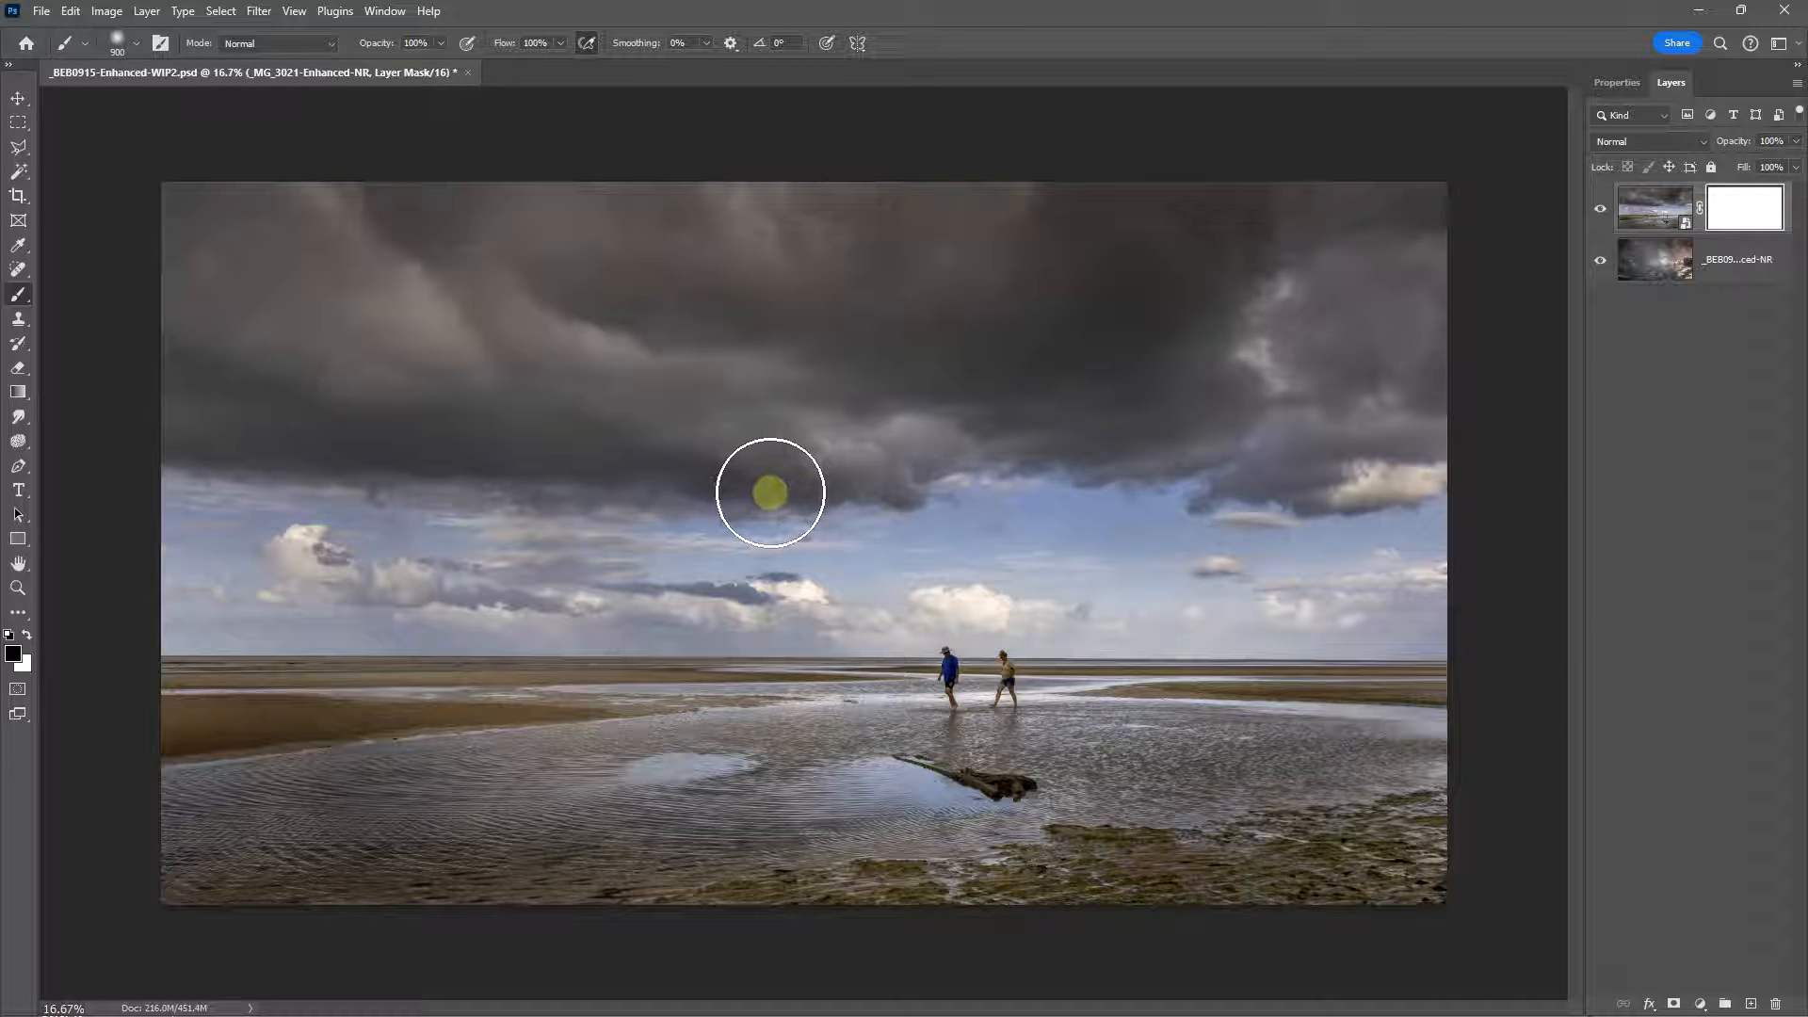
{"action": "mouse_move", "coordinate": [590, 64]}
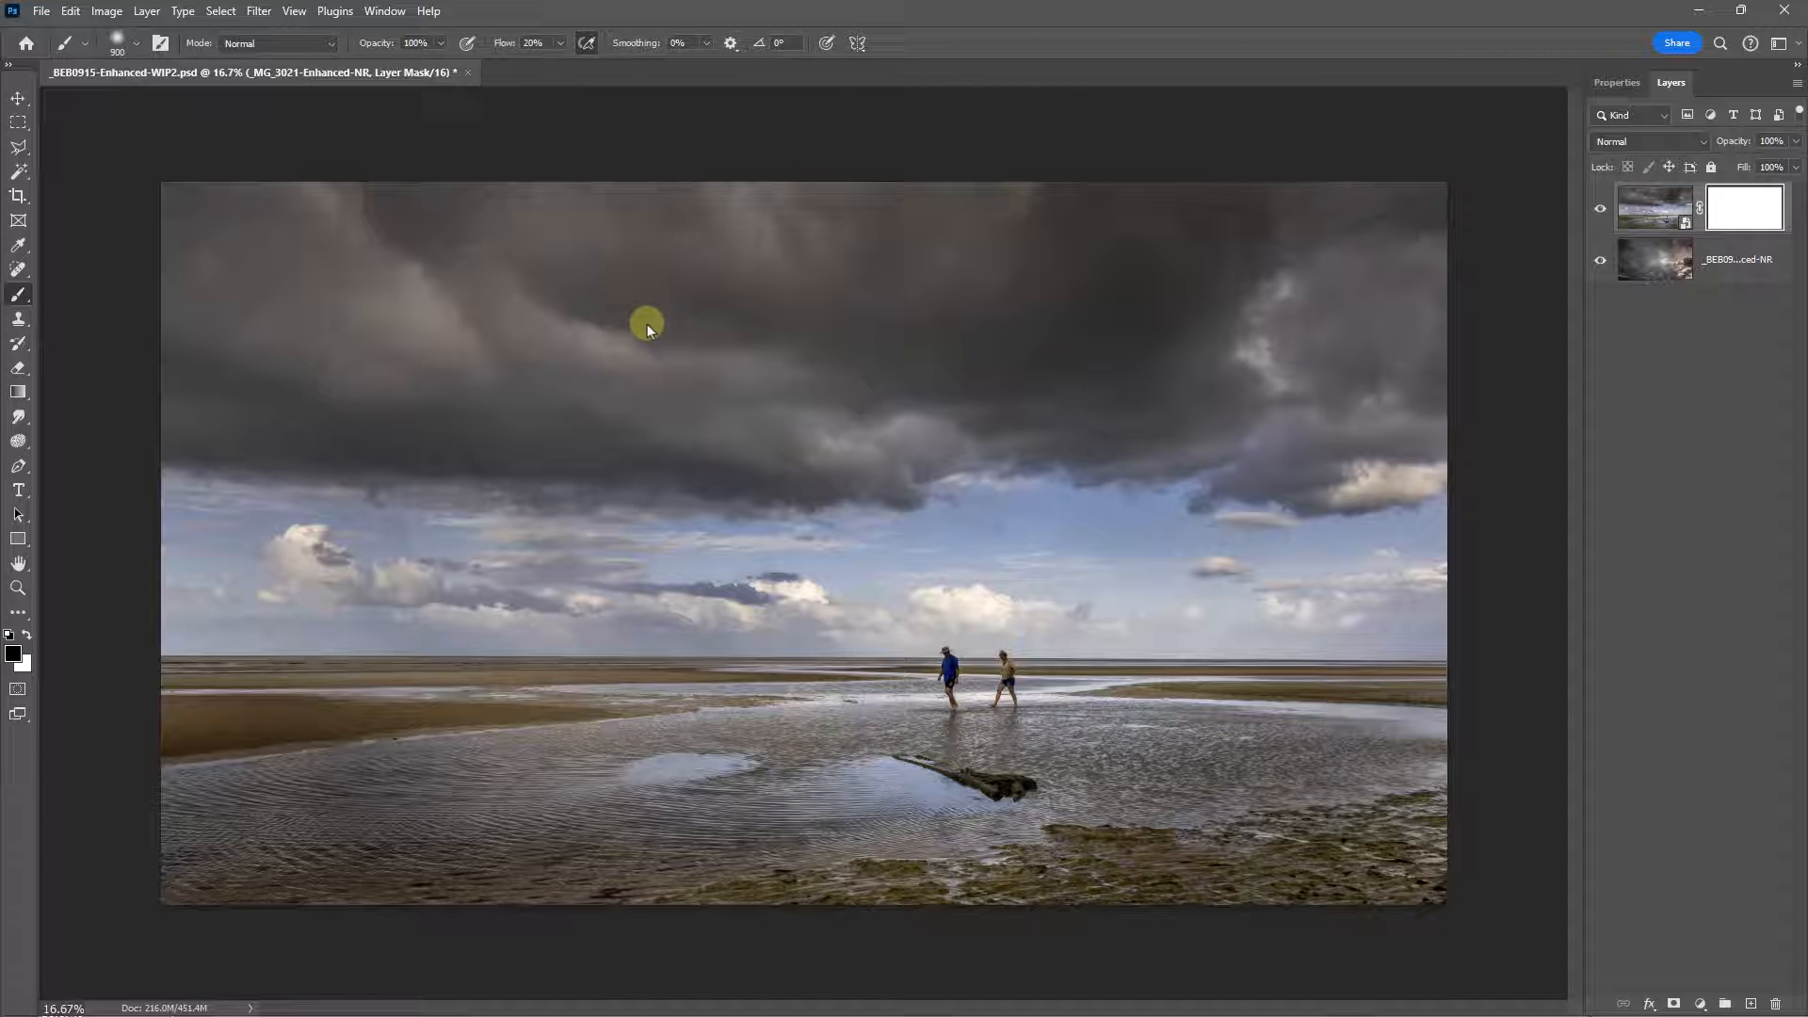
{"action": "mouse_move", "coordinate": [635, 336]}
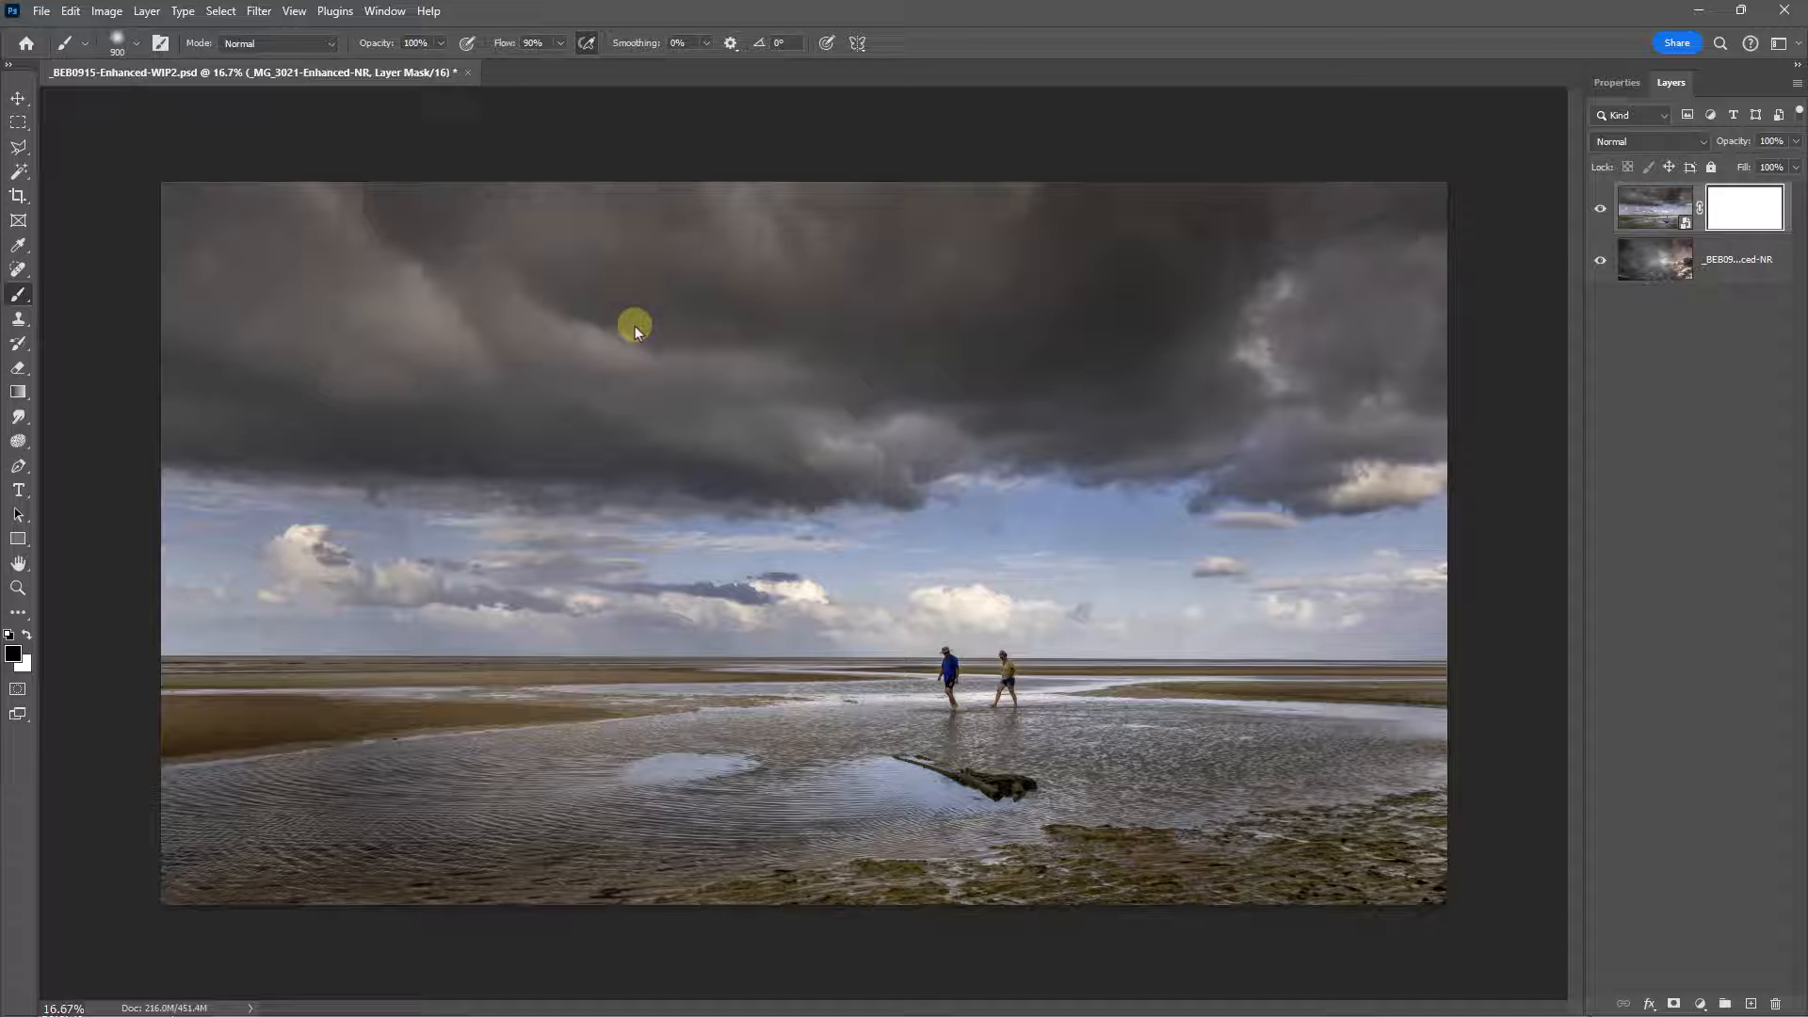
Step: With brush opacity 100%, paint the beach mask so storm clouds blend over the left side and foreground
{"action": "type", "text": "100"}
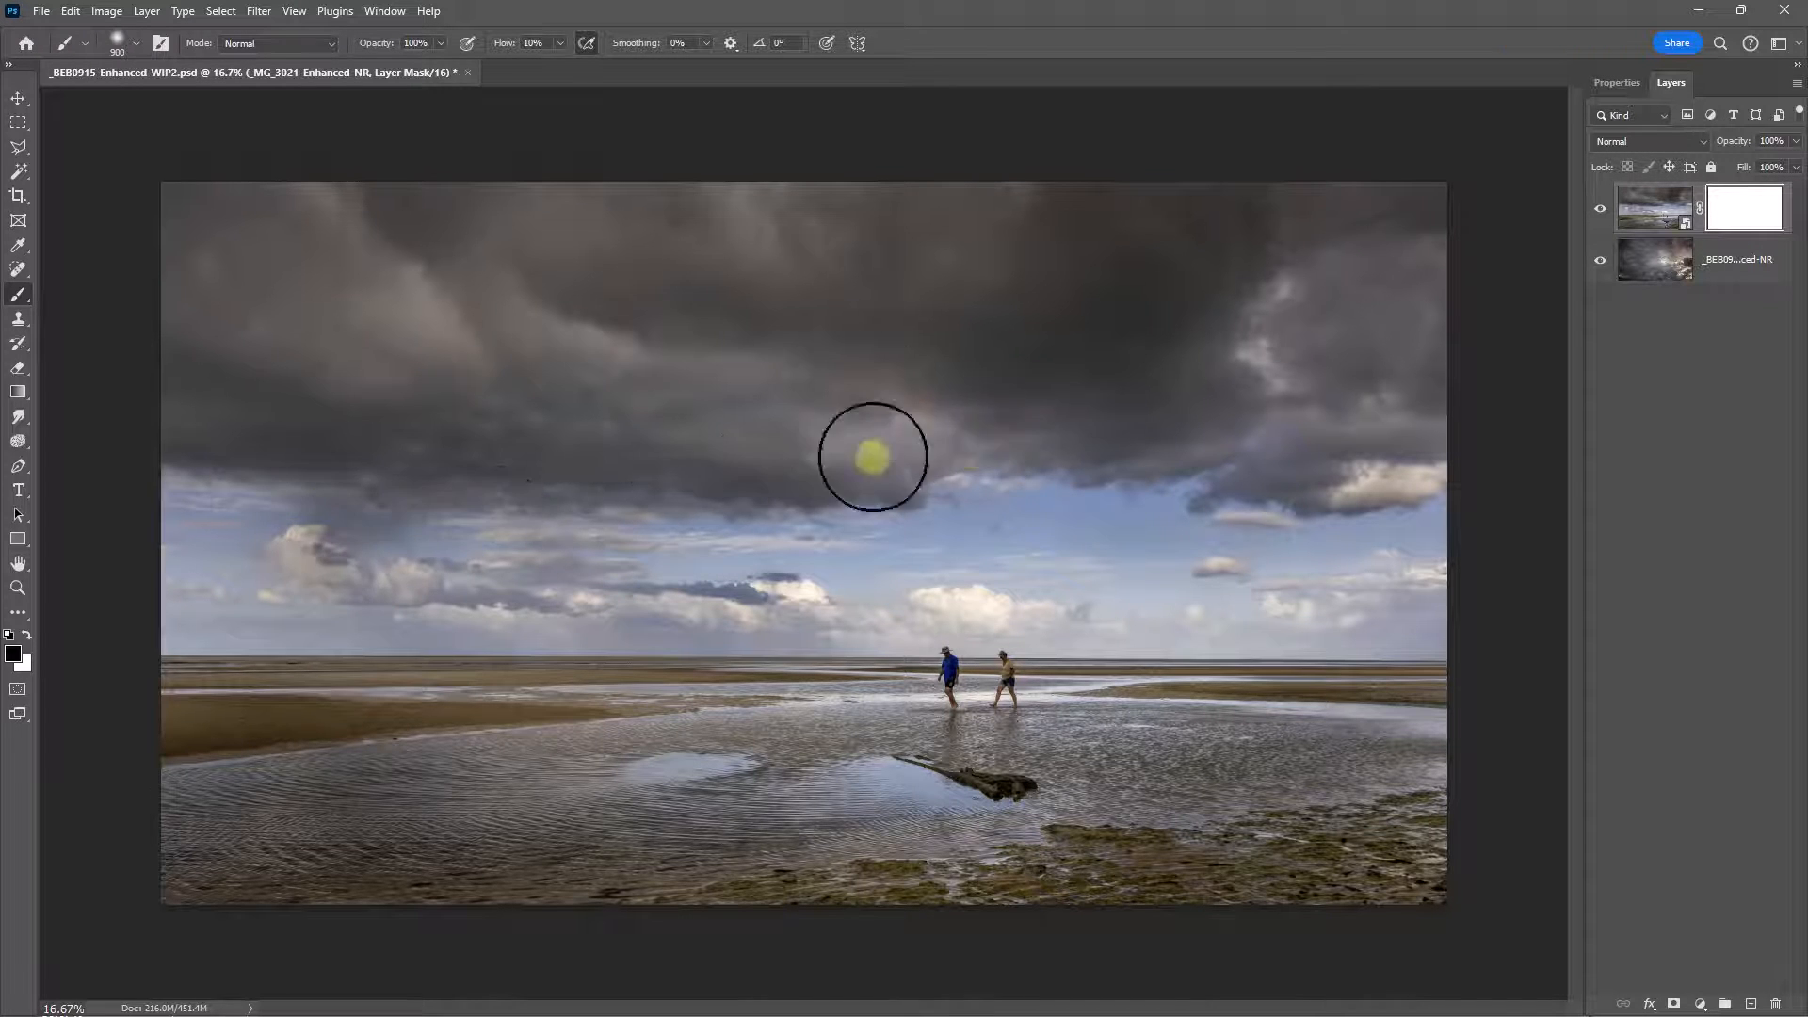
{"action": "mouse_move", "coordinate": [399, 279]}
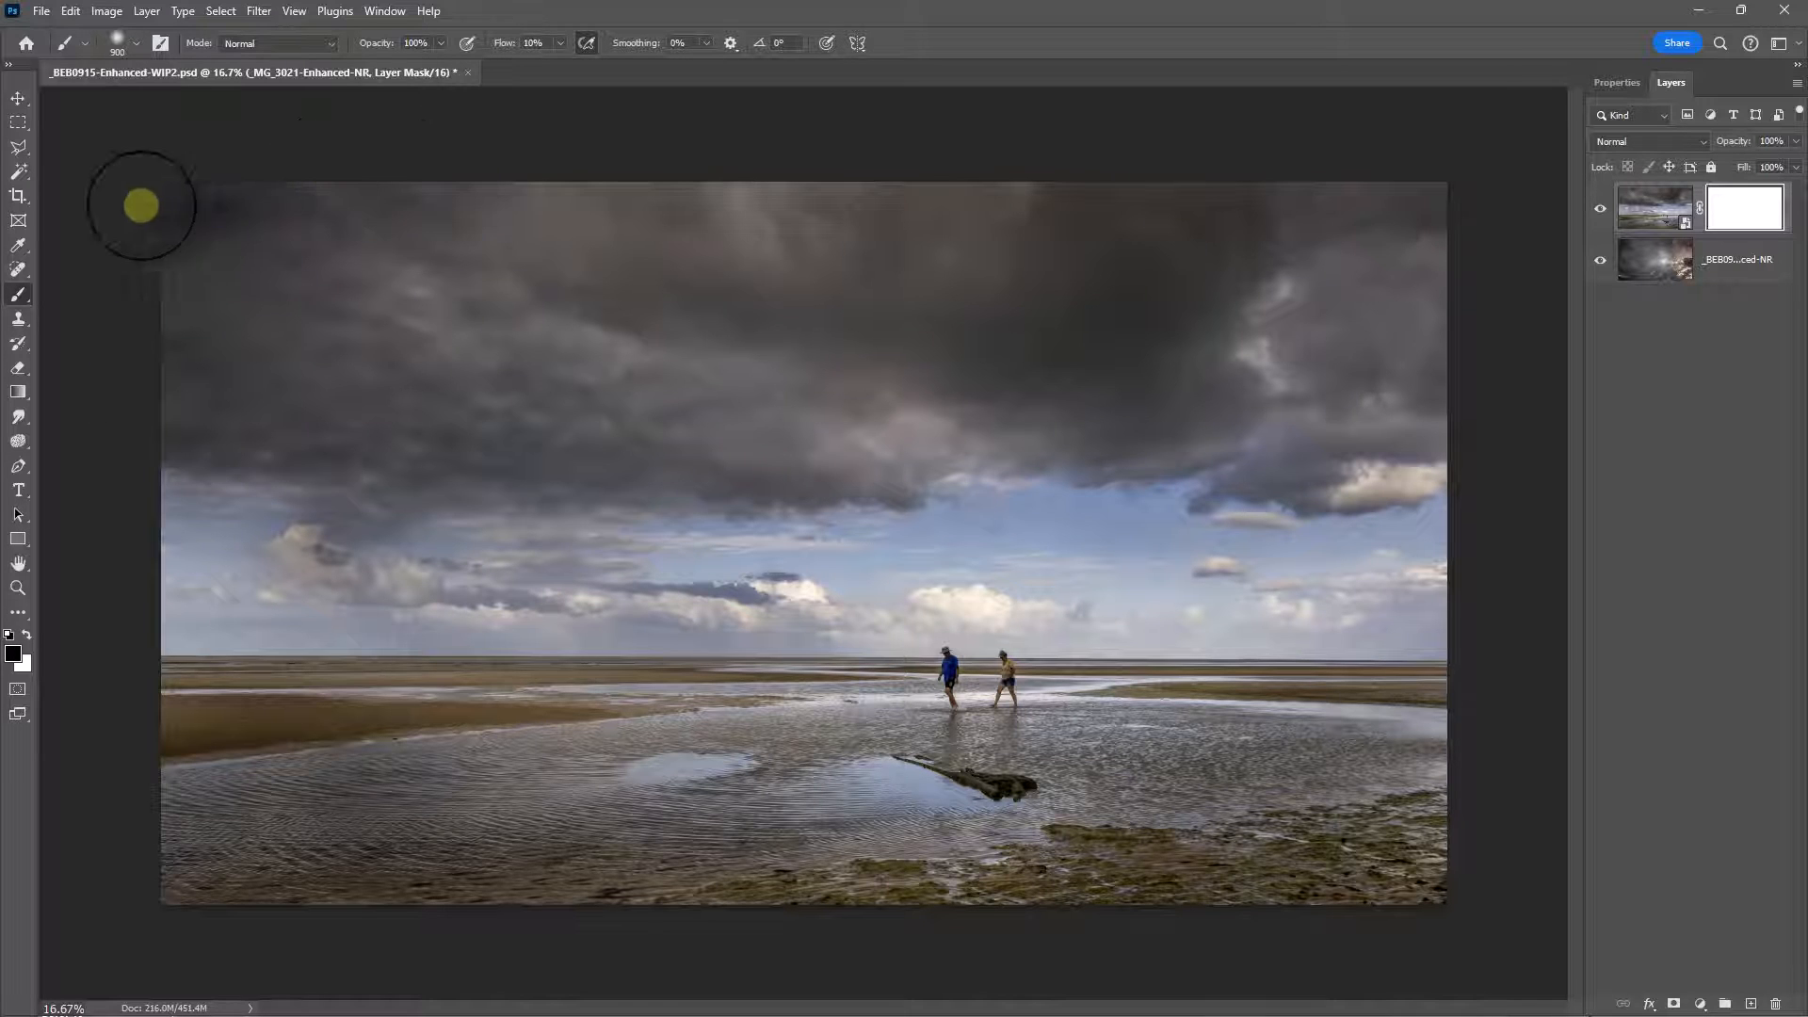
{"action": "mouse_move", "coordinate": [774, 322]}
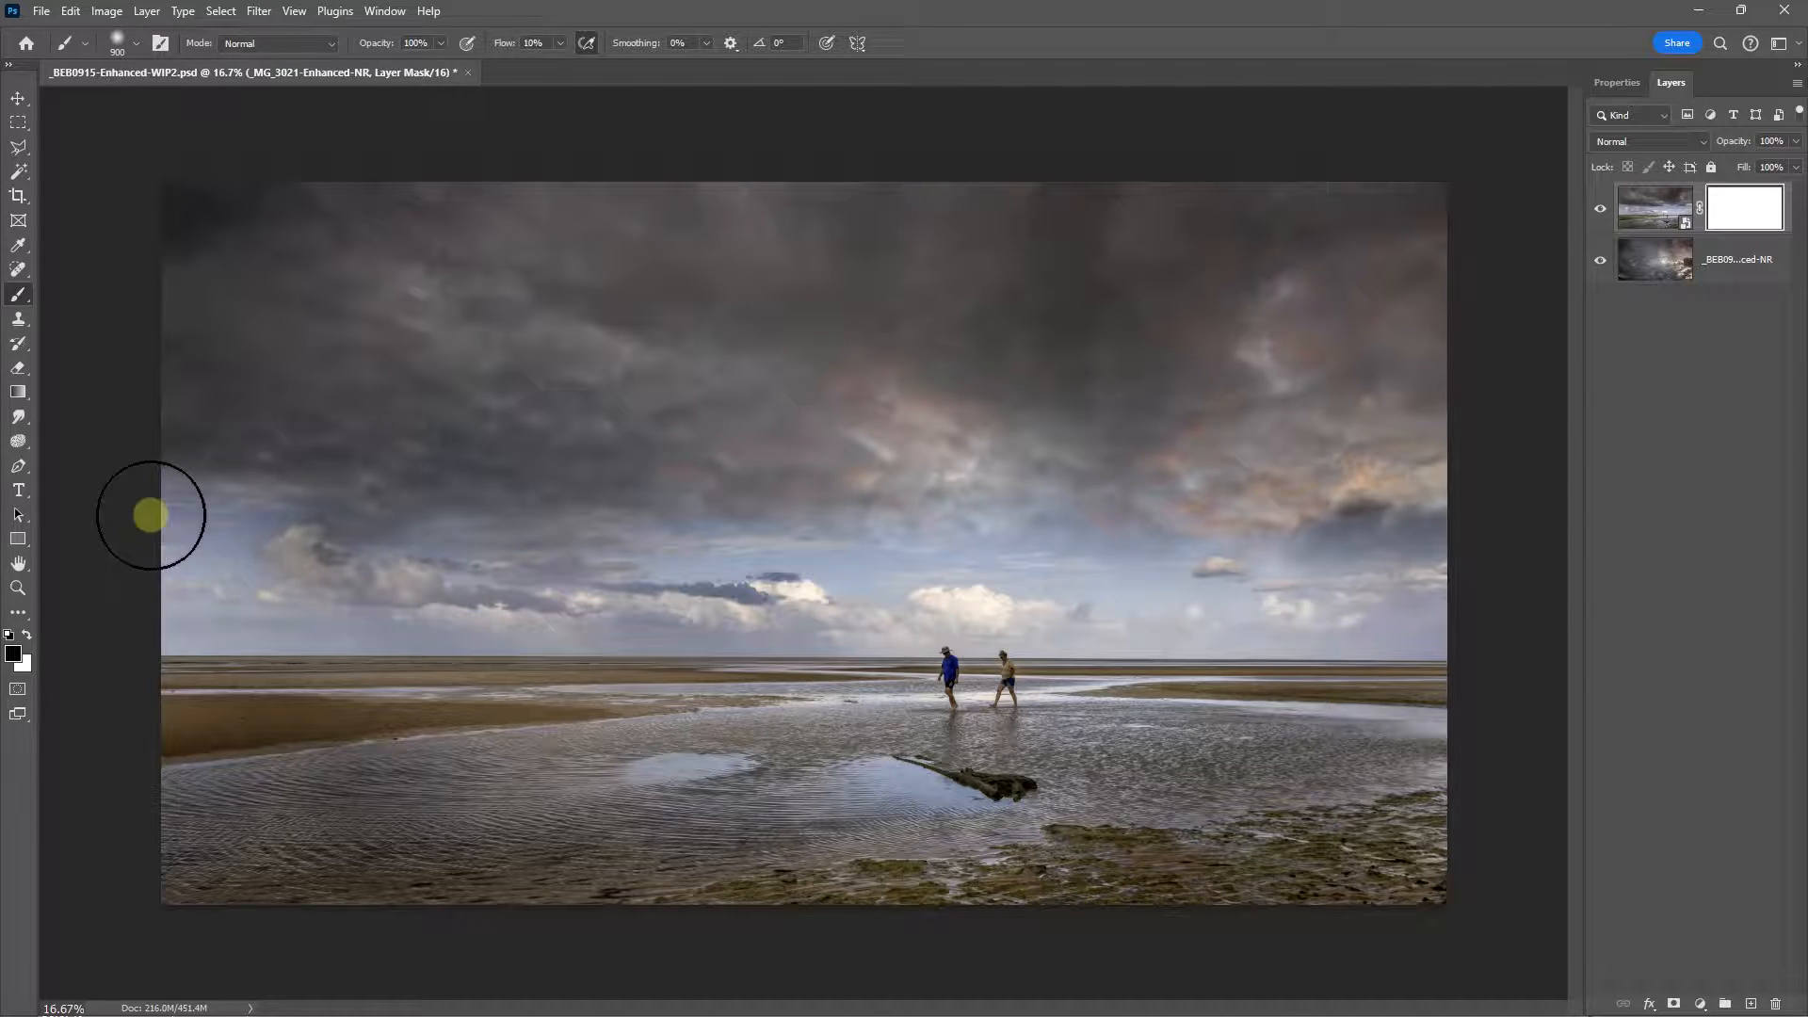
{"action": "left_click_drag", "start_coordinate": [151, 516], "coordinate": [490, 471]}
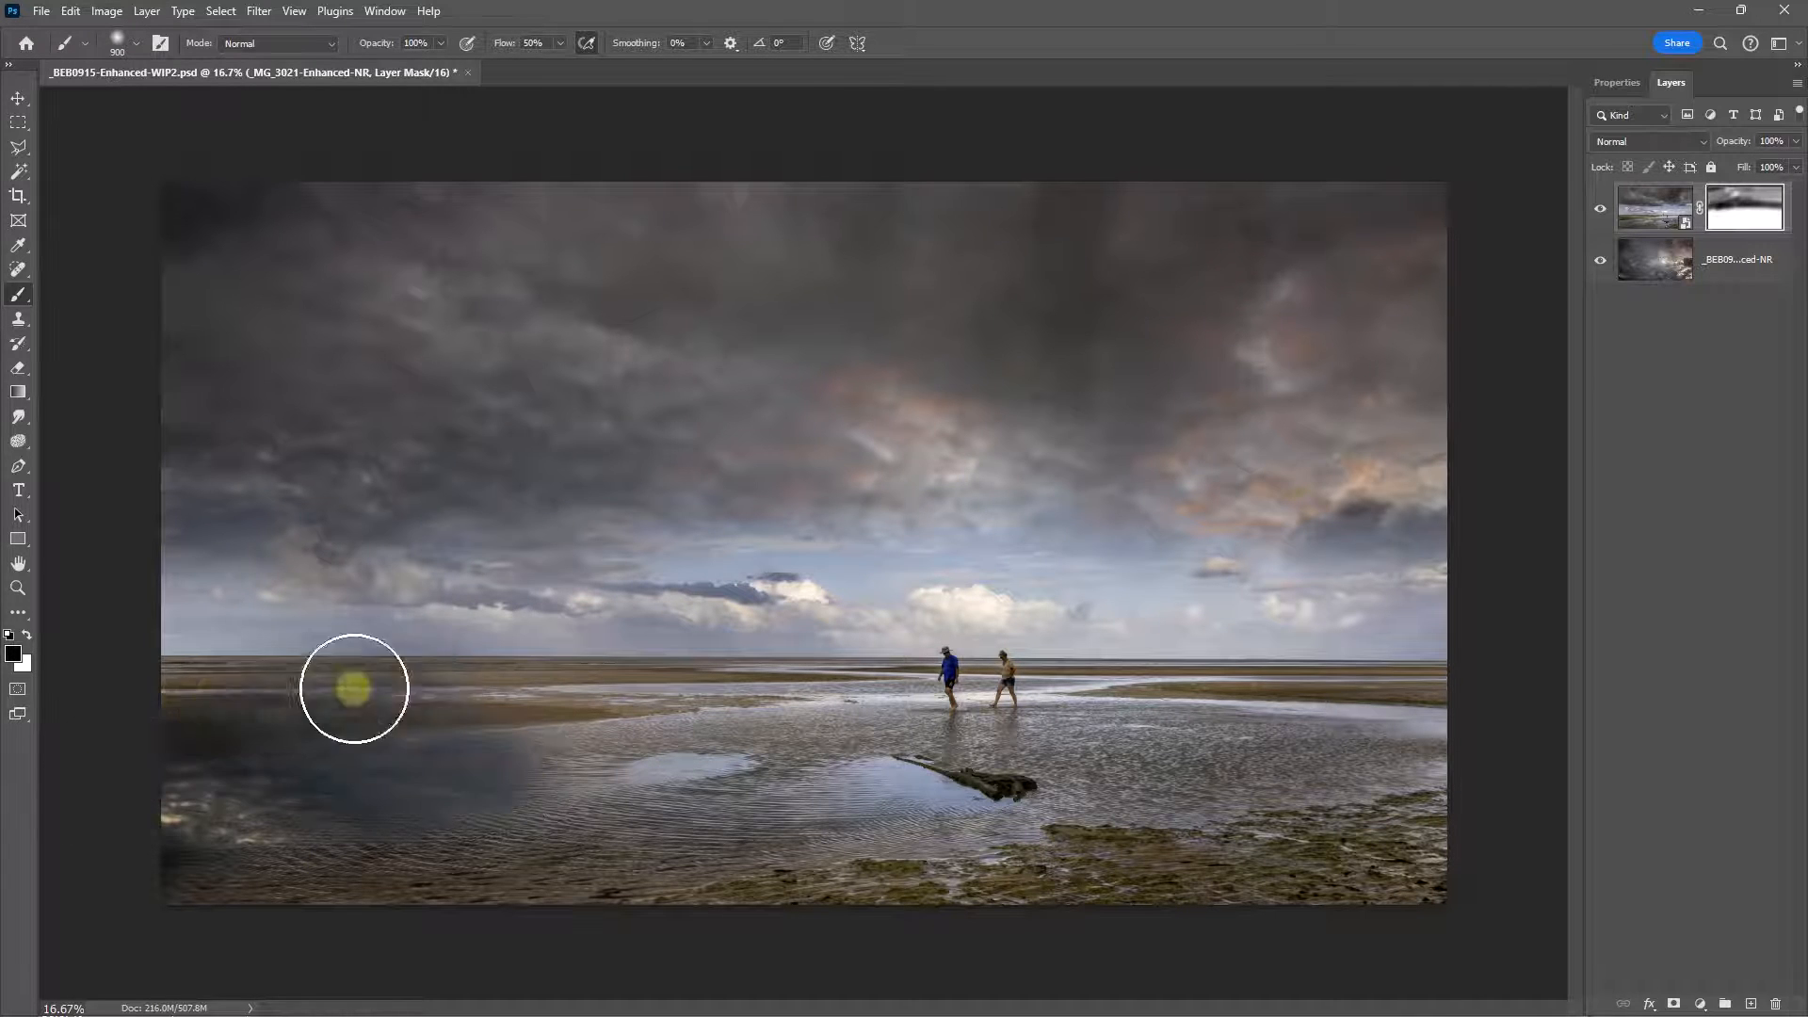
{"action": "left_click_drag", "start_coordinate": [354, 689], "coordinate": [424, 844]}
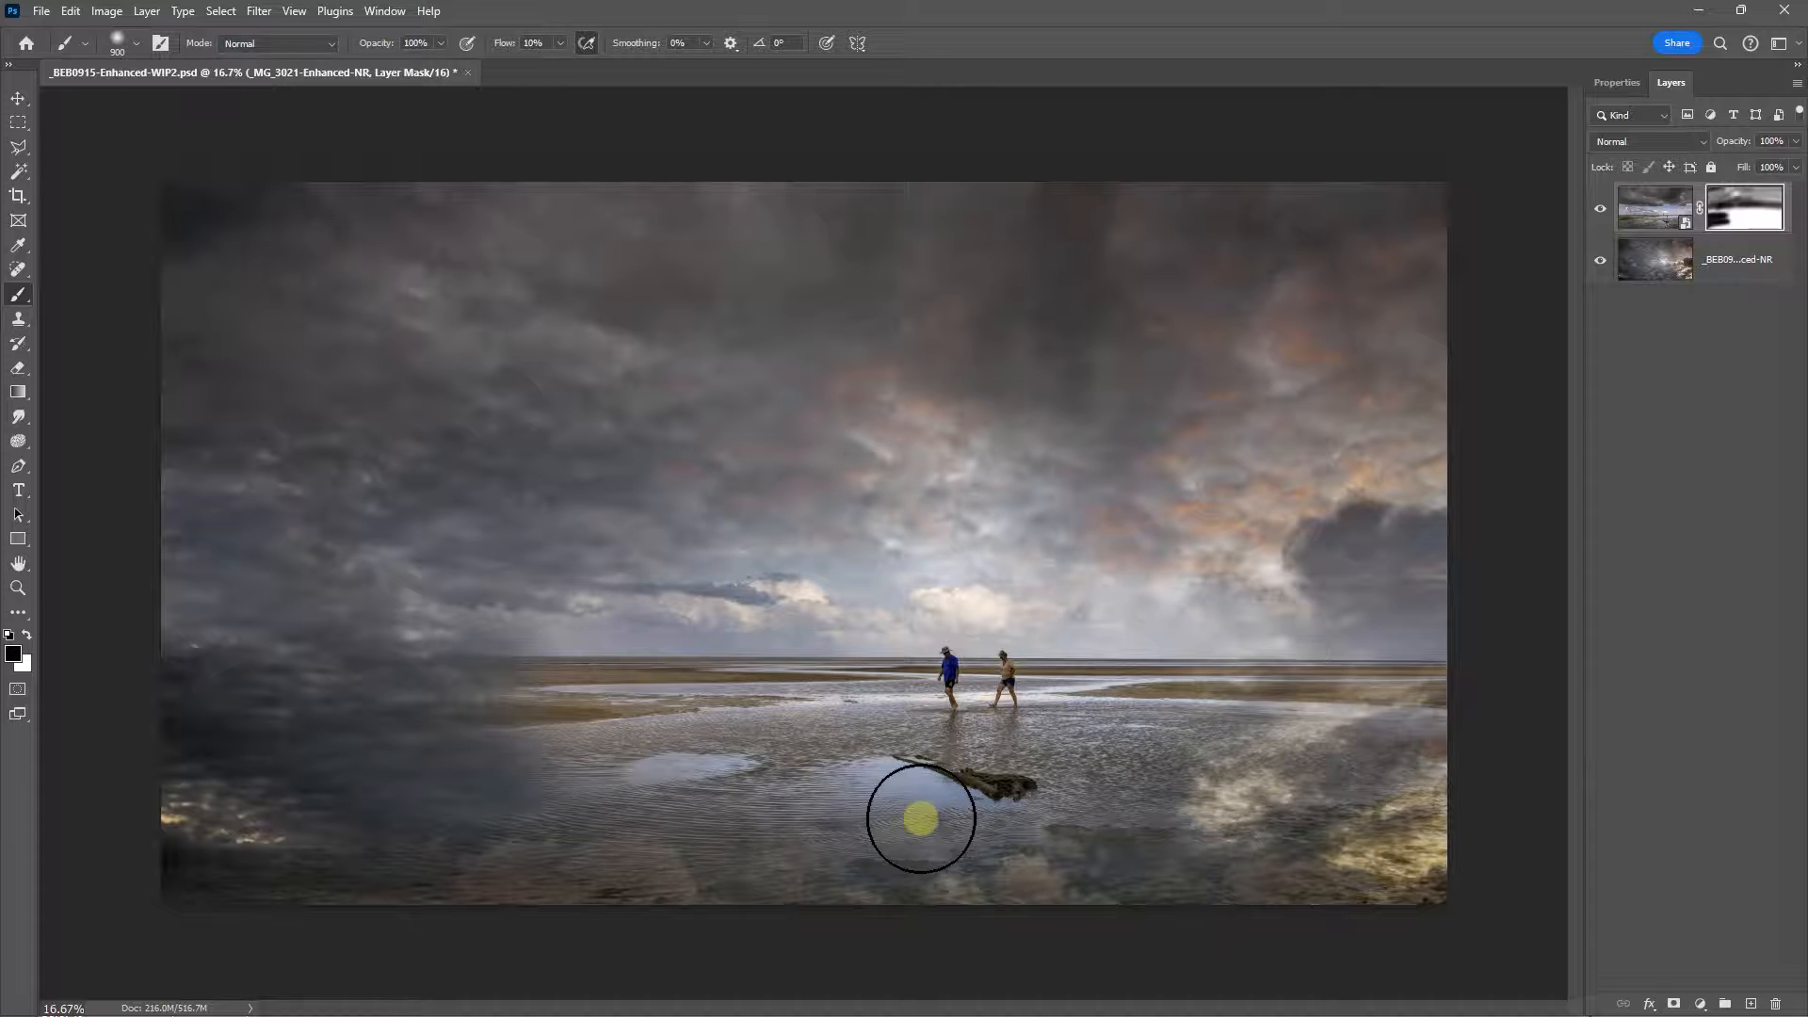
{"action": "left_click_drag", "start_coordinate": [921, 820], "coordinate": [466, 418]}
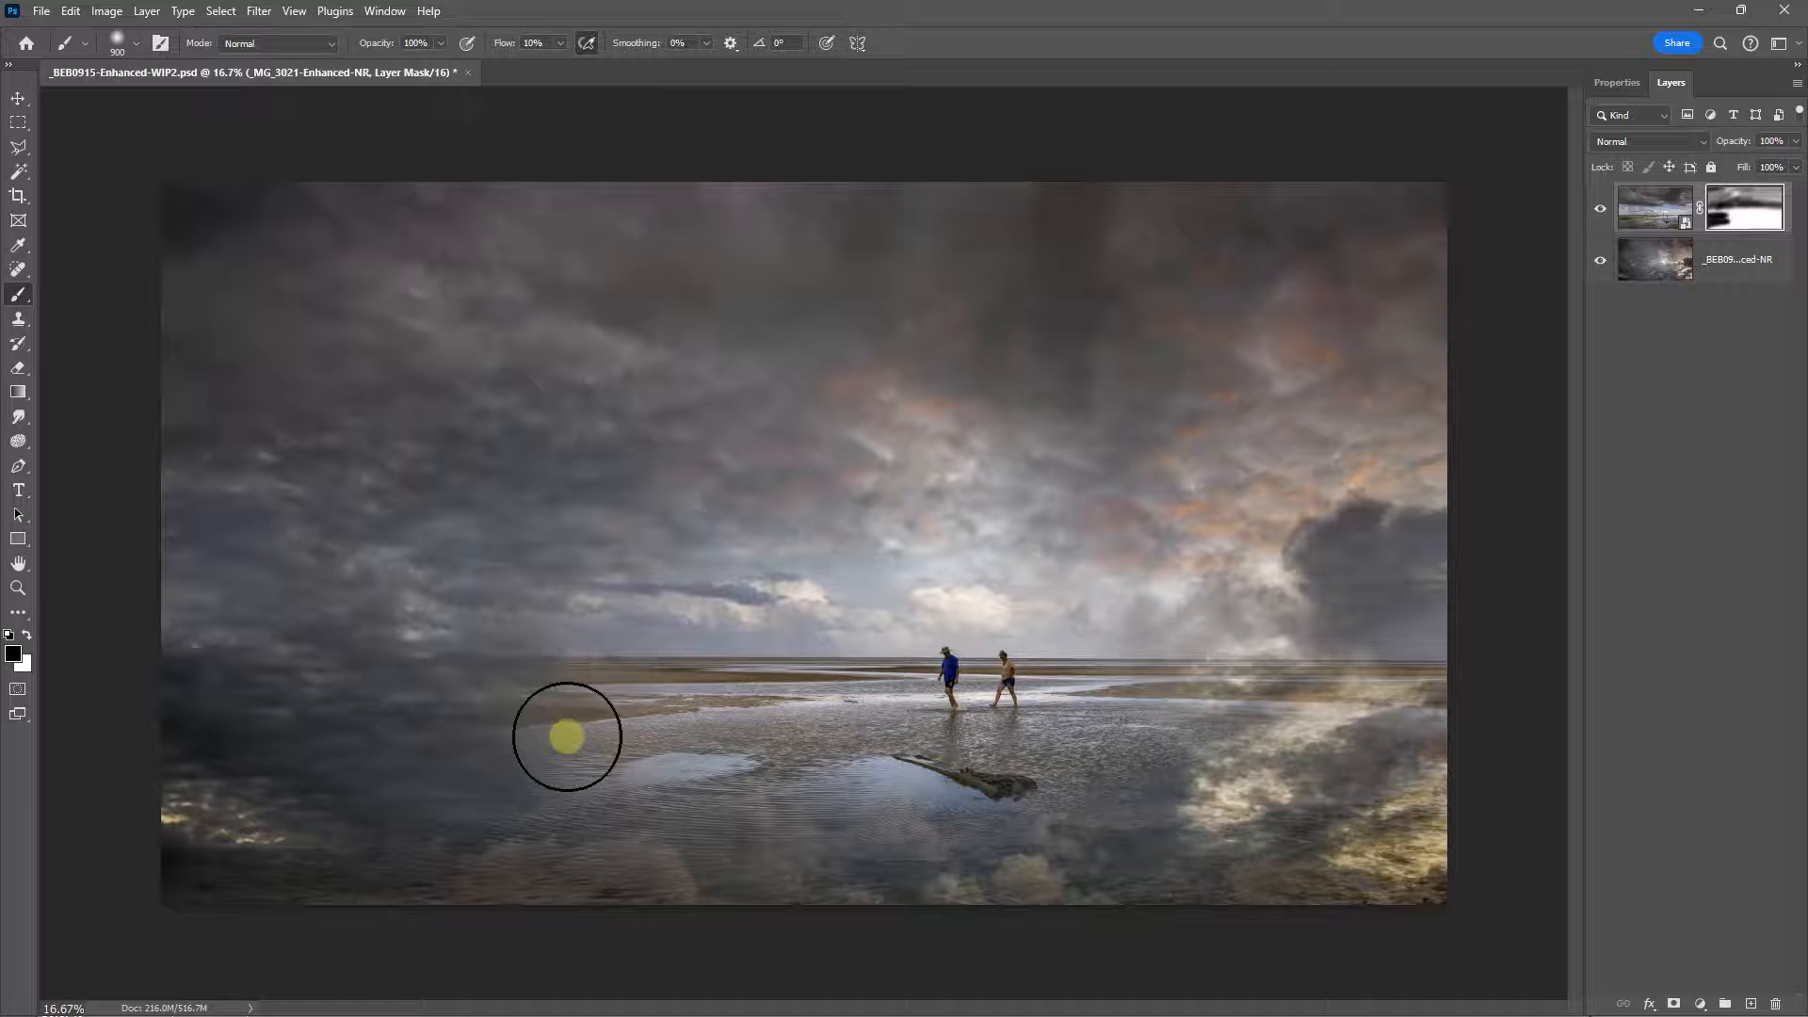
{"action": "left_click_drag", "start_coordinate": [565, 737], "coordinate": [1121, 851]}
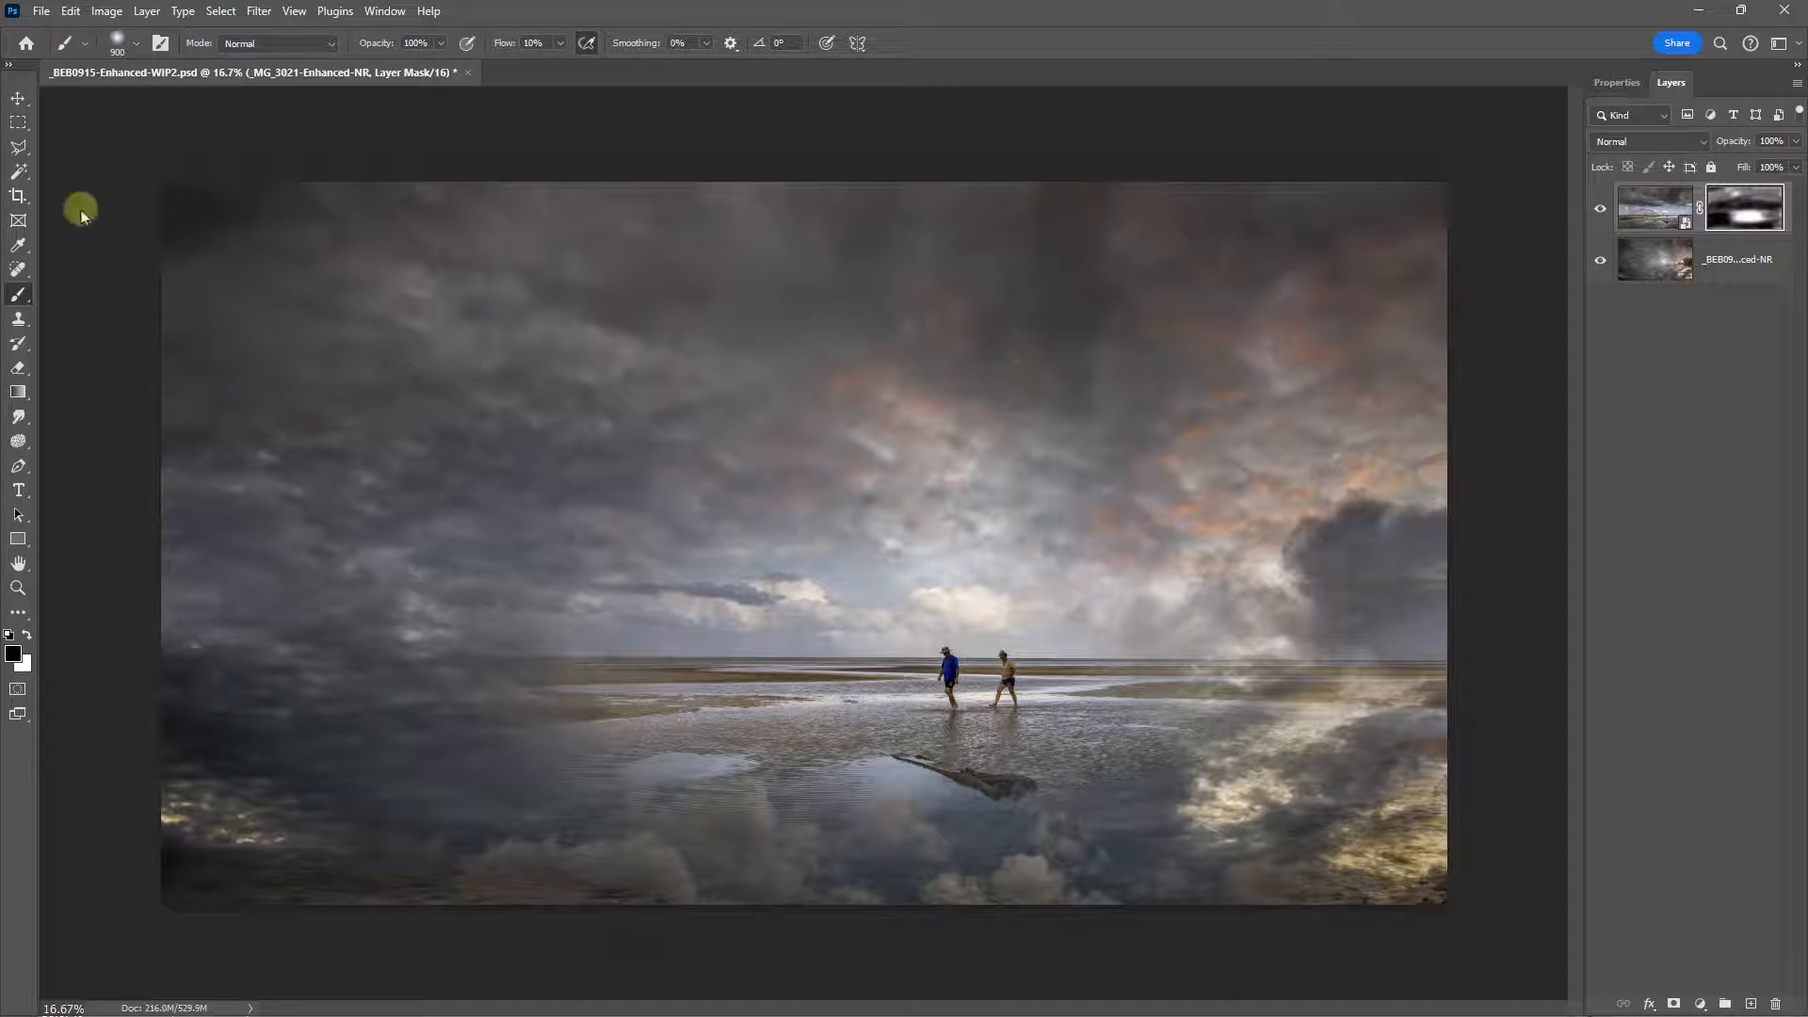
{"action": "left_click", "coordinate": [18, 194]}
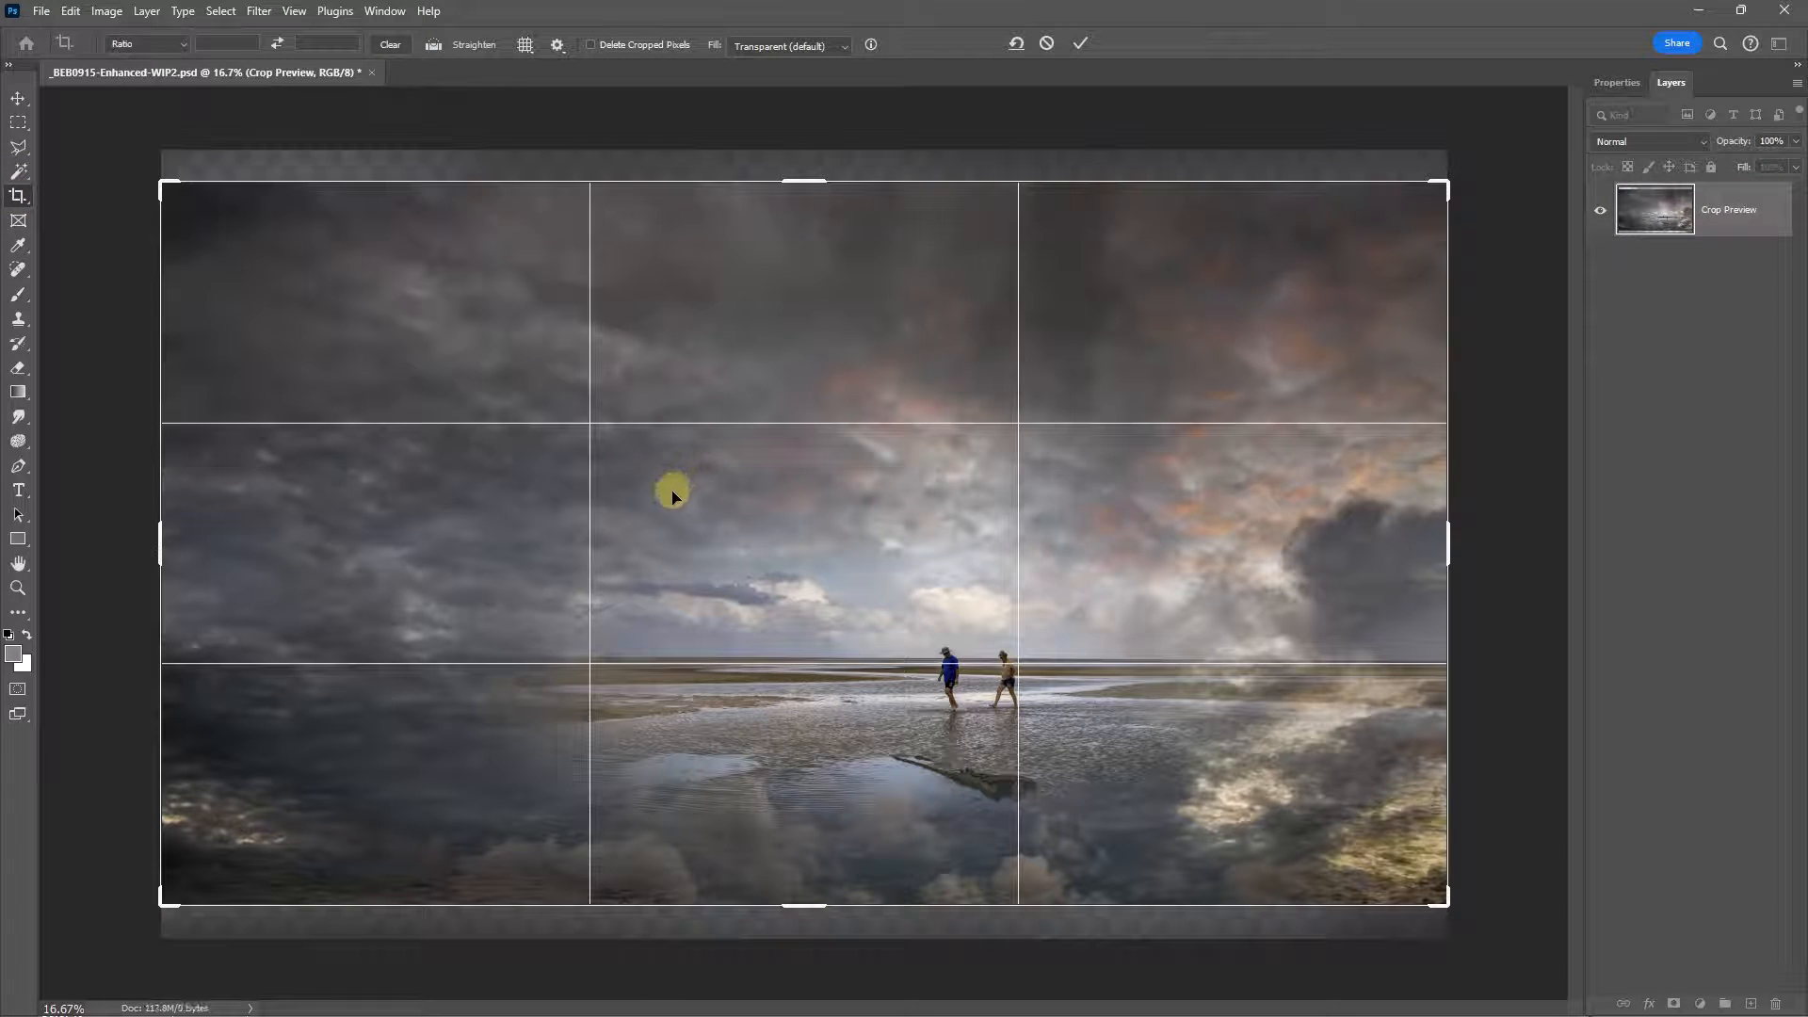
{"action": "left_click", "coordinate": [1045, 43]}
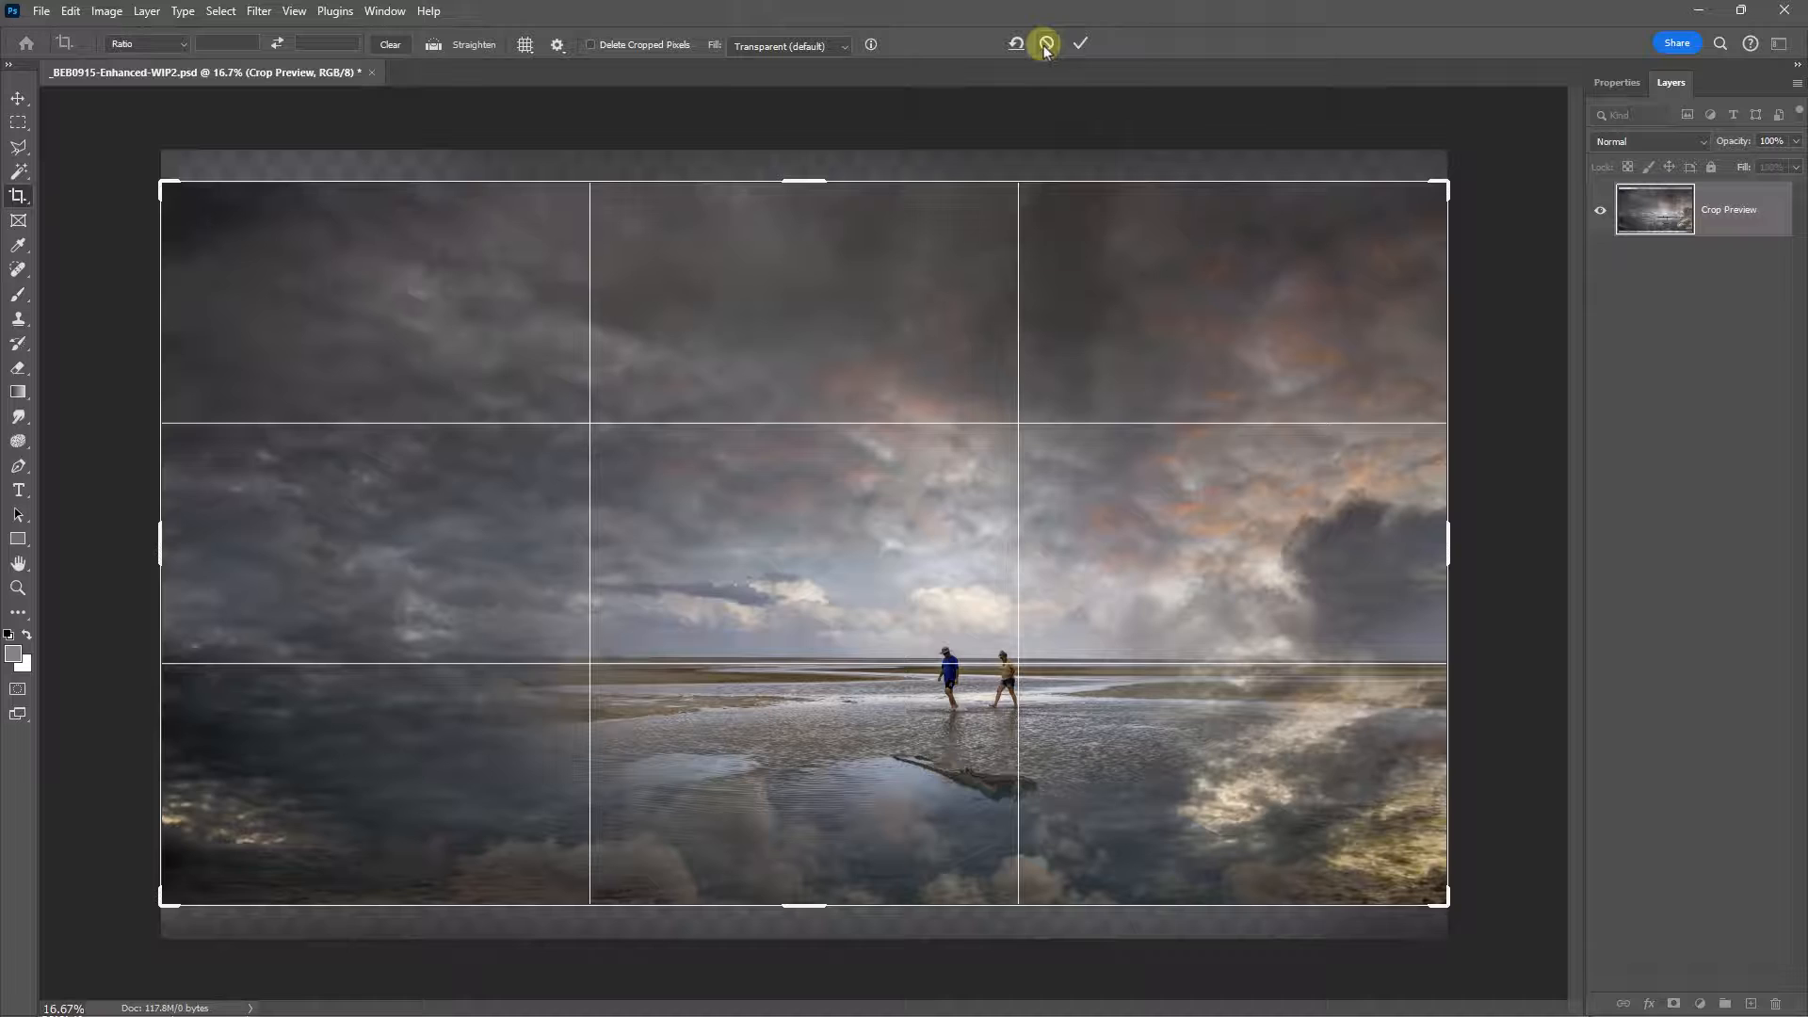
{"action": "left_click", "coordinate": [1046, 43]}
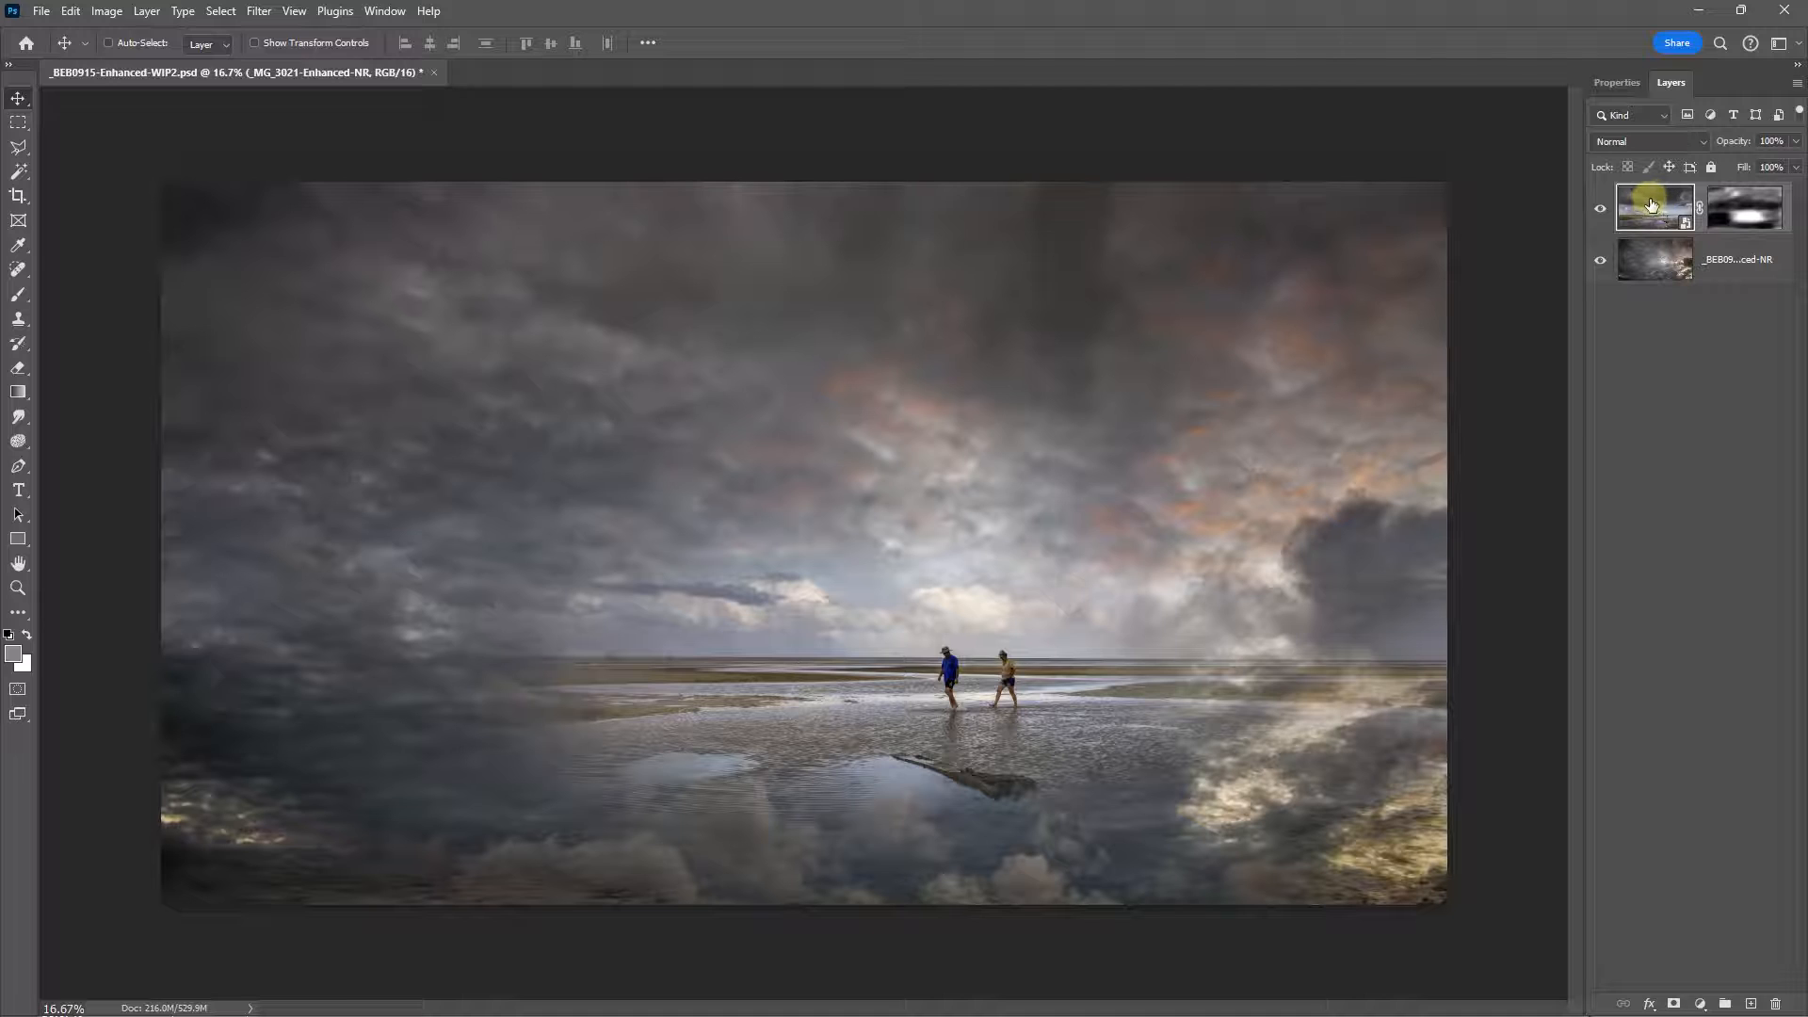
Step: Target the layer's image, move the beach scene higher, and return to the Brush tool
{"action": "left_click", "coordinate": [1744, 208]}
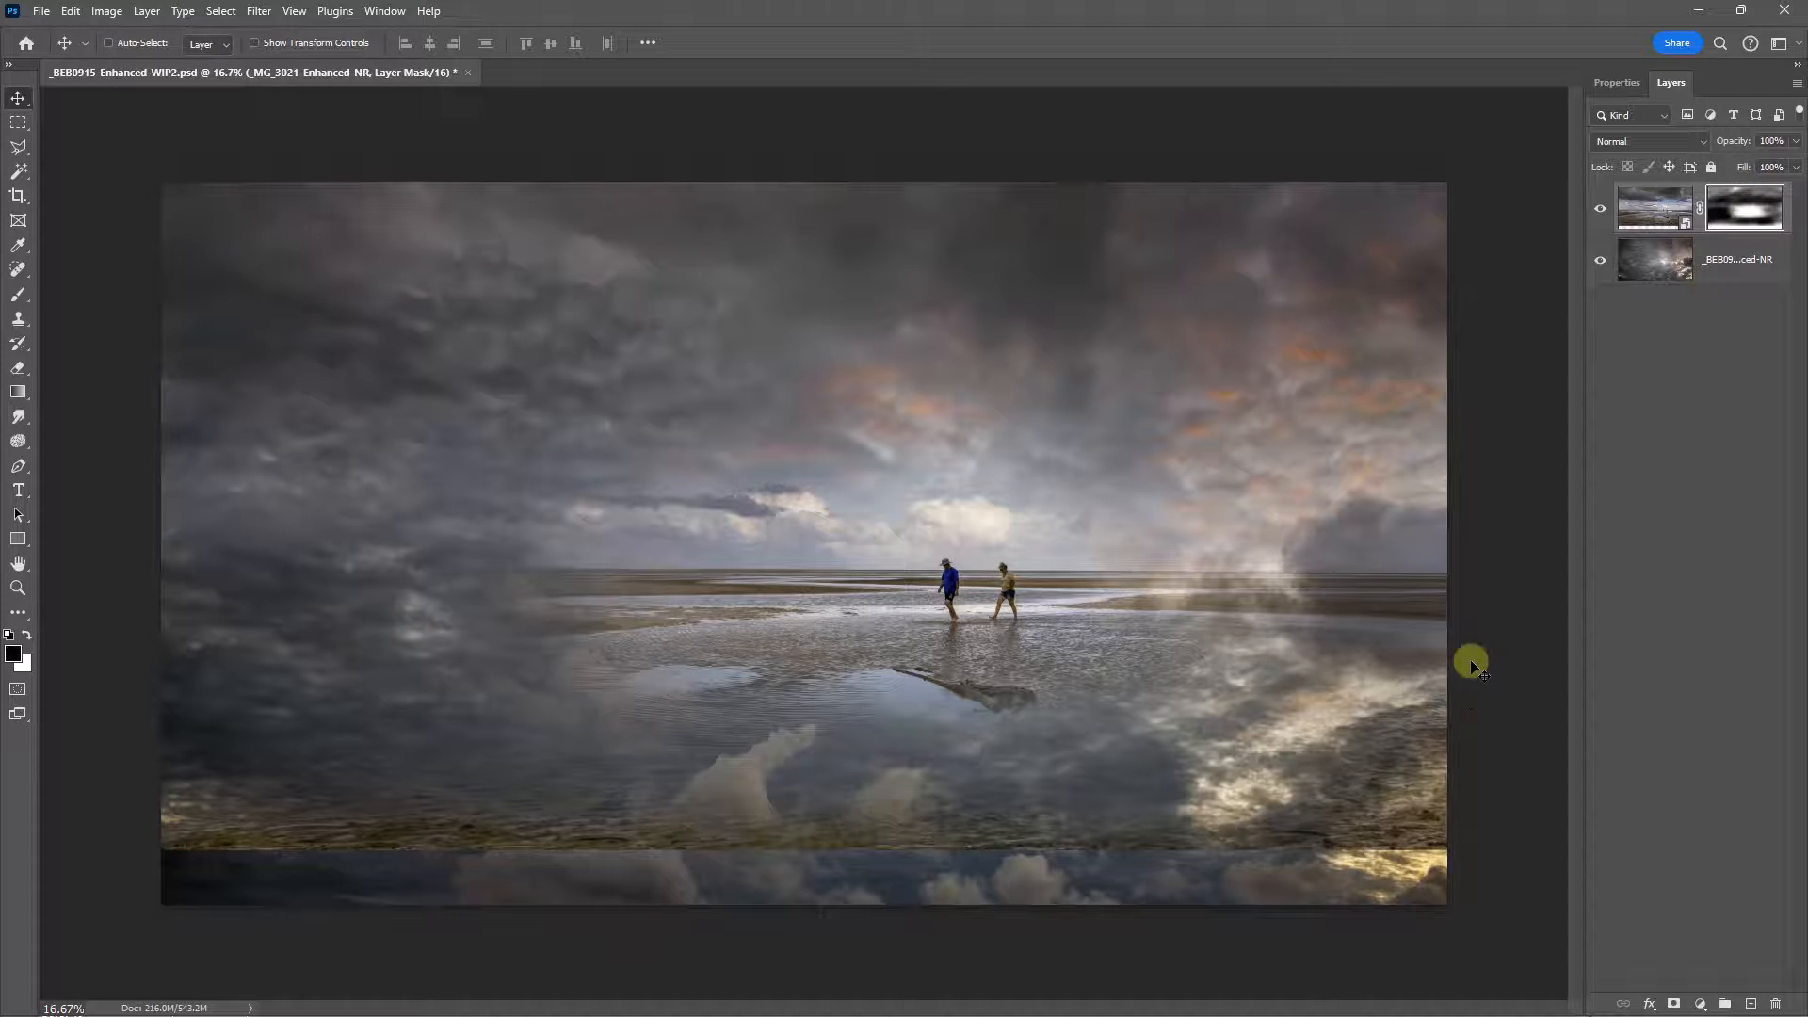
{"action": "mouse_move", "coordinate": [468, 501]}
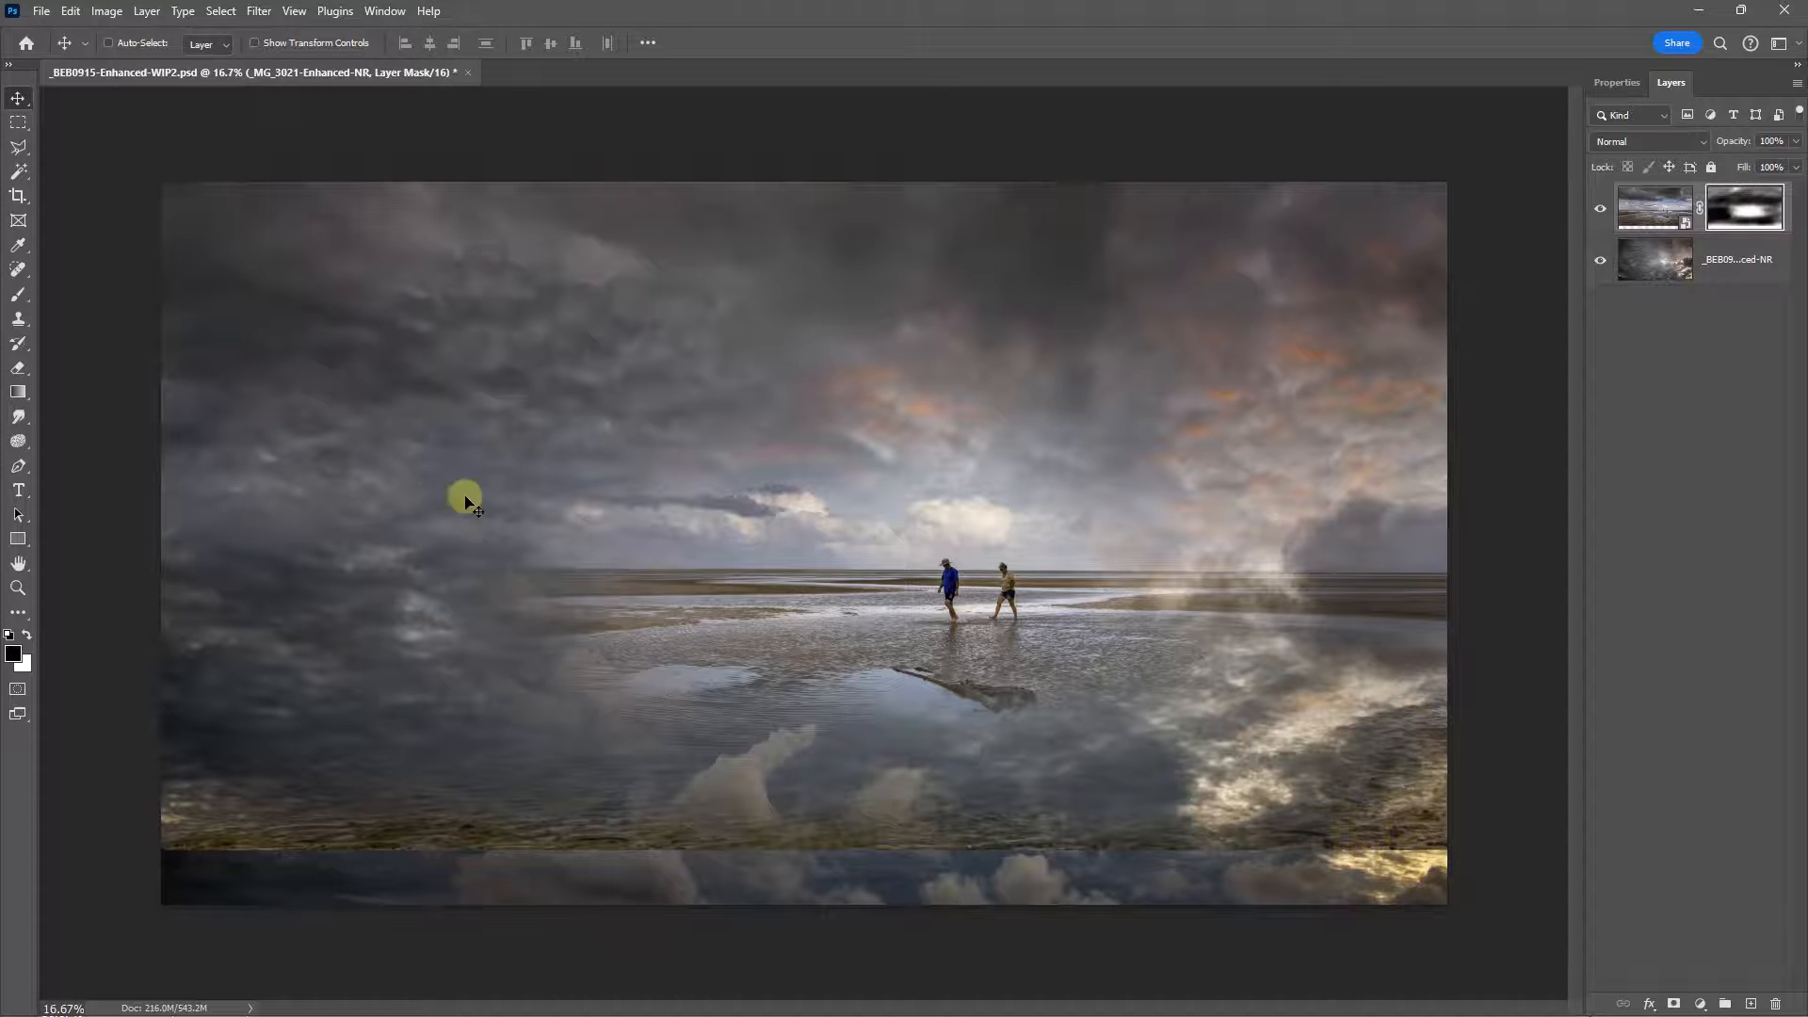
{"action": "left_click", "coordinate": [19, 293]}
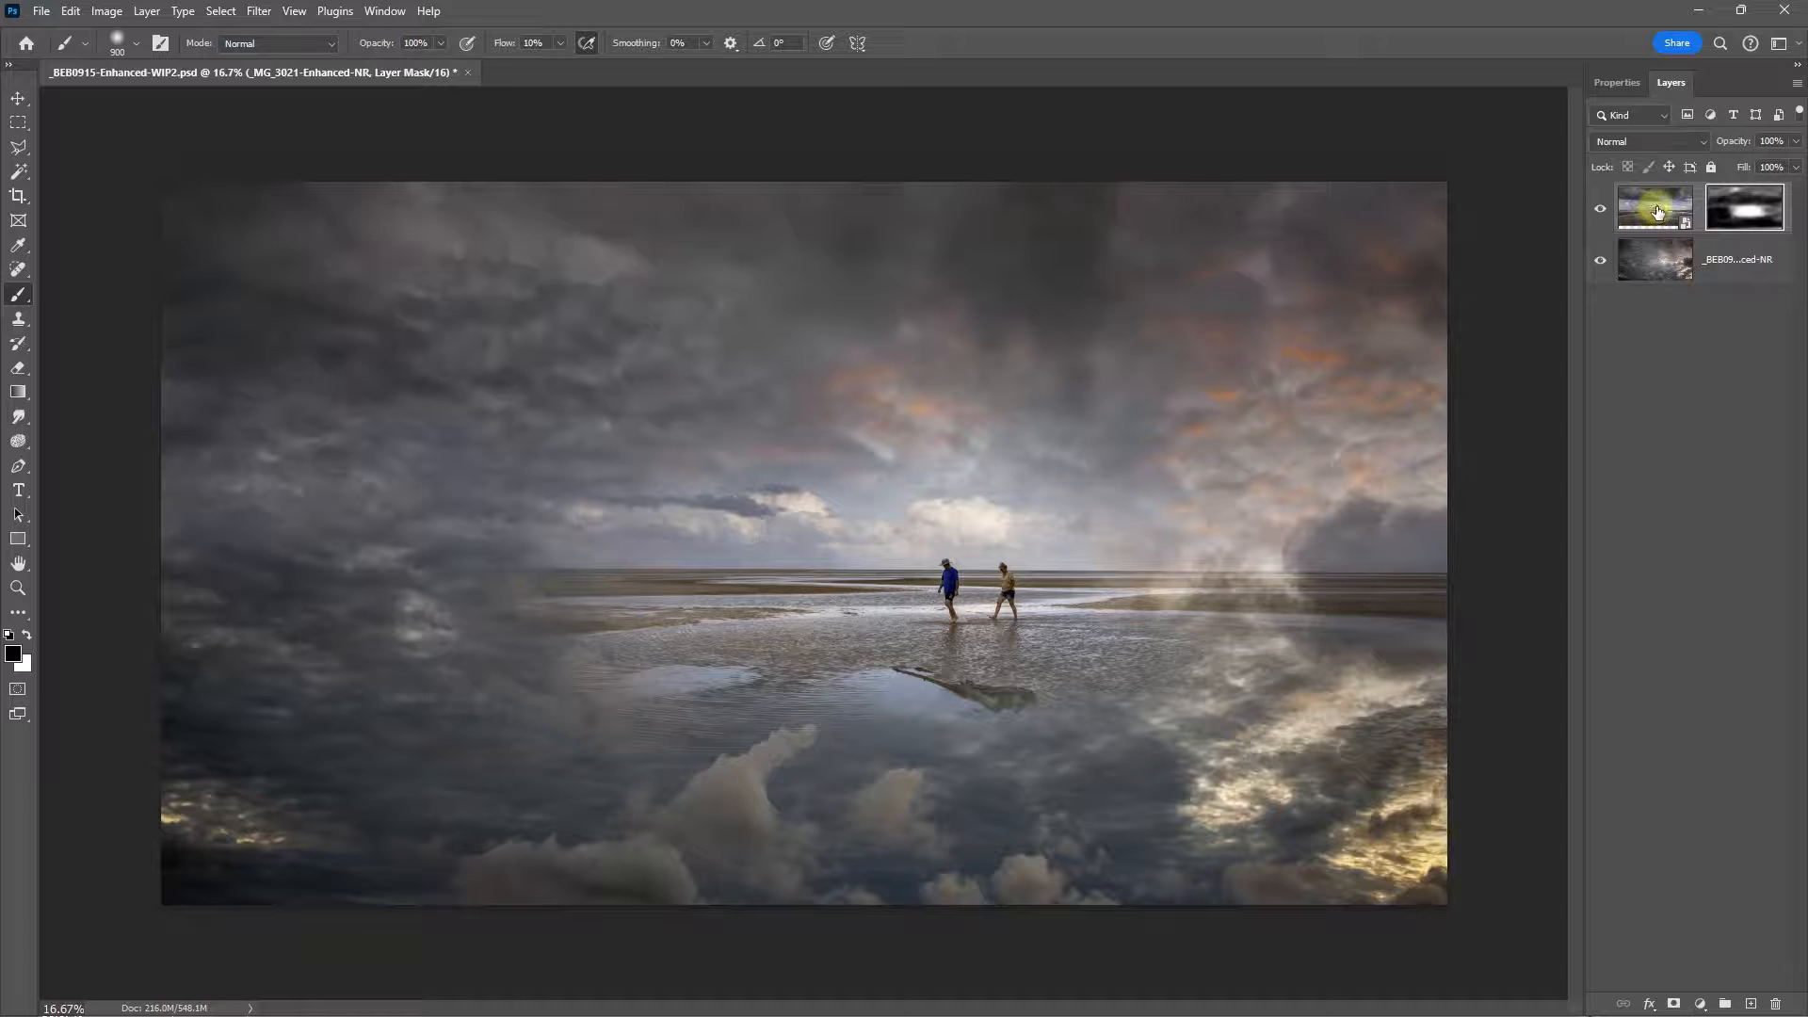
{"action": "left_click", "coordinate": [1652, 205]}
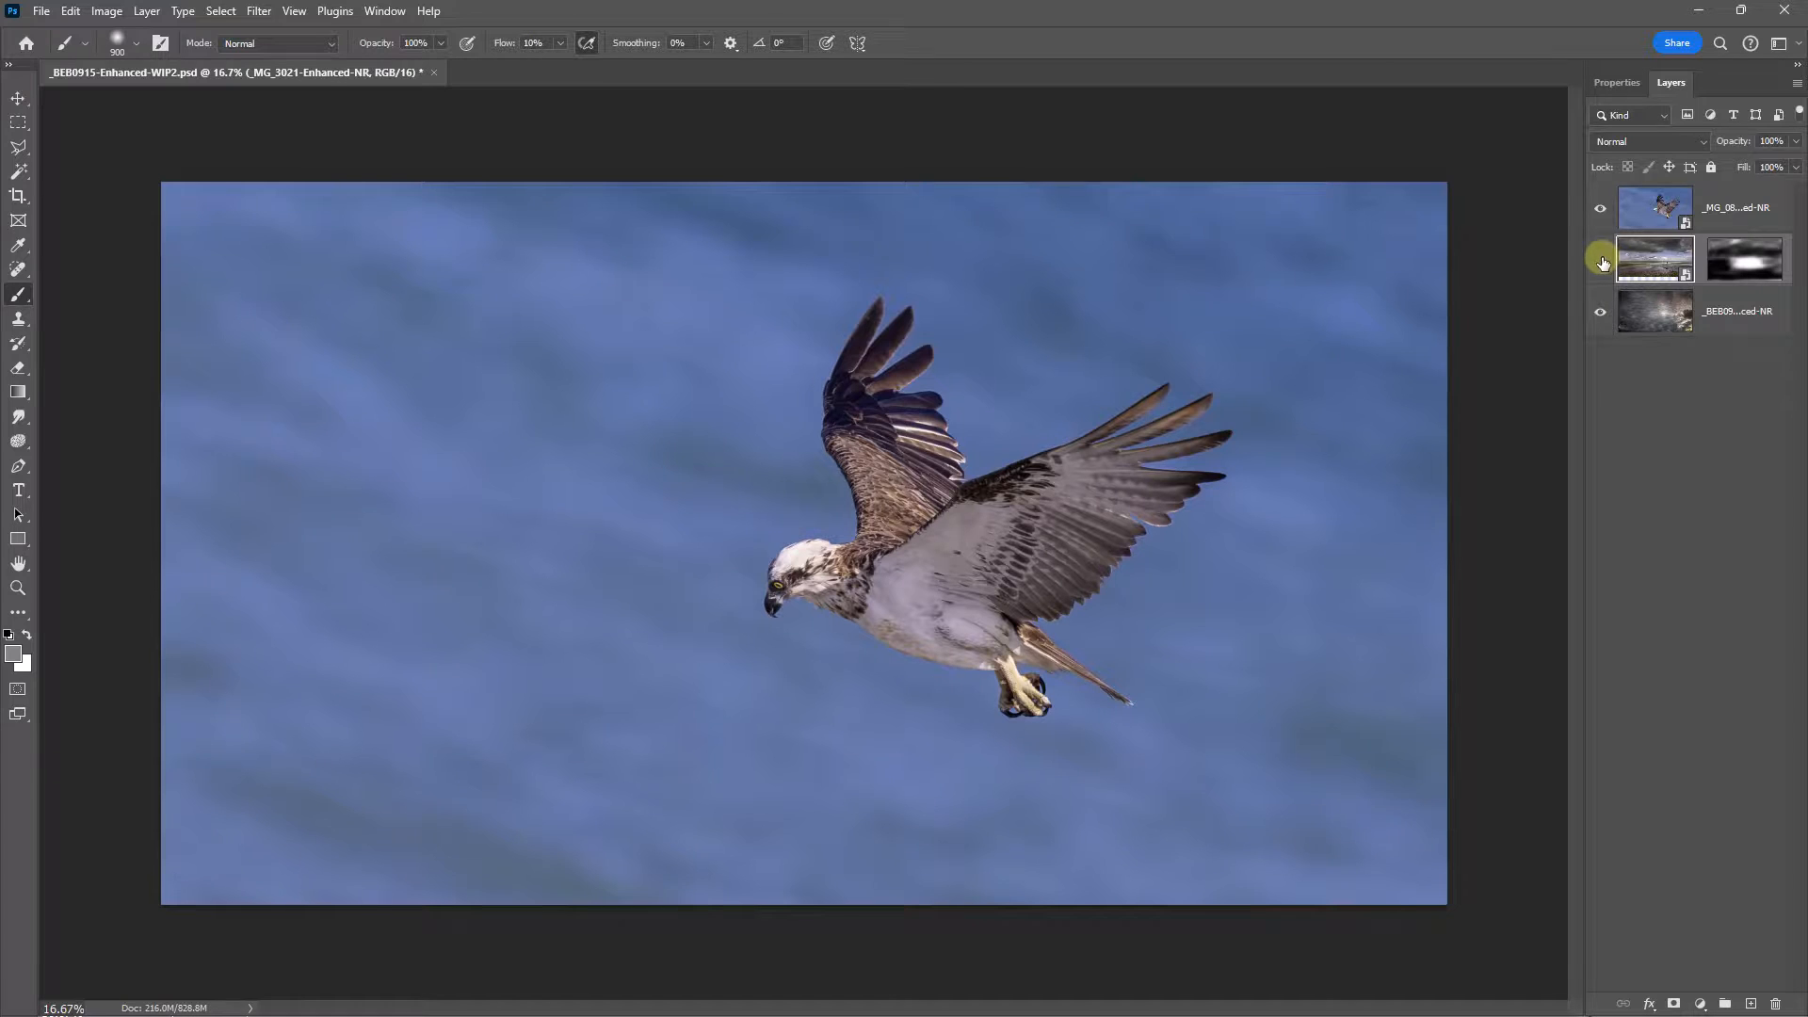
Step: Hide the middle sky layer so the osprey sits over the stormy clouds
{"action": "left_click", "coordinate": [1599, 260]}
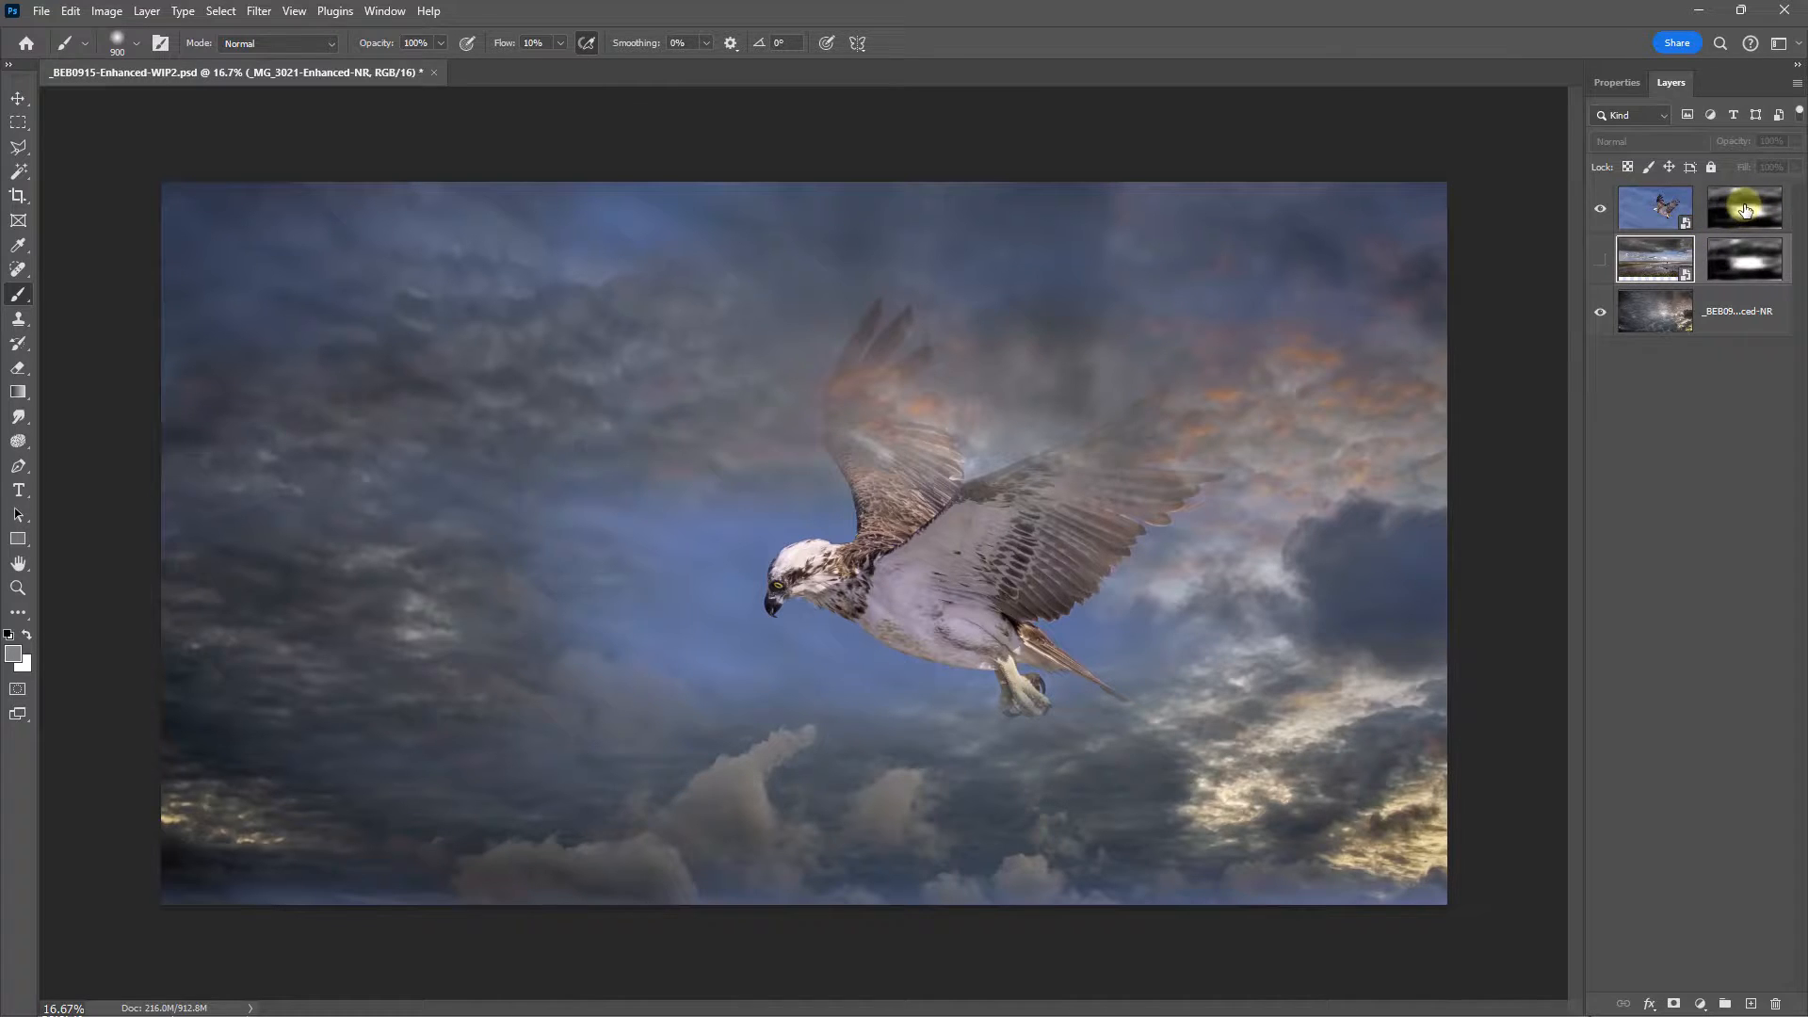
Step: Paint the osprey mask to restore its rear wing and tail and blend the upper right sky into clouds
{"action": "left_click", "coordinate": [1744, 207]}
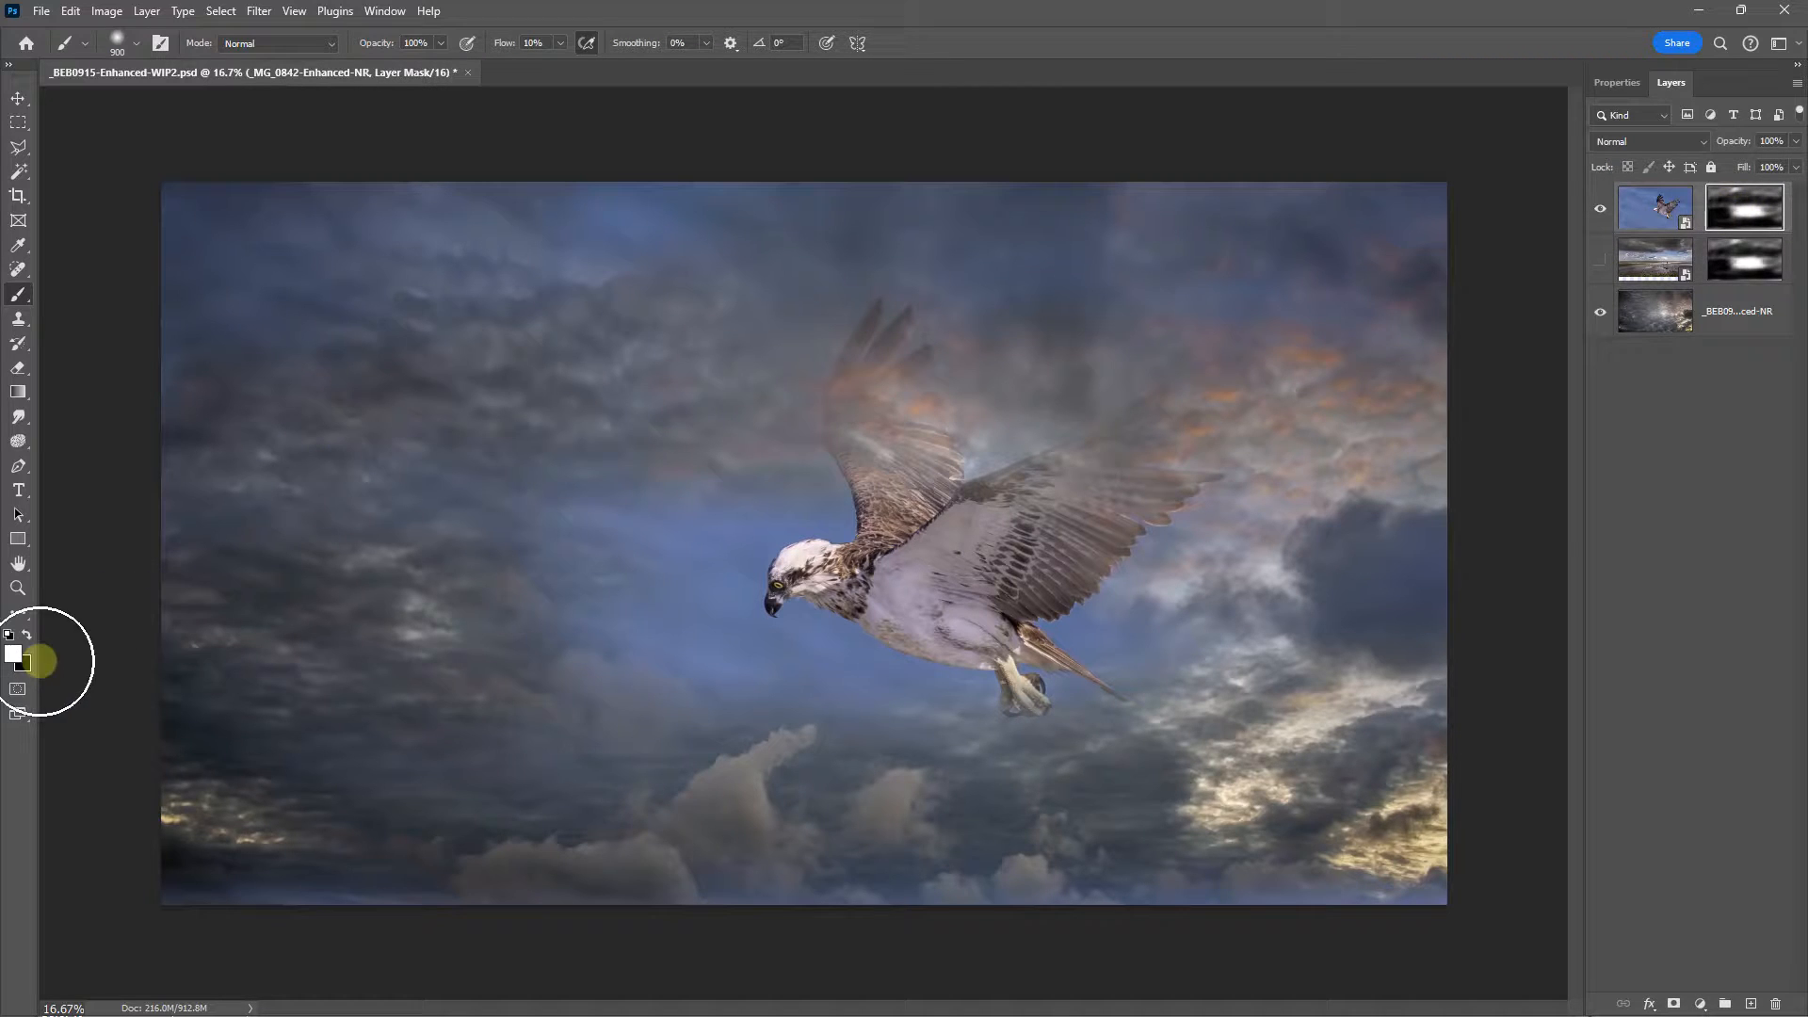
{"action": "mouse_move", "coordinate": [641, 424]}
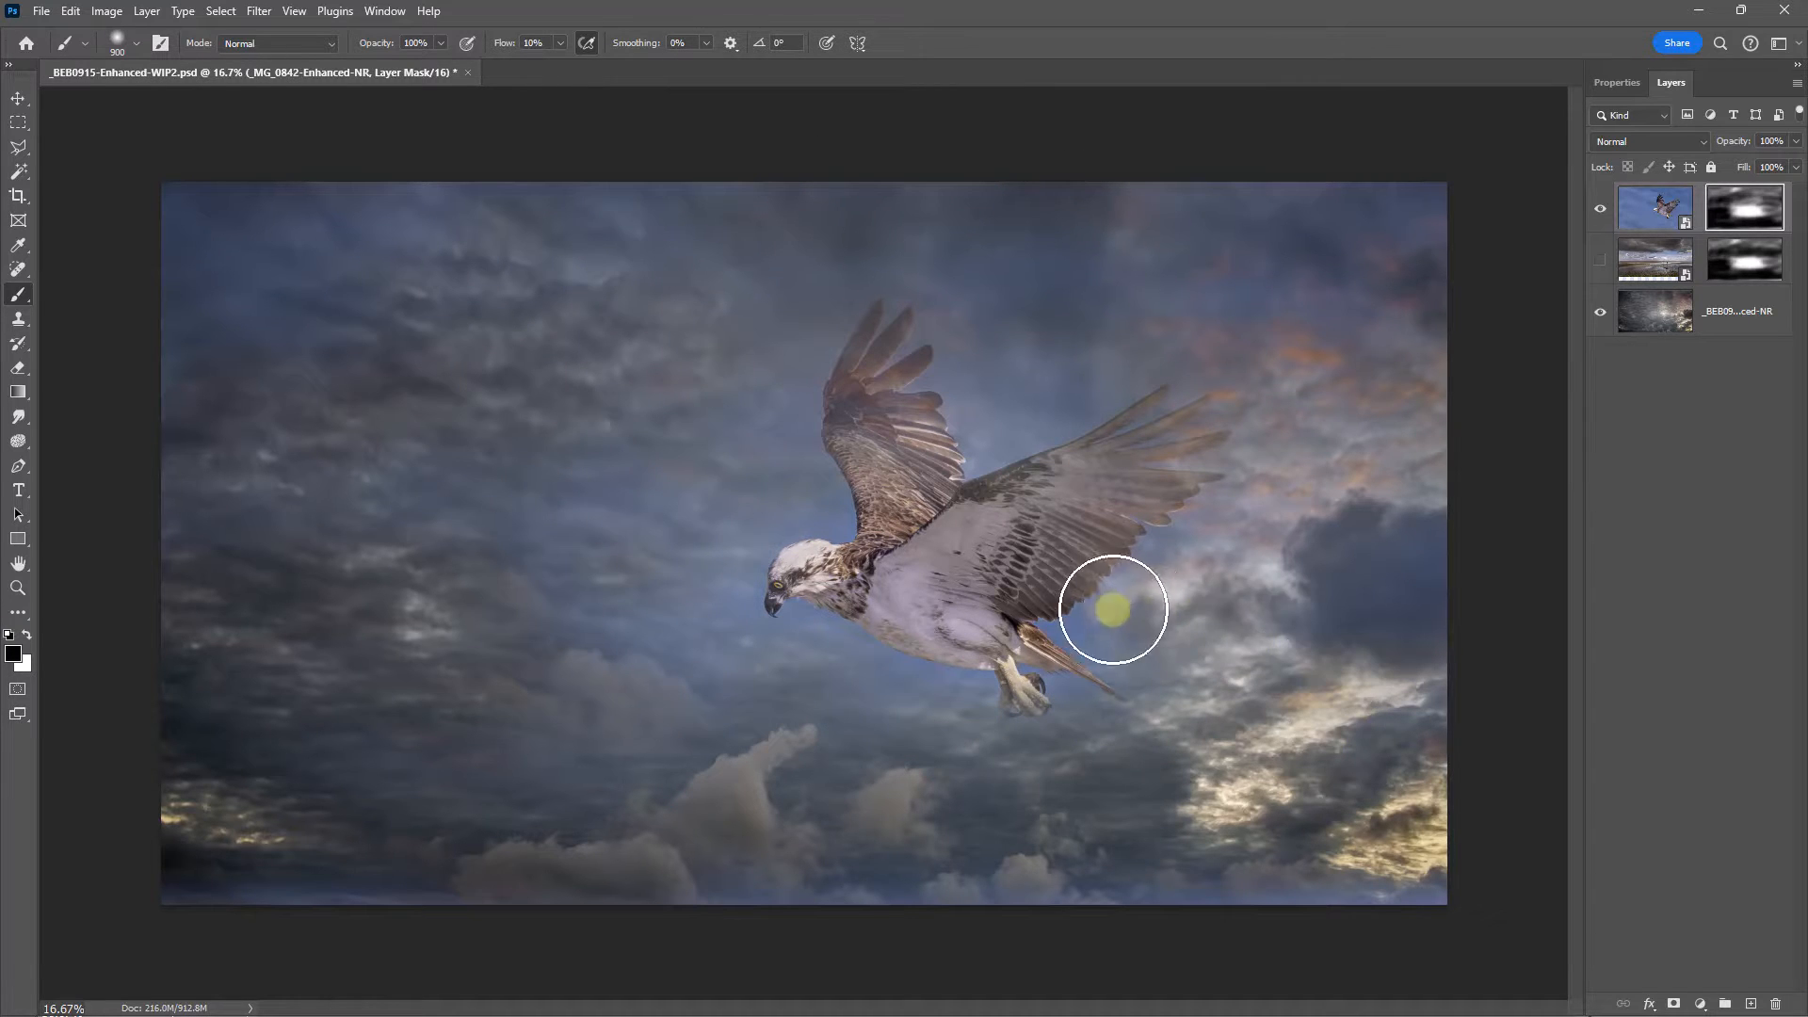
{"action": "left_click_drag", "start_coordinate": [1113, 608], "coordinate": [1247, 181]}
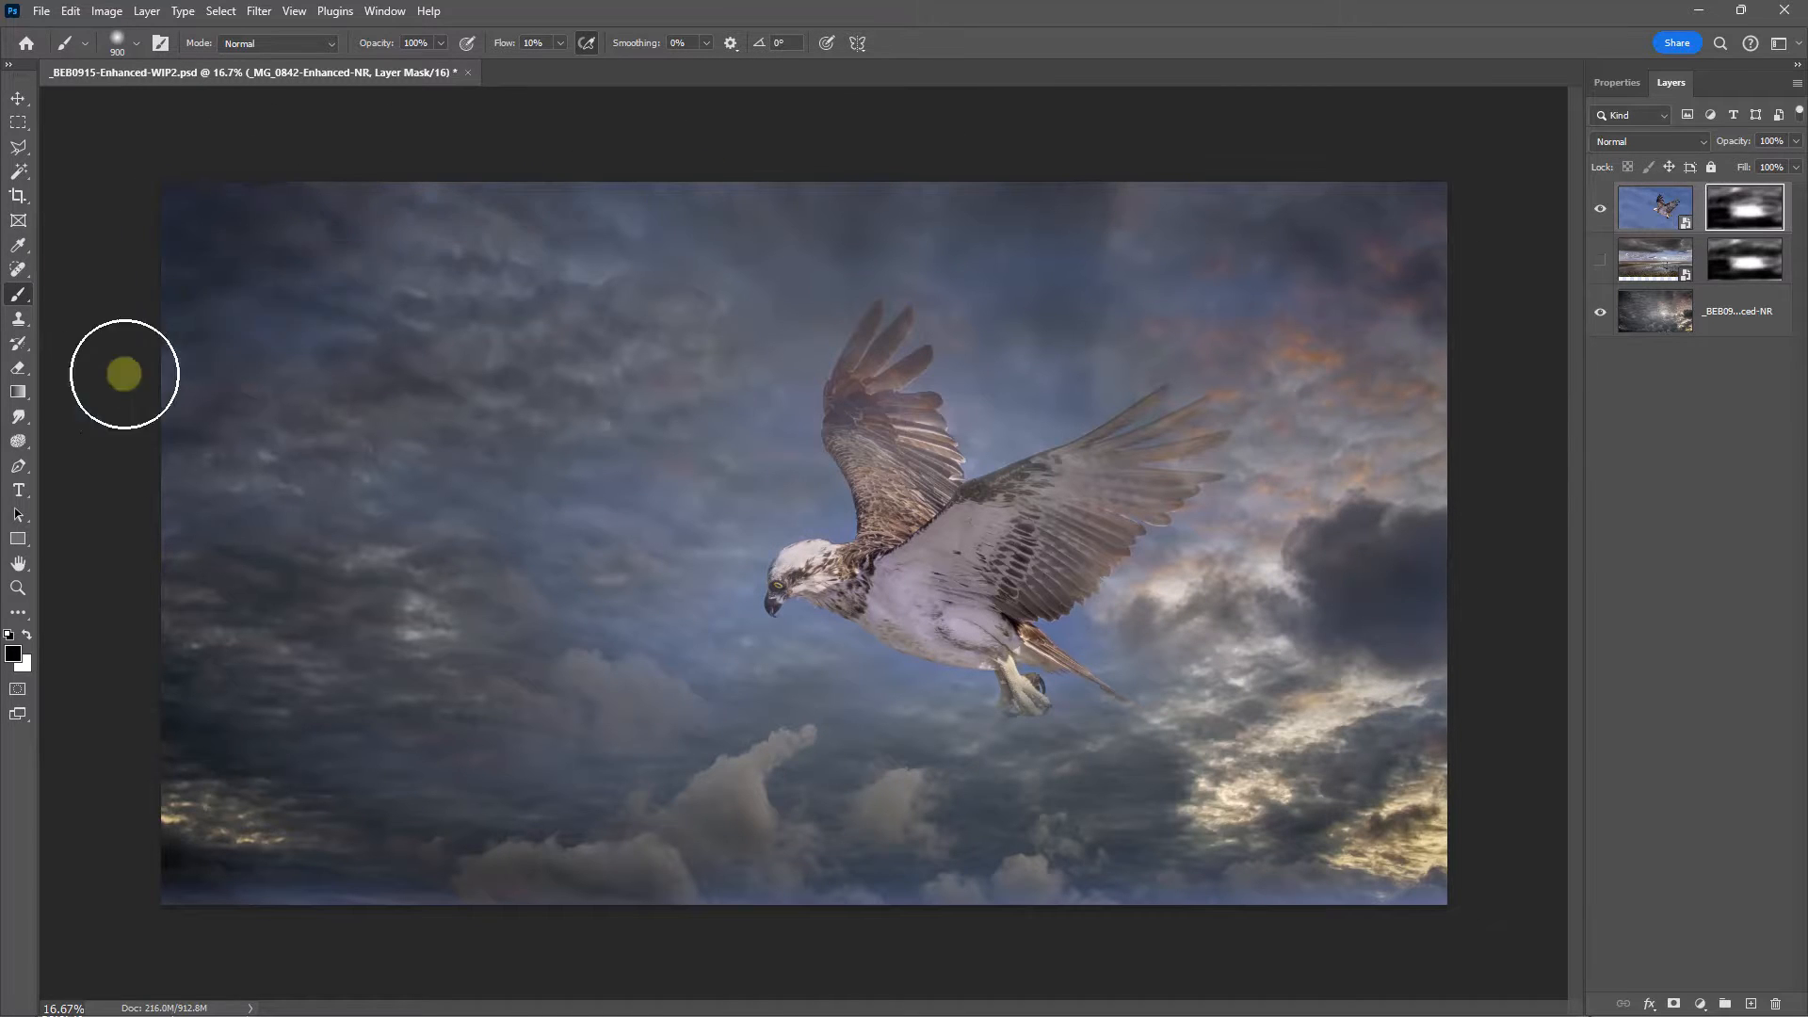
{"action": "mouse_move", "coordinate": [223, 870]}
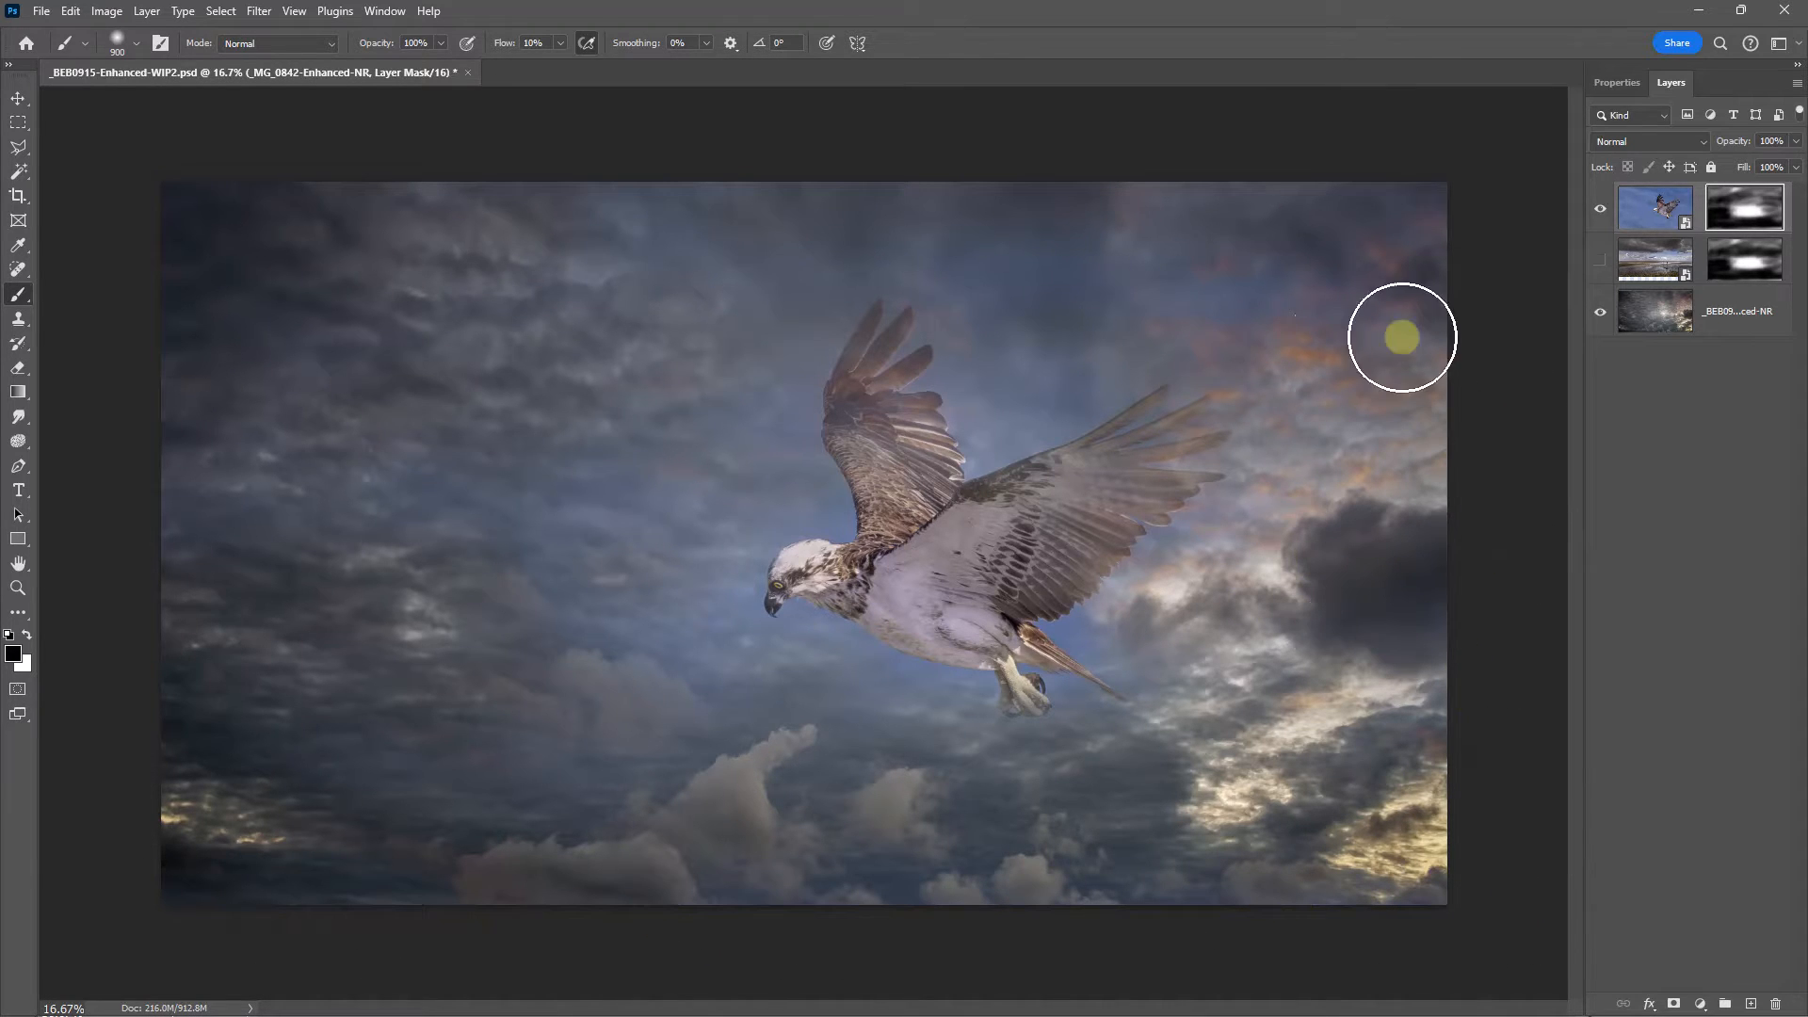
{"action": "left_click_drag", "start_coordinate": [1401, 337], "coordinate": [1172, 309]}
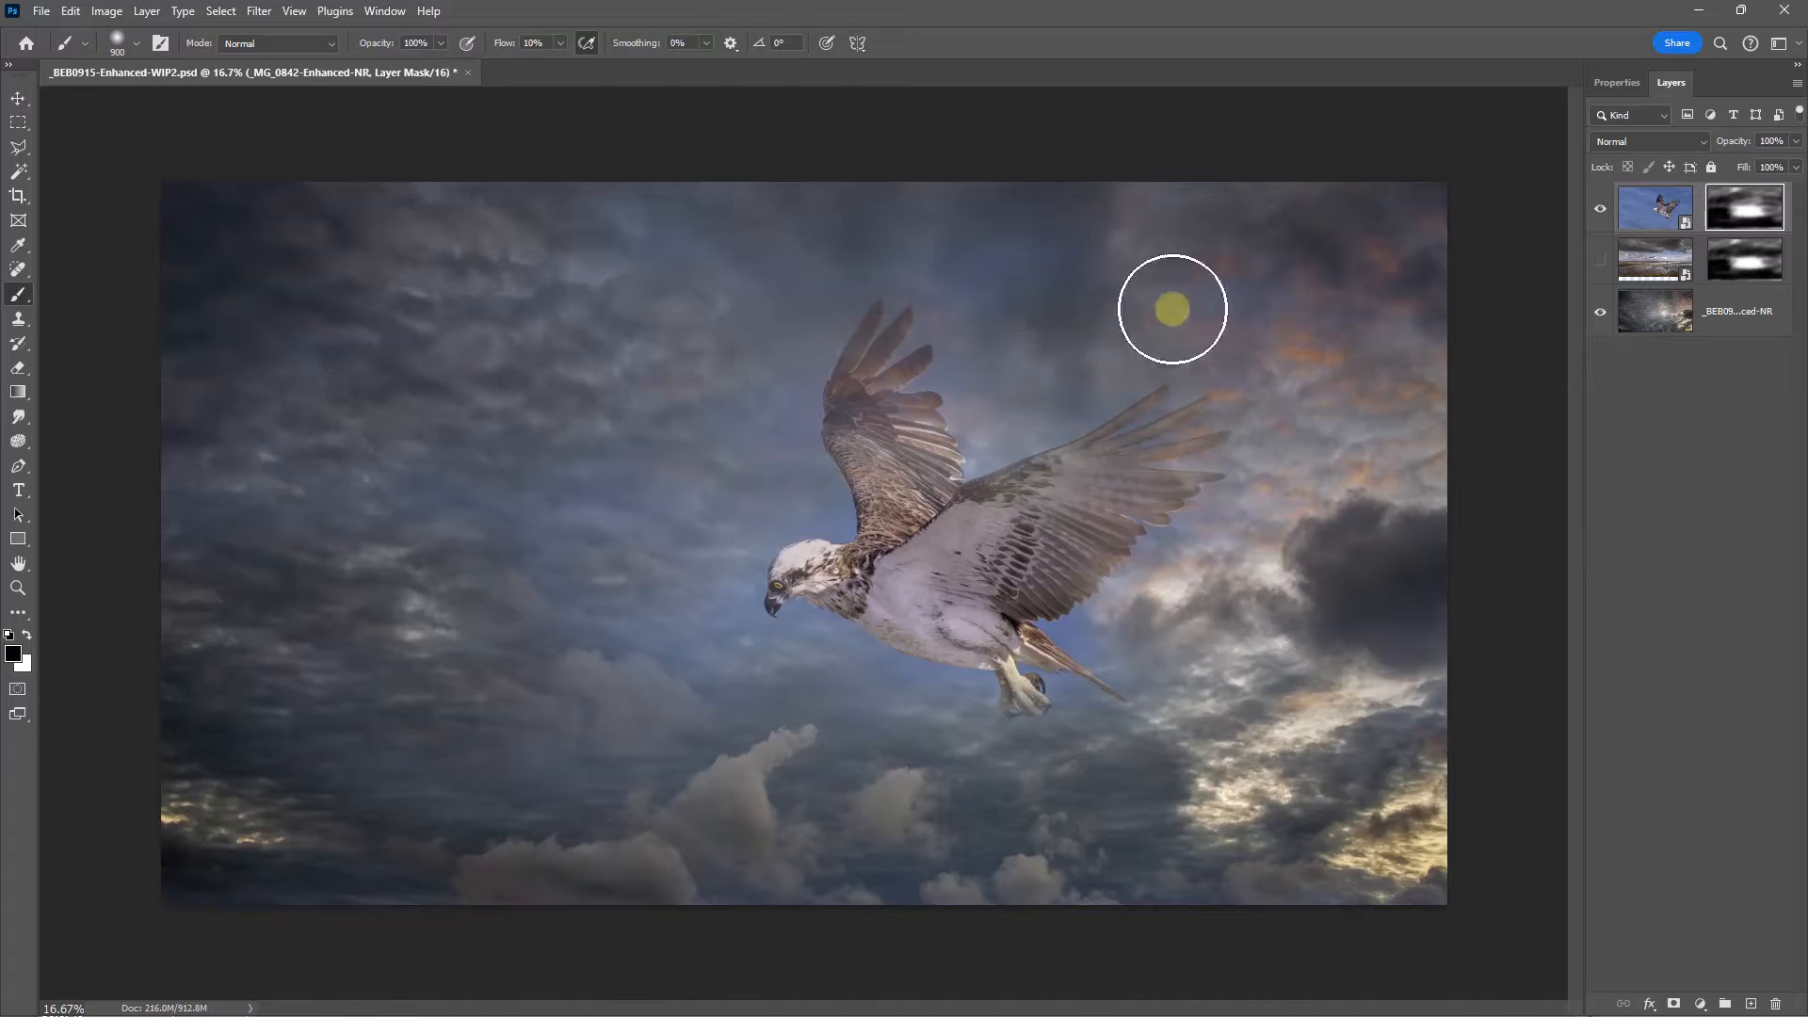
{"action": "mouse_move", "coordinate": [339, 183]}
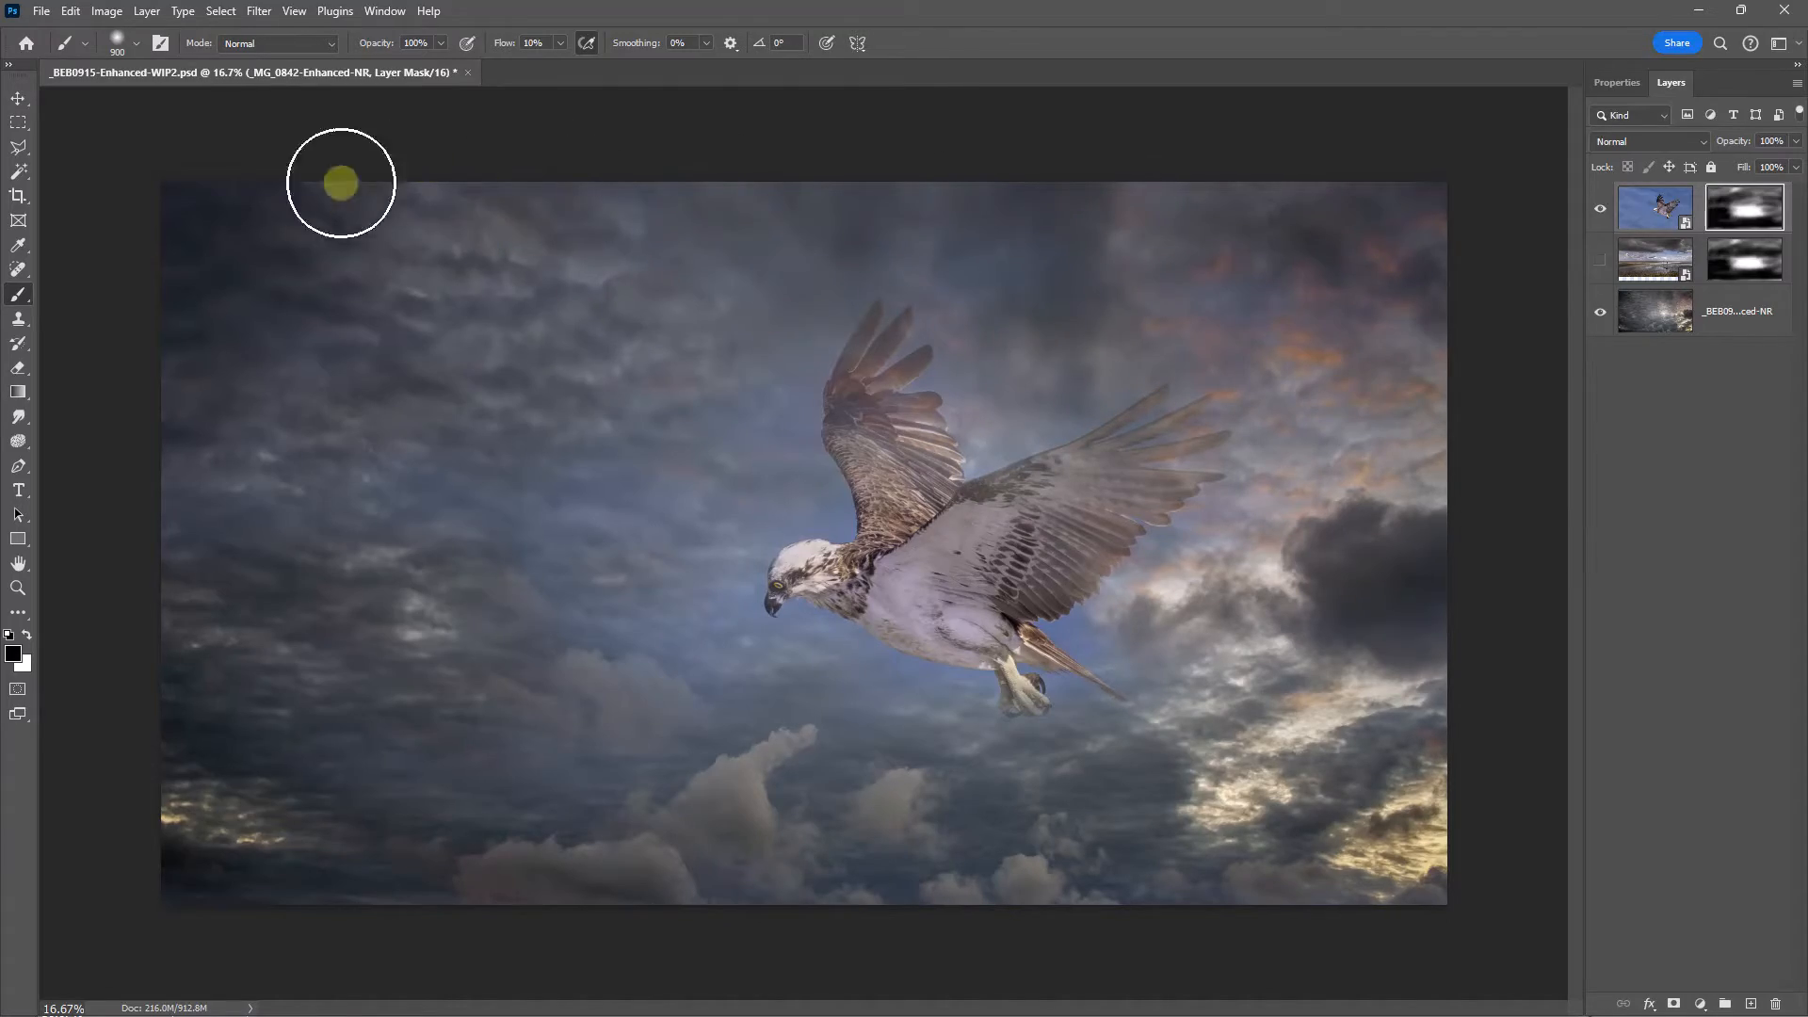